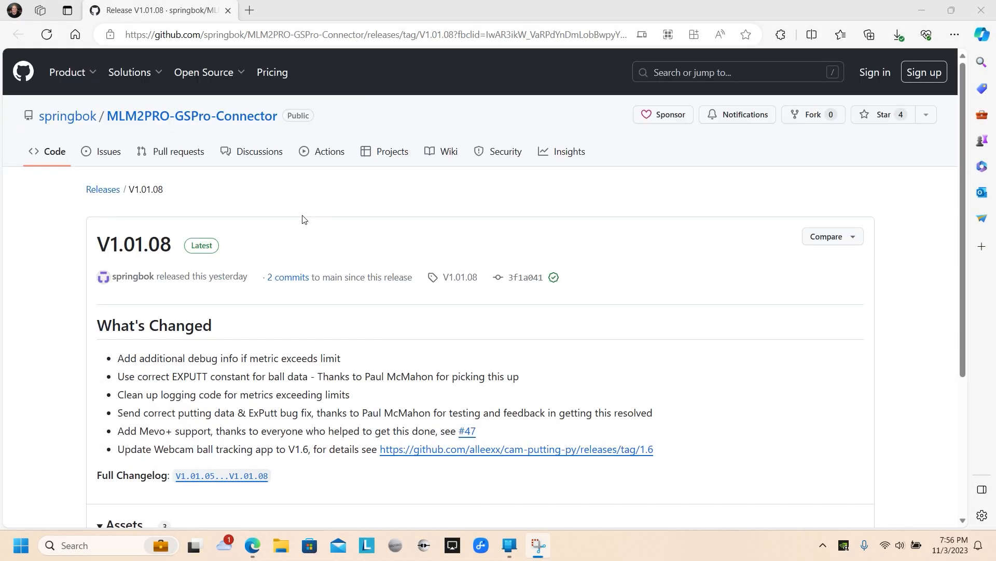
Download MLM2Pro-GSPro-Connector_V1.01.08.zip from Assets and show it in the Downloads folder
{"action": "scroll", "scroll_direction": "down", "scroll_amount": 3}
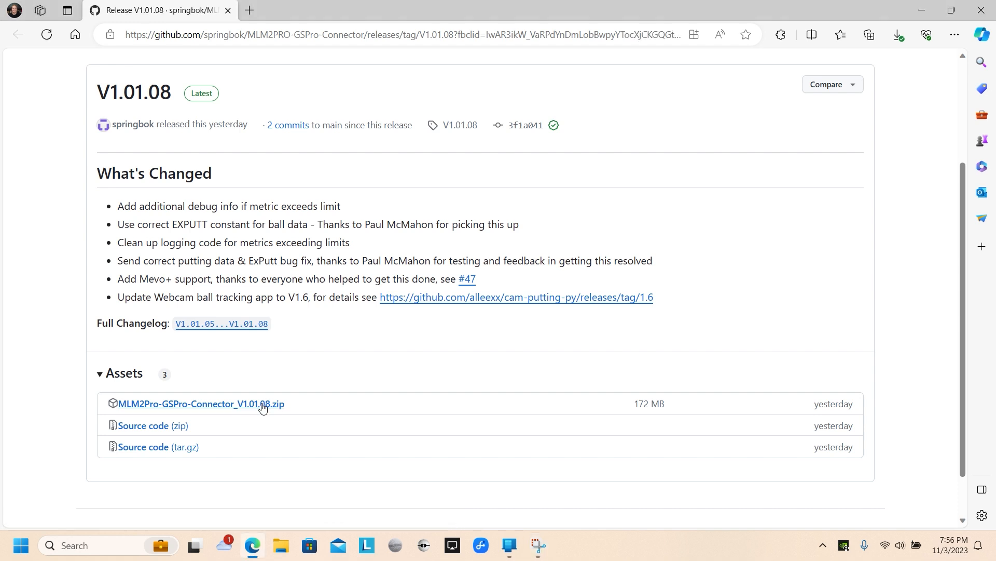
{"action": "left_click", "coordinate": [200, 404]}
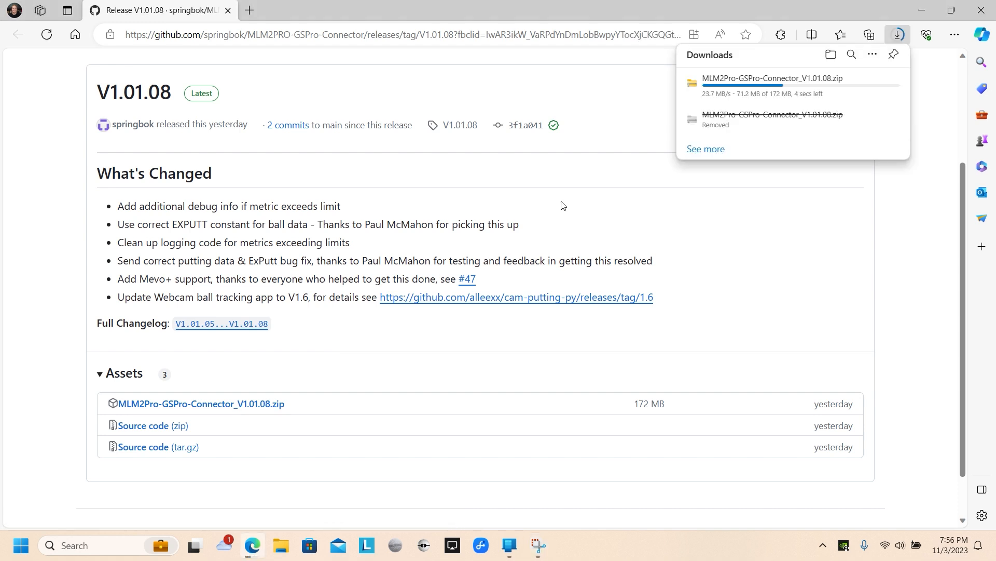
{"action": "mouse_move", "coordinate": [908, 221]}
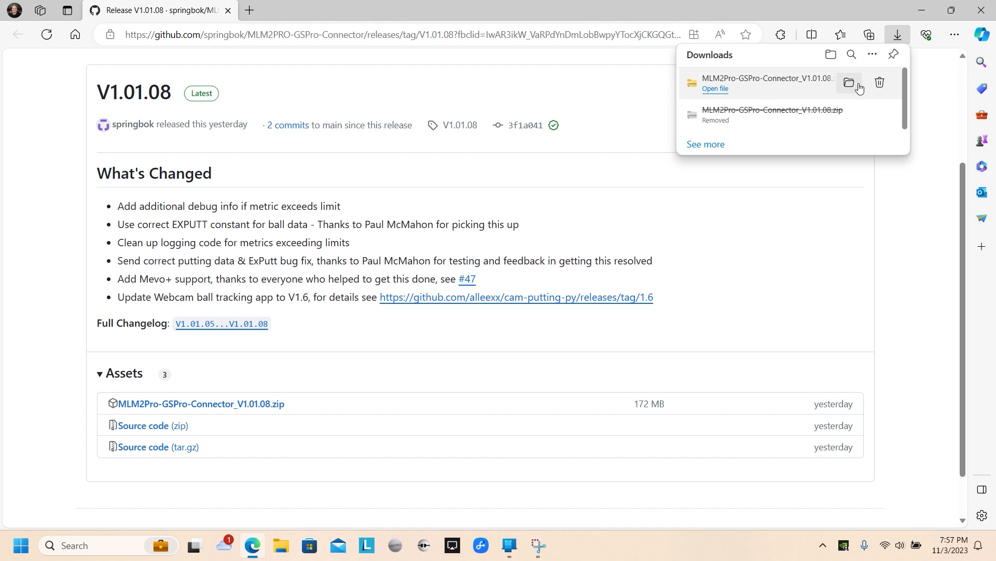
{"action": "left_click", "coordinate": [849, 83]}
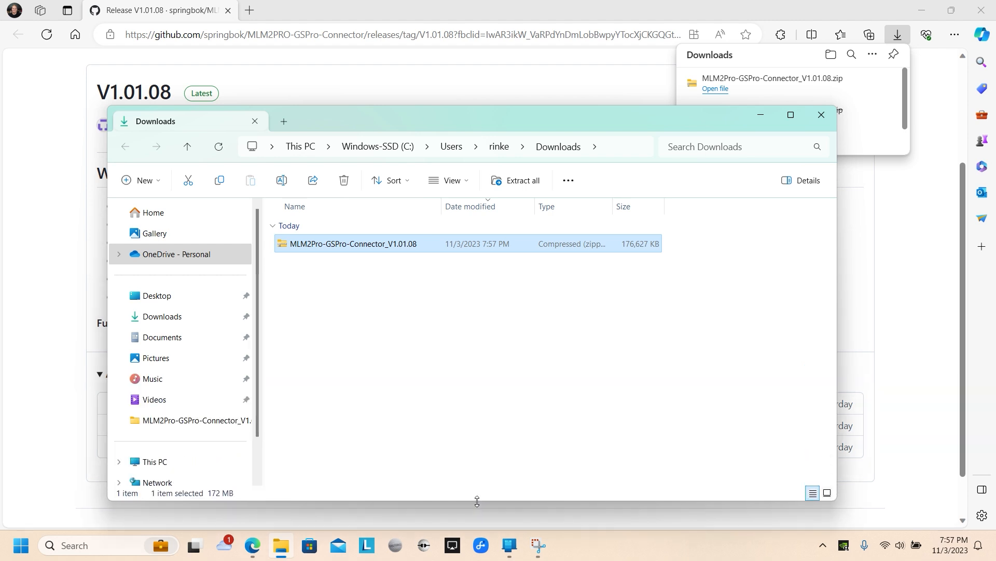
{"action": "mouse_move", "coordinate": [322, 248]}
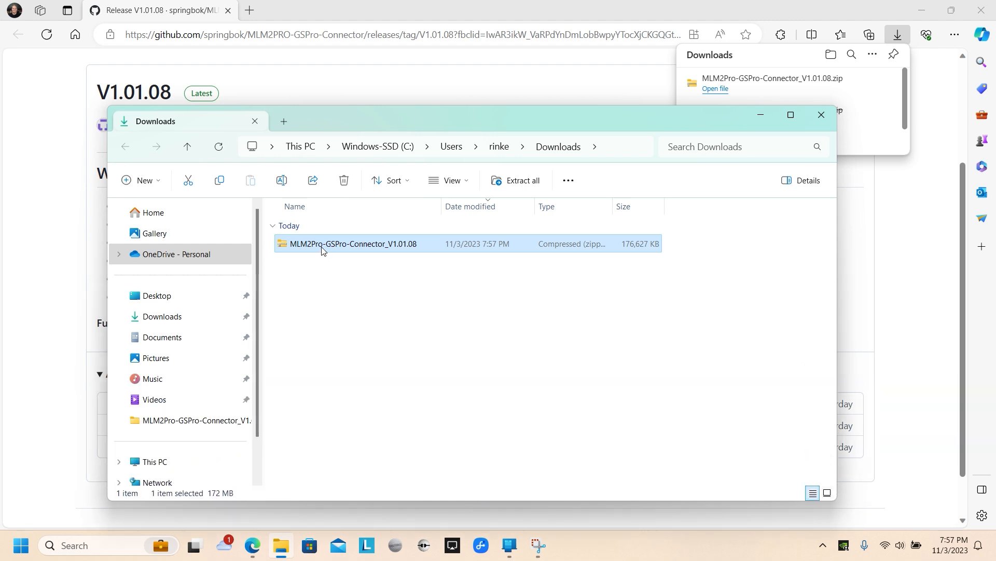
Extract the connector zip to the default MLM2Pro-GSPro-Connector_V1.01.08 folder
{"action": "left_click", "coordinate": [522, 181]}
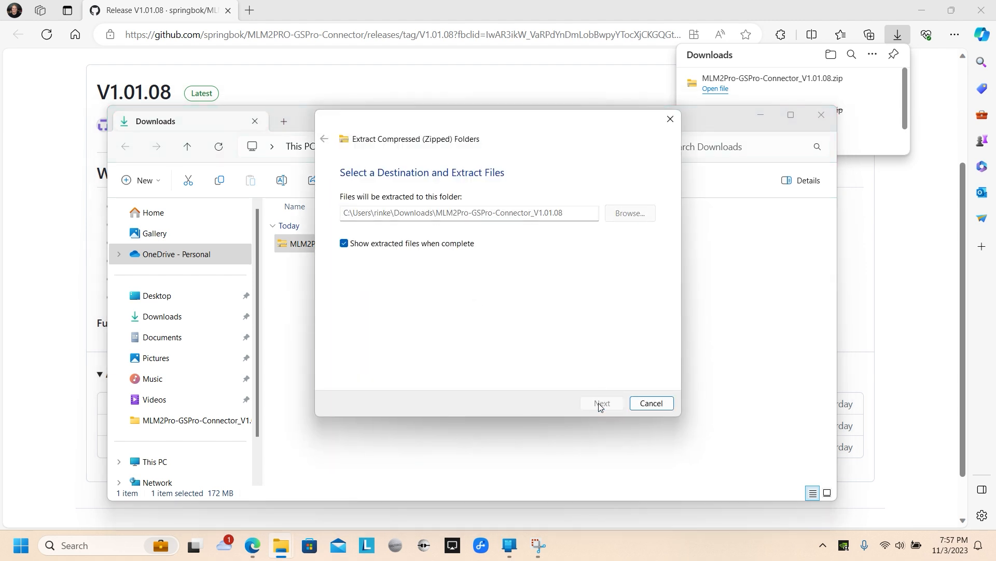
{"action": "left_click", "coordinate": [601, 403]}
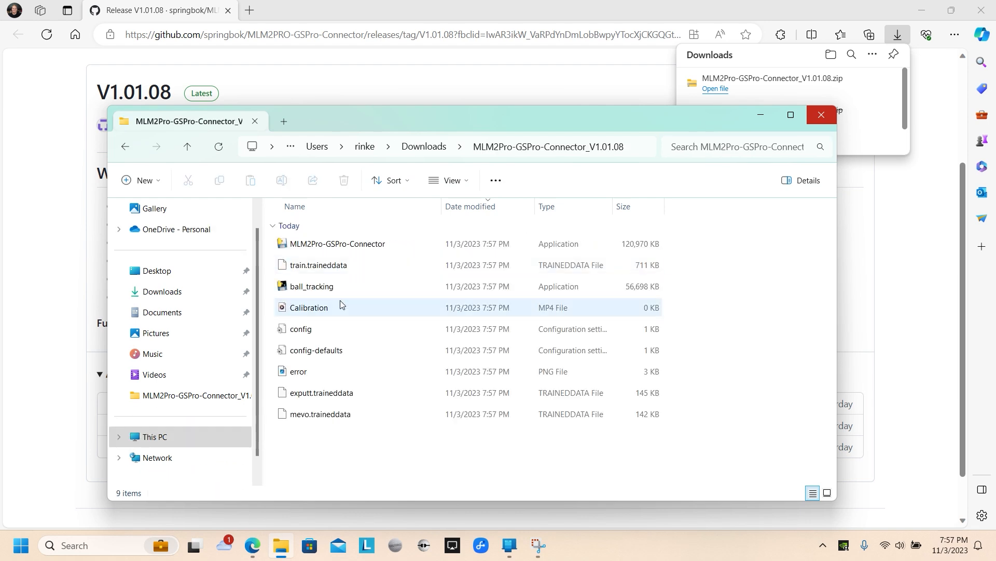
Run MLM2PRO-GSPro-Connector, choosing More info and Run anyway in the SmartScreen warning
{"action": "left_click", "coordinate": [336, 243]}
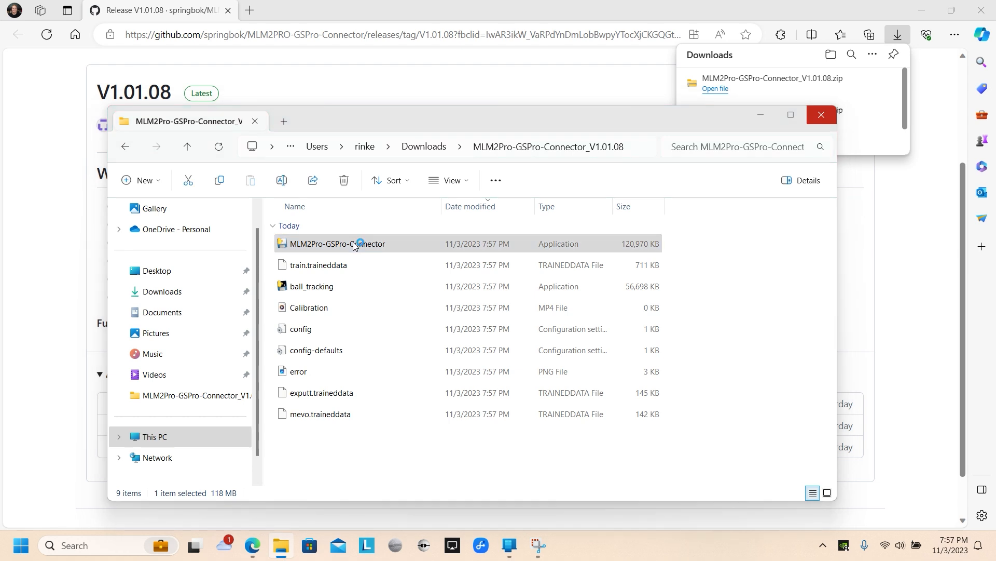
{"action": "double_click", "coordinate": [336, 243]}
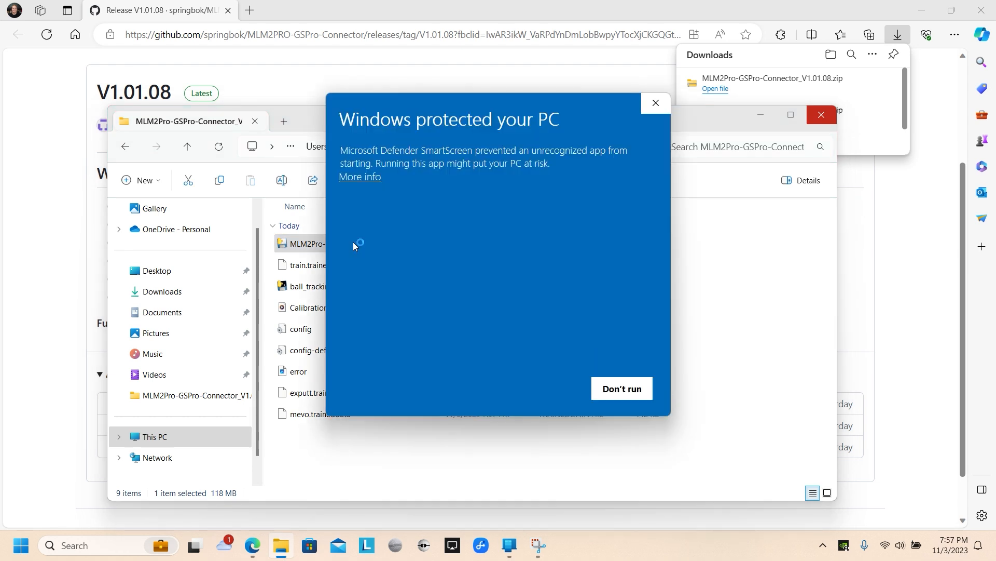
{"action": "left_click", "coordinate": [359, 177]}
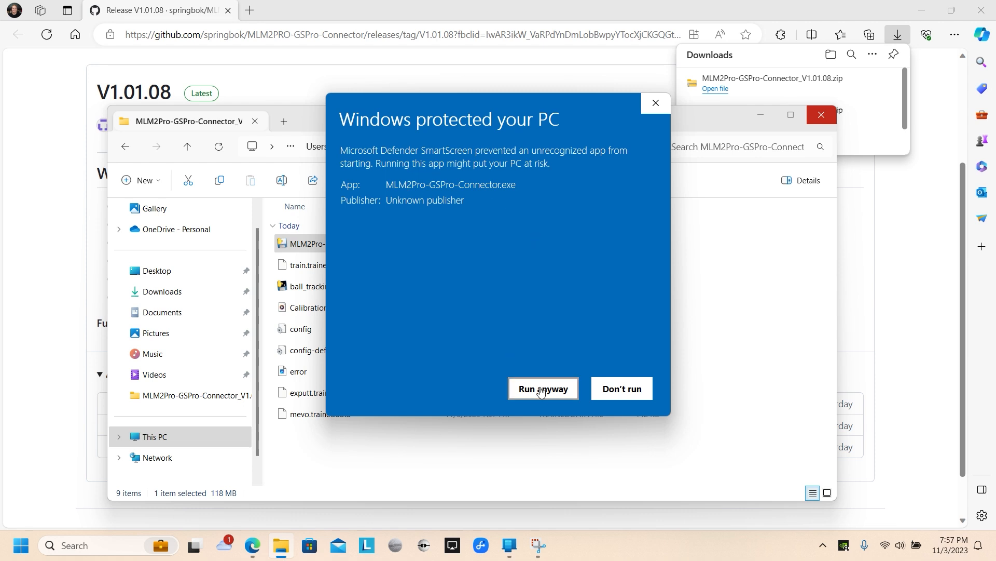
{"action": "left_click", "coordinate": [542, 388]}
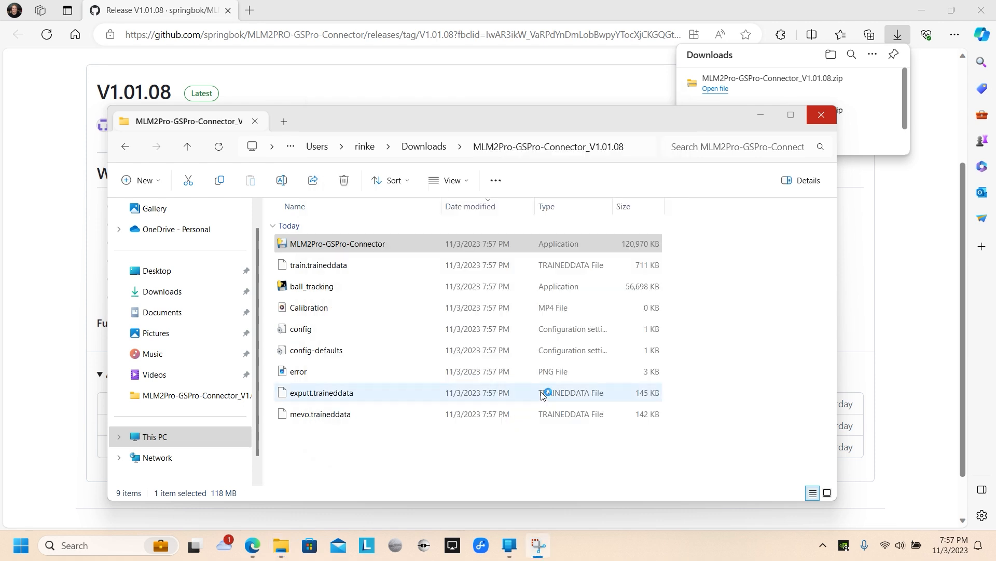
{"action": "double_click", "coordinate": [337, 243]}
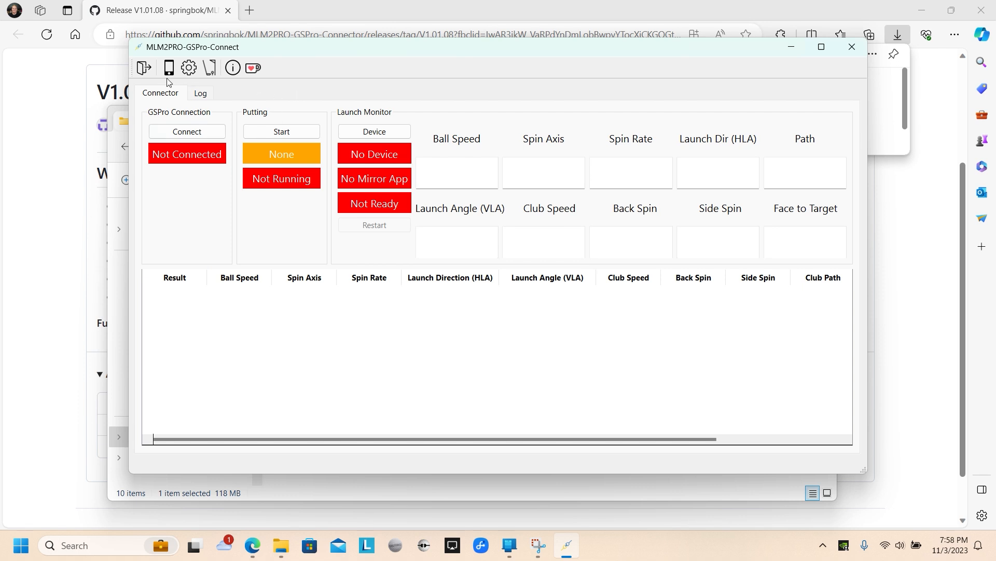
Show the connector's Devices list (android/EasyCast, ipad/AirPlay, iphone/AirPlay) and start a Windows search
{"action": "left_click", "coordinate": [168, 68]}
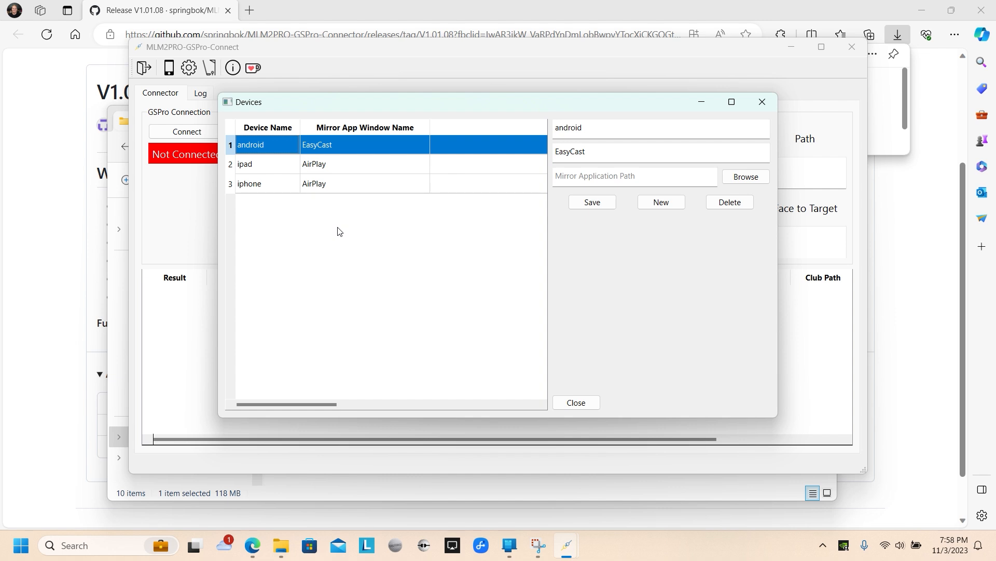
{"action": "mouse_move", "coordinate": [333, 146]}
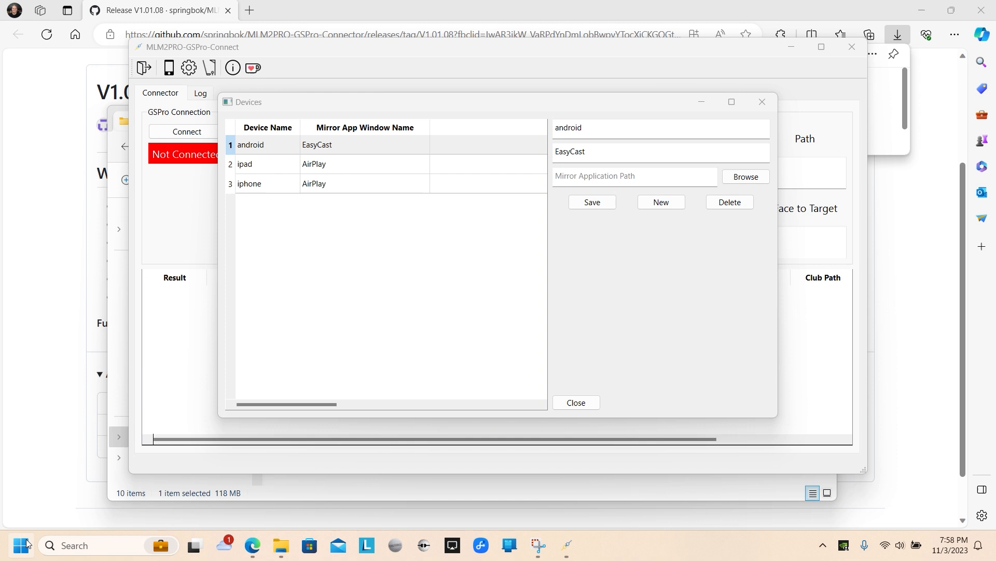
{"action": "left_click", "coordinate": [24, 545]}
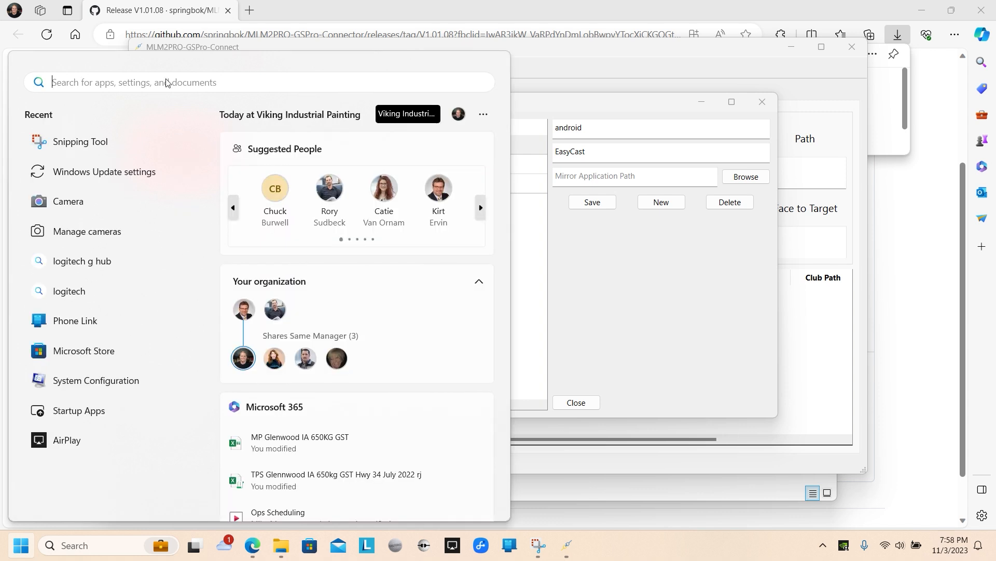
Find Phone Link via search and launch the tablet's MLM2PRO app in its mirrored window
{"action": "type", "text": "link"}
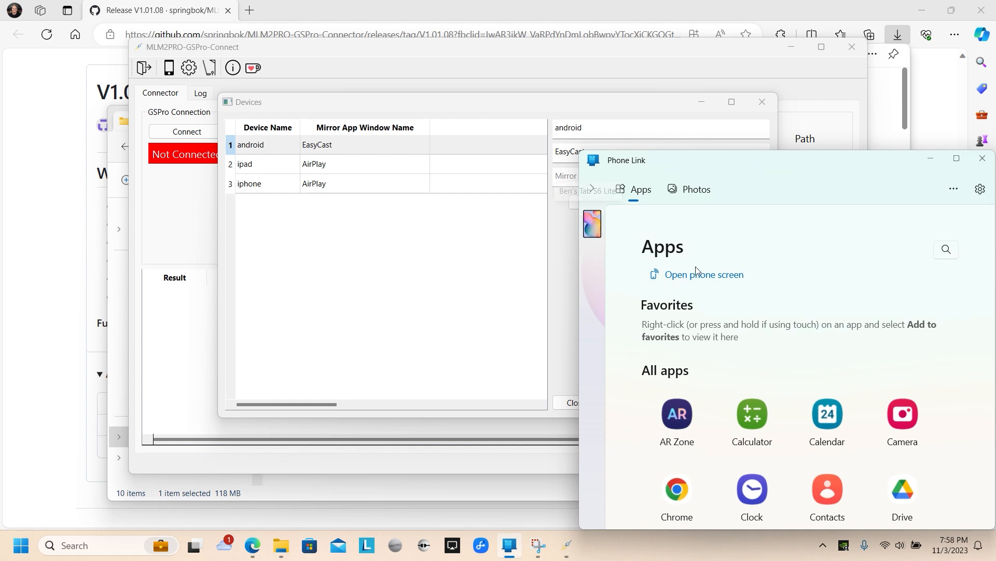
{"action": "scroll", "scroll_direction": "down", "scroll_amount": 3}
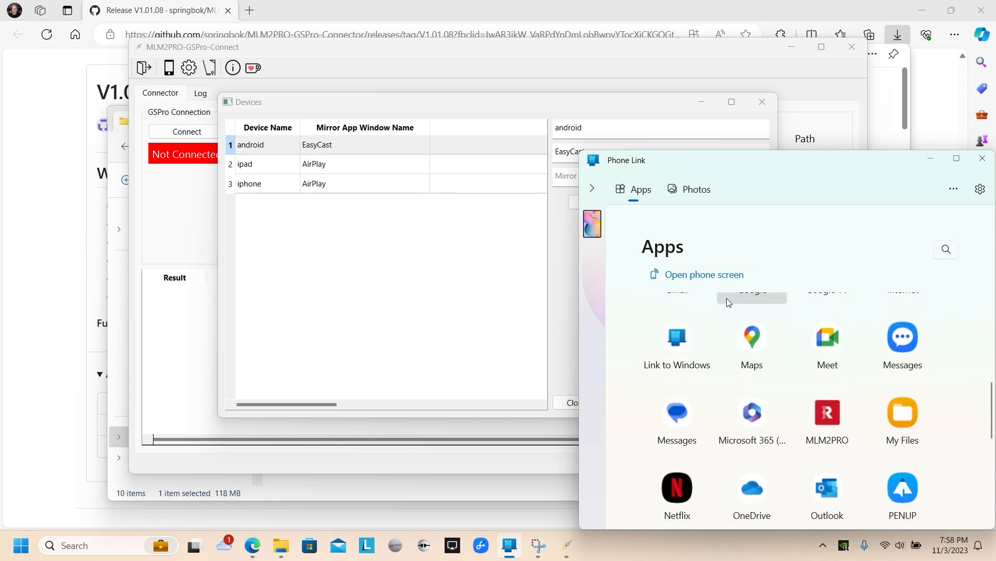
{"action": "left_click", "coordinate": [827, 412]}
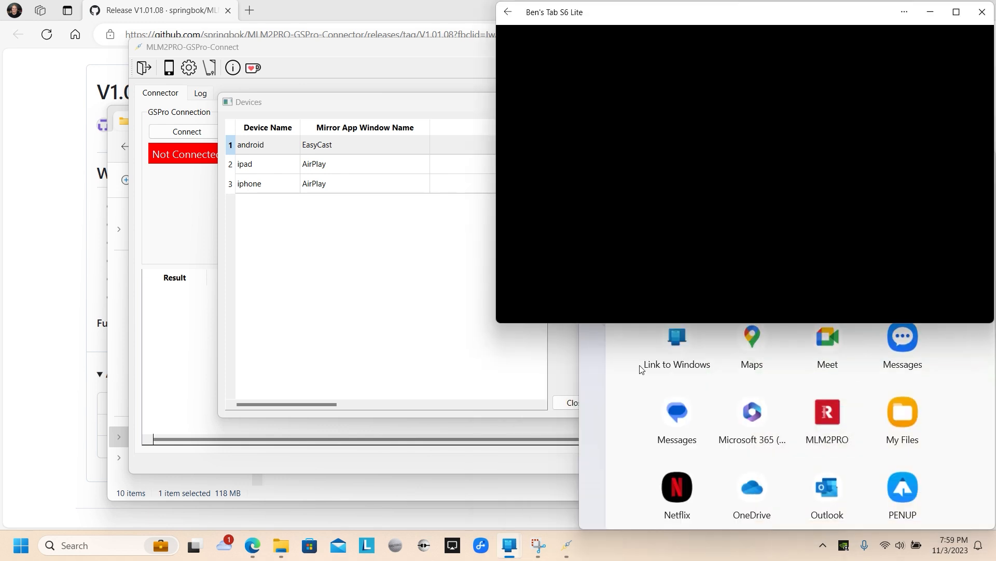
{"action": "mouse_move", "coordinate": [640, 335]}
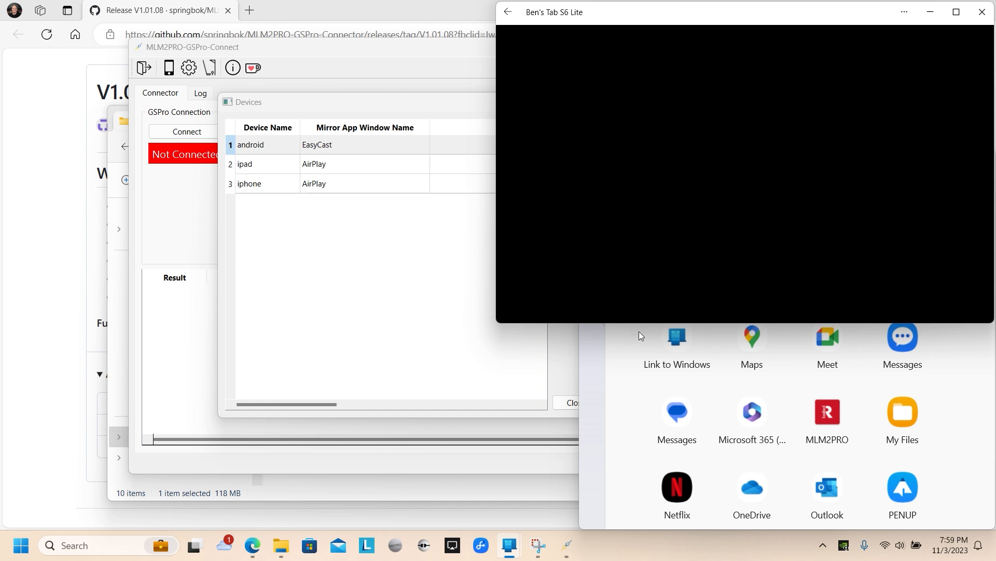
{"action": "mouse_move", "coordinate": [737, 18]}
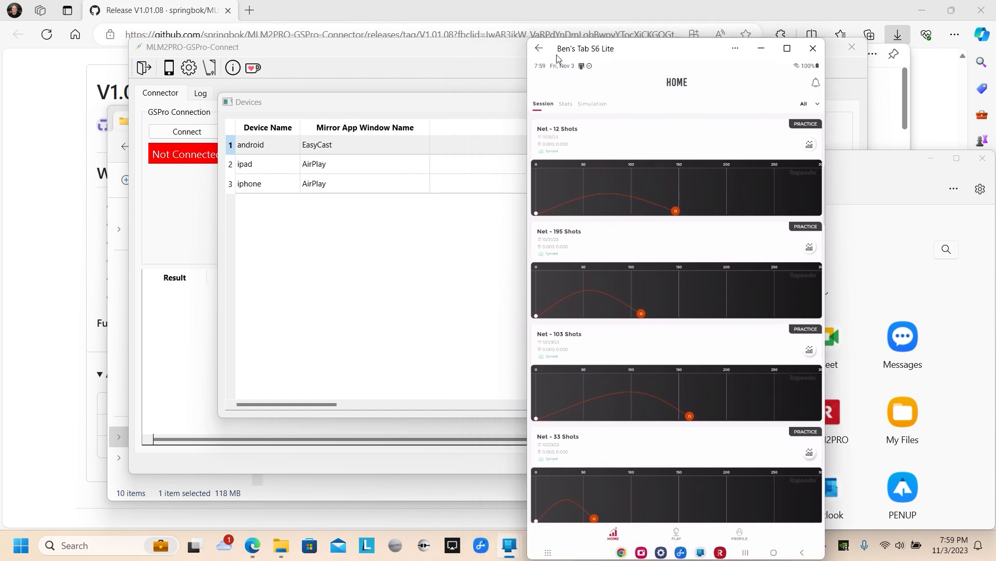
{"action": "mouse_move", "coordinate": [360, 153]}
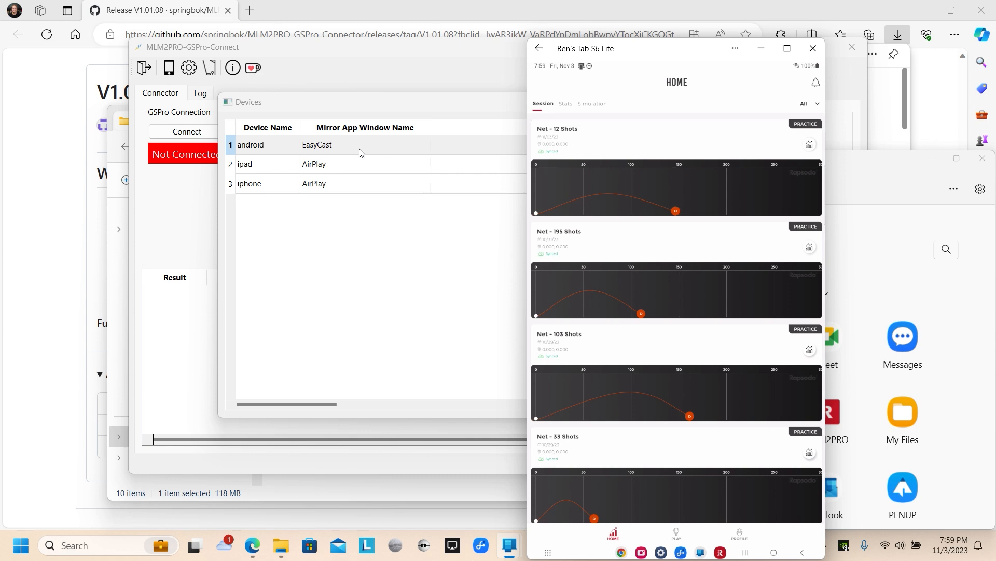
Change the android device's window title from EasyCast to Ben's Tab S6 Lite and save it
{"action": "left_click", "coordinate": [250, 144]}
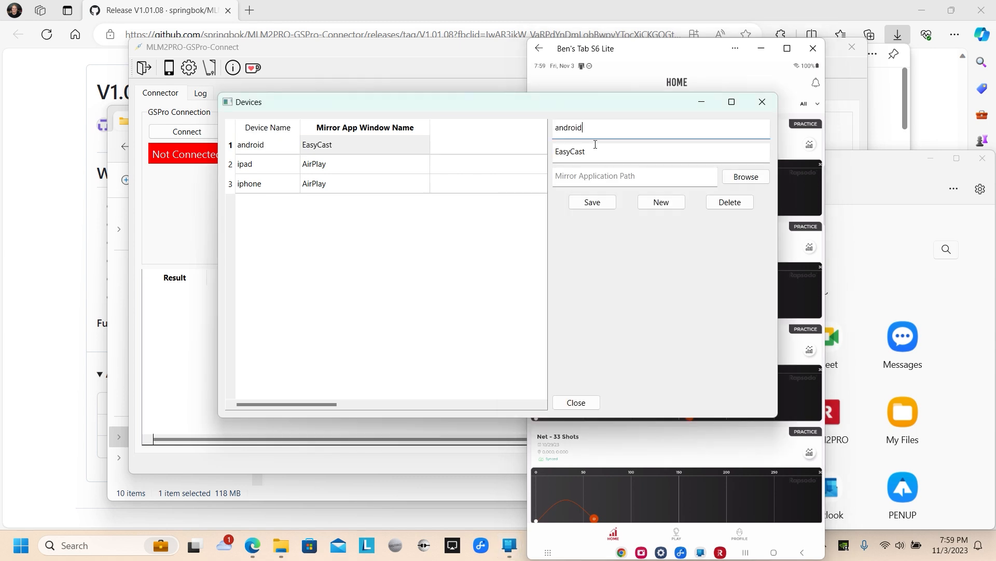
{"action": "double_click", "coordinate": [570, 151]}
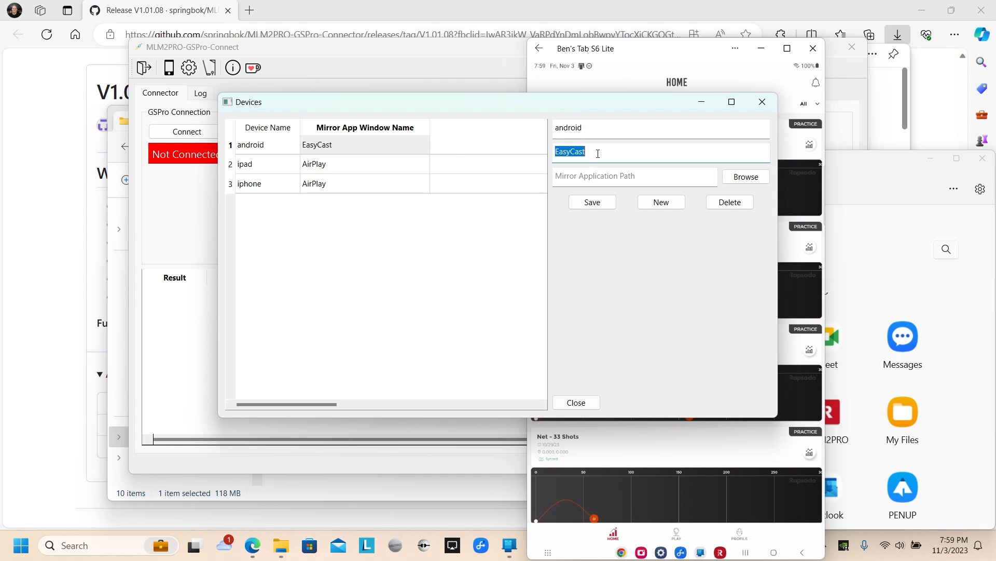
{"action": "type", "text": "Ben's Tab"}
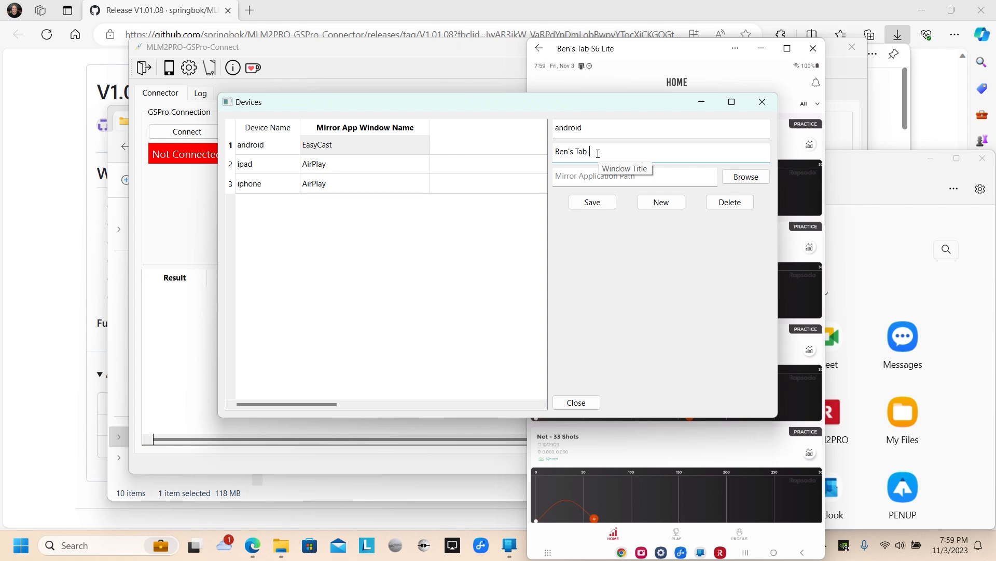
{"action": "type", "text": "6"}
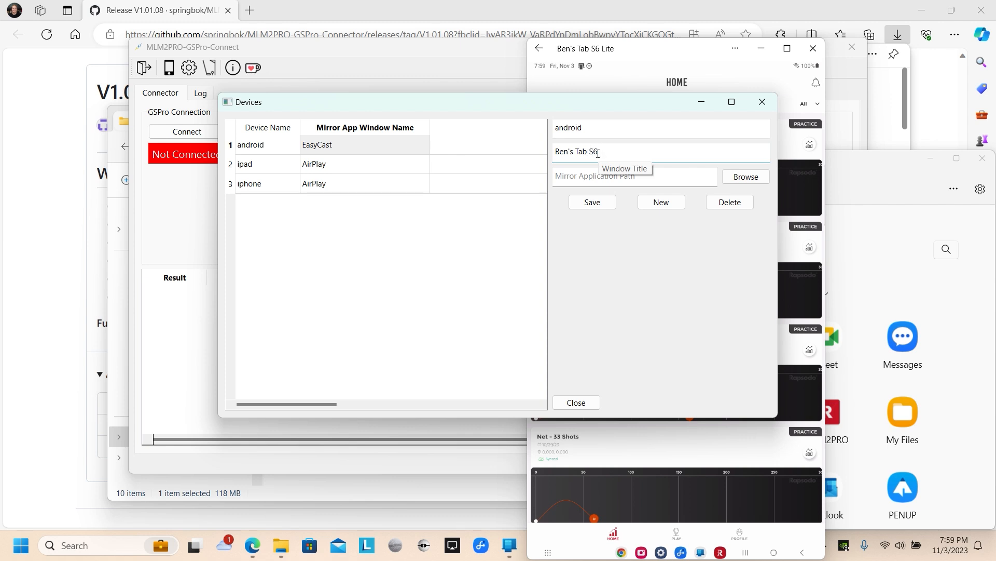
{"action": "type", "text": "Lite"}
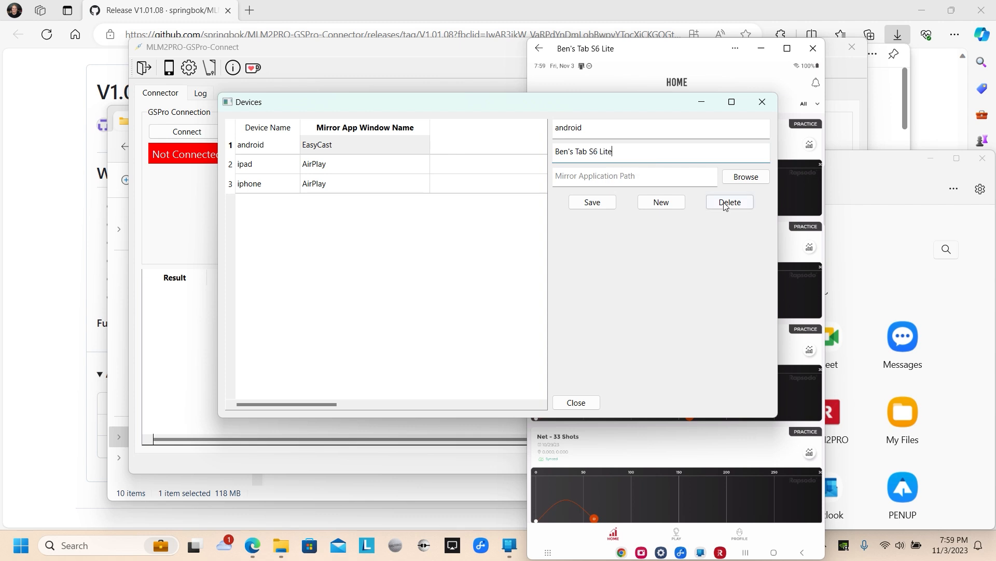
{"action": "left_click", "coordinate": [590, 203]}
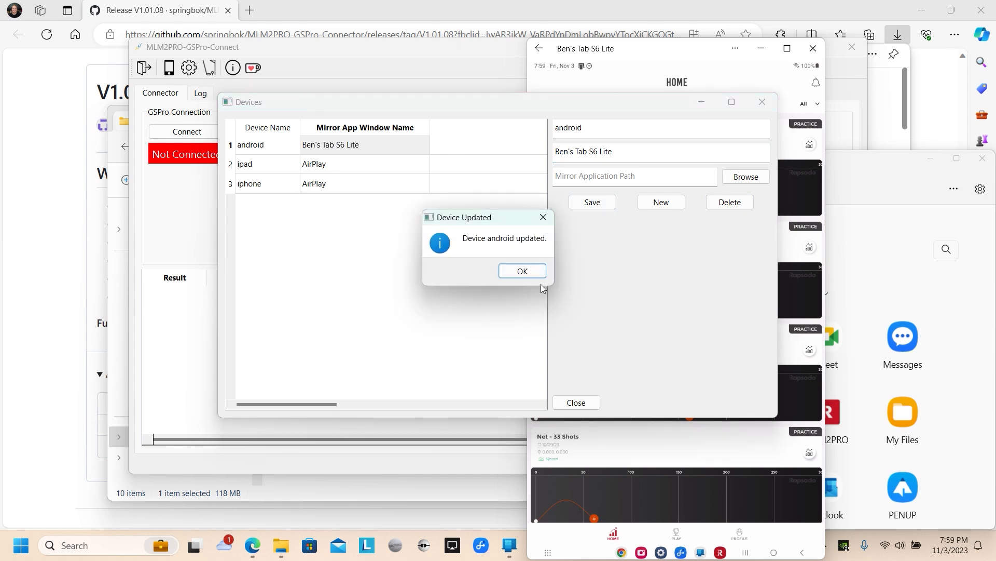
{"action": "left_click", "coordinate": [522, 270]}
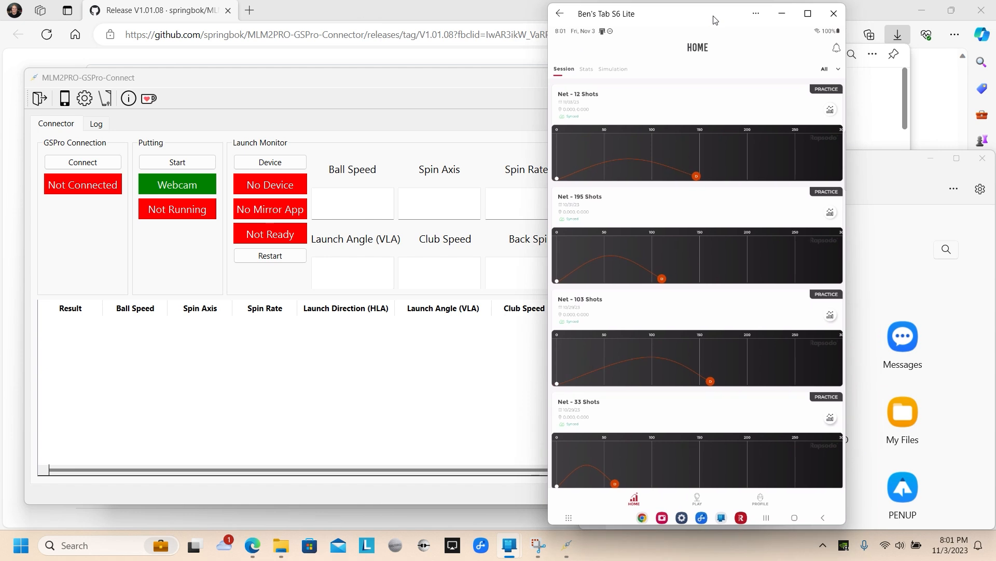
{"action": "mouse_move", "coordinate": [769, 502]}
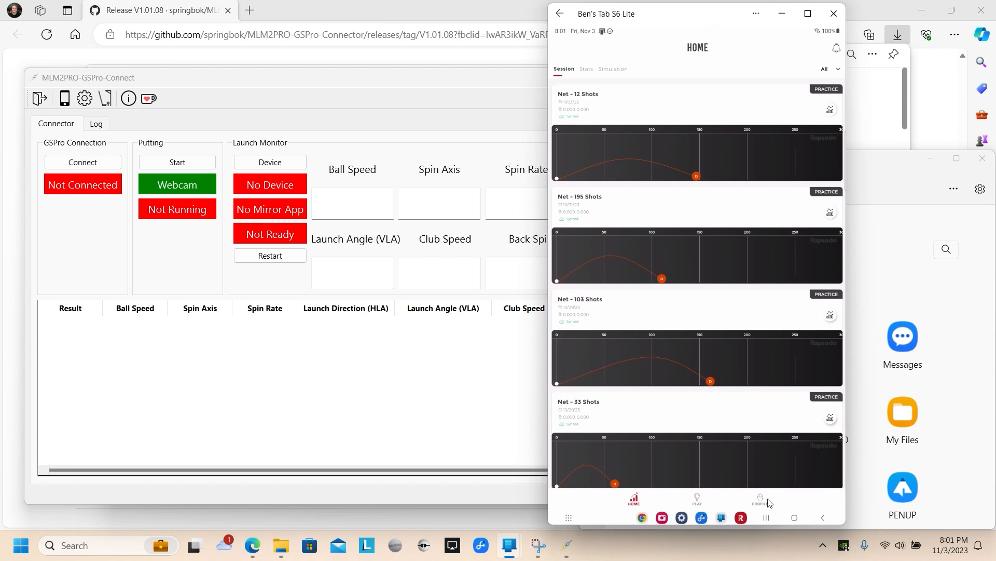
From the Profile tab, connect the MLM2PRO launch monitor until Connection Successful appears
{"action": "left_click", "coordinate": [759, 499]}
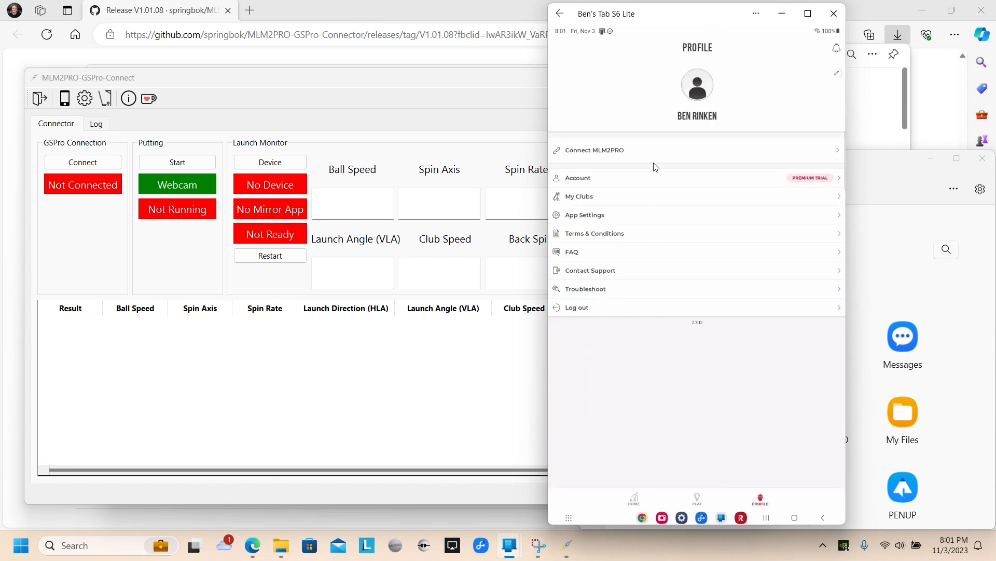
{"action": "left_click", "coordinate": [593, 150]}
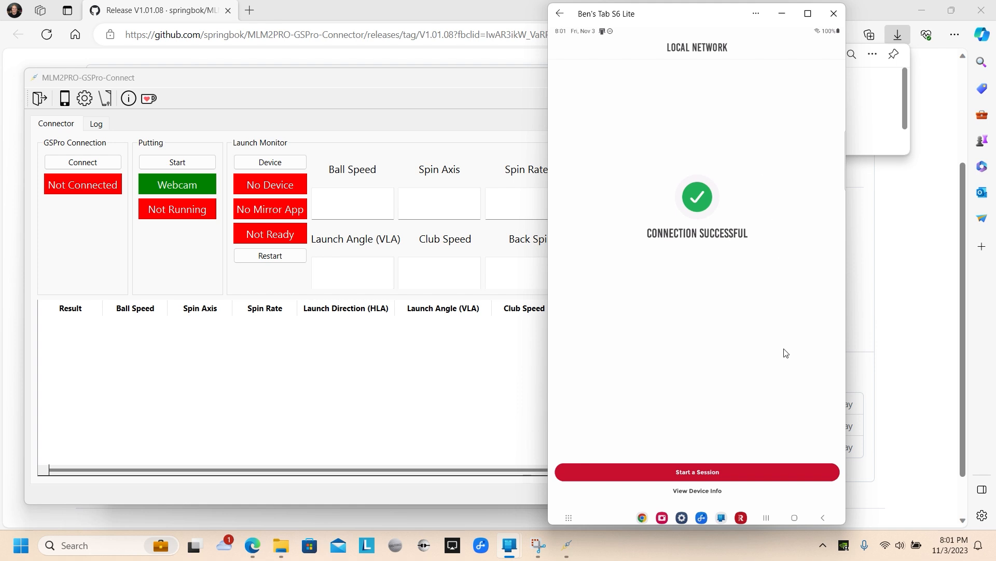
Start a Net practice session with Callaway RPT balls, elevation 1500 ft and the driver selected
{"action": "left_click", "coordinate": [697, 471]}
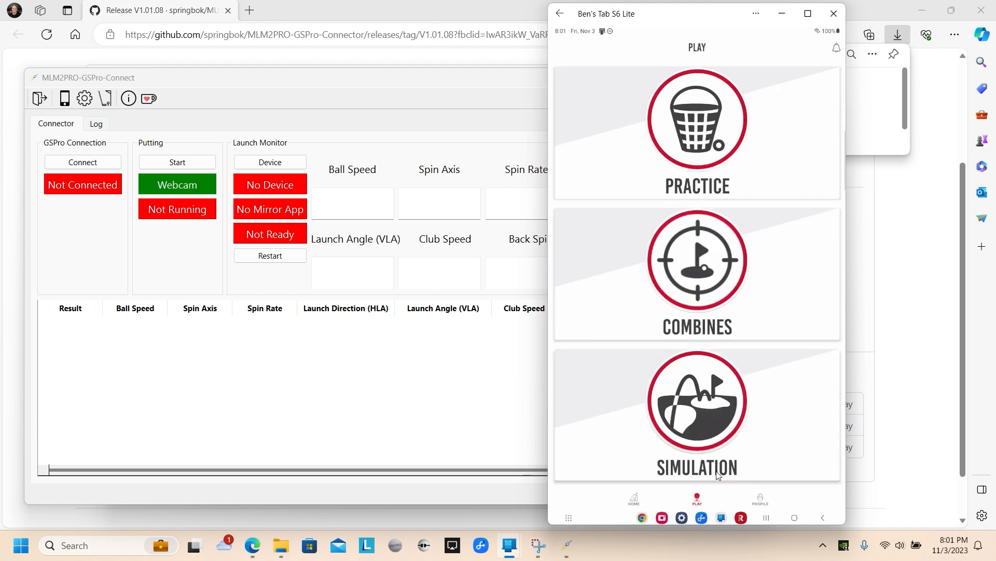
{"action": "left_click", "coordinate": [697, 134]}
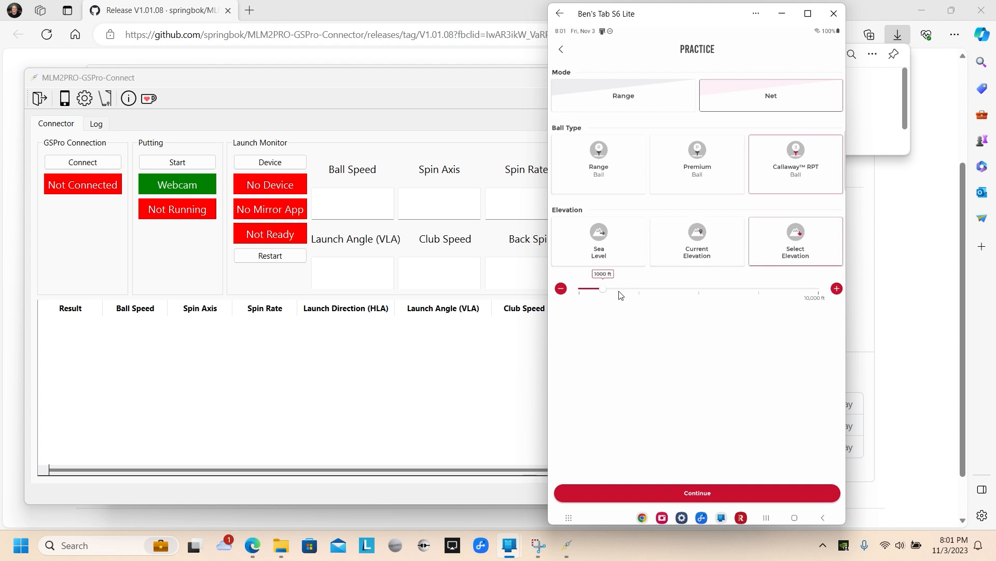
{"action": "left_click_drag", "start_coordinate": [602, 291], "coordinate": [617, 290]}
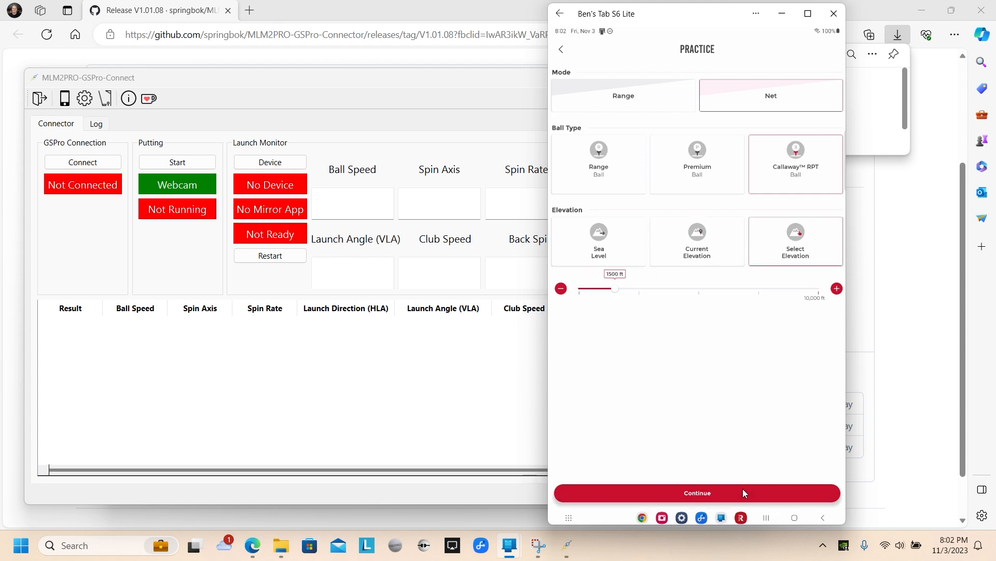
{"action": "left_click", "coordinate": [698, 492]}
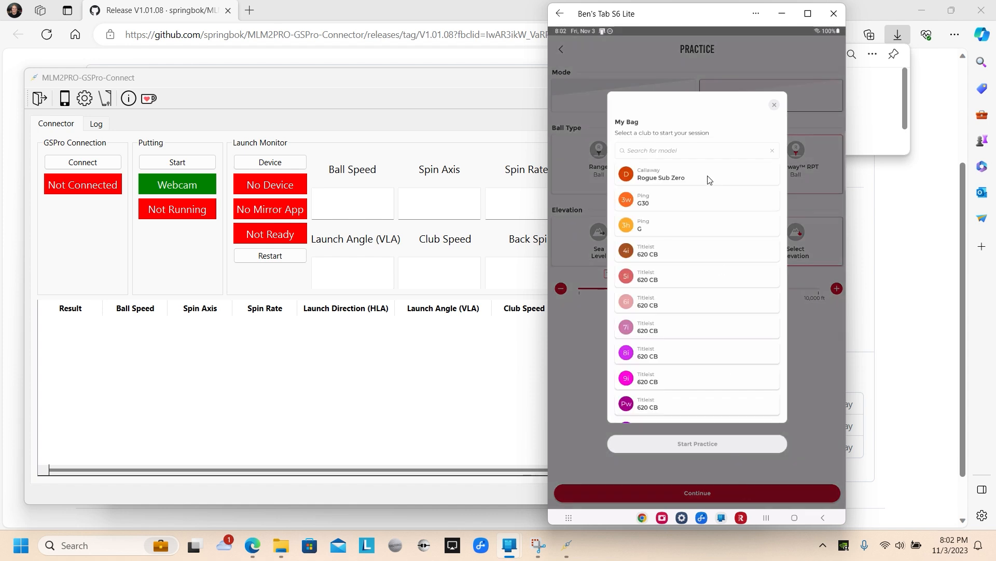
{"action": "left_click", "coordinate": [697, 492]}
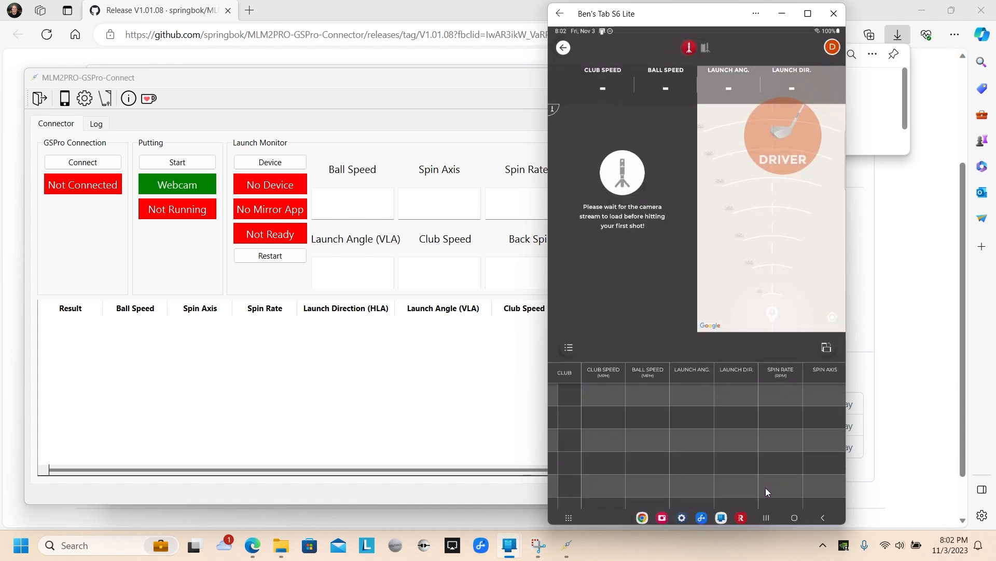
{"action": "left_click", "coordinate": [826, 347]}
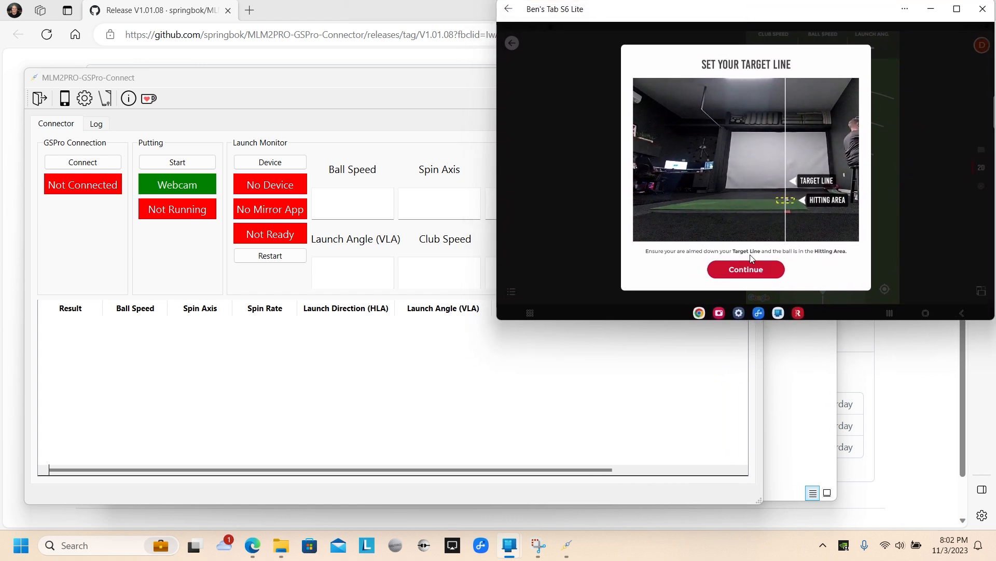
Accept the target line alignment and bring up the Change Metrics chooser
{"action": "left_click", "coordinate": [745, 268]}
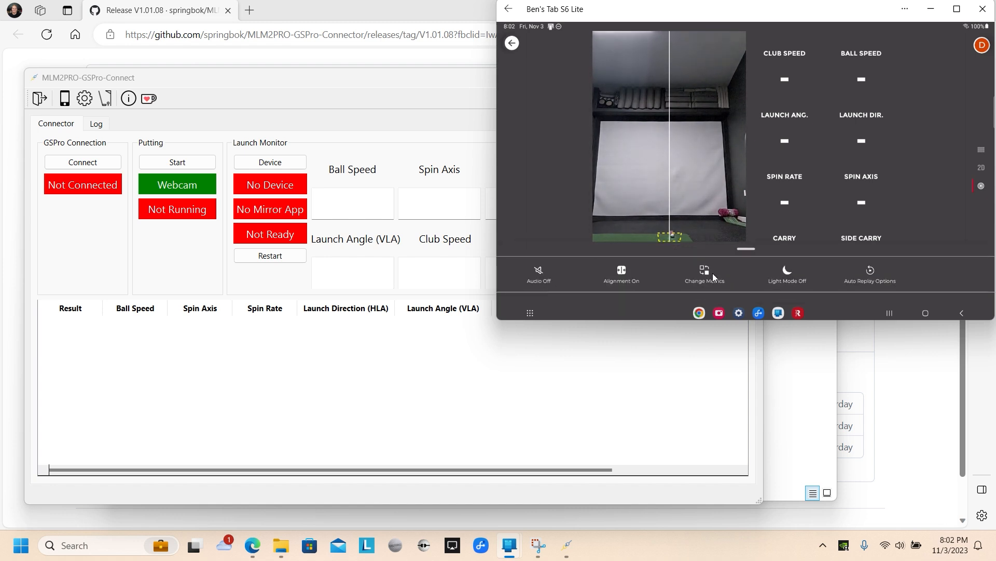
{"action": "left_click", "coordinate": [704, 273]}
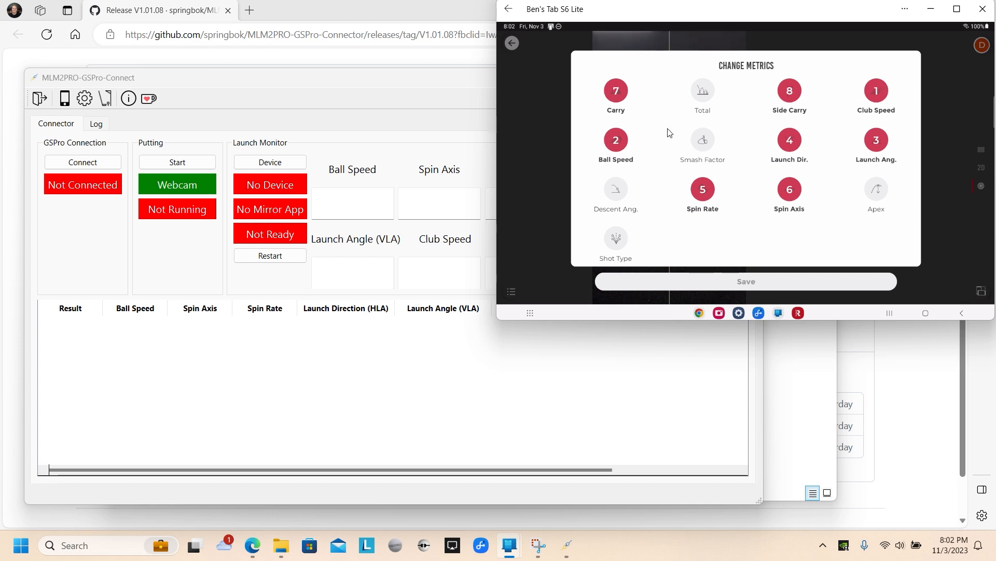
{"action": "mouse_move", "coordinate": [888, 127]}
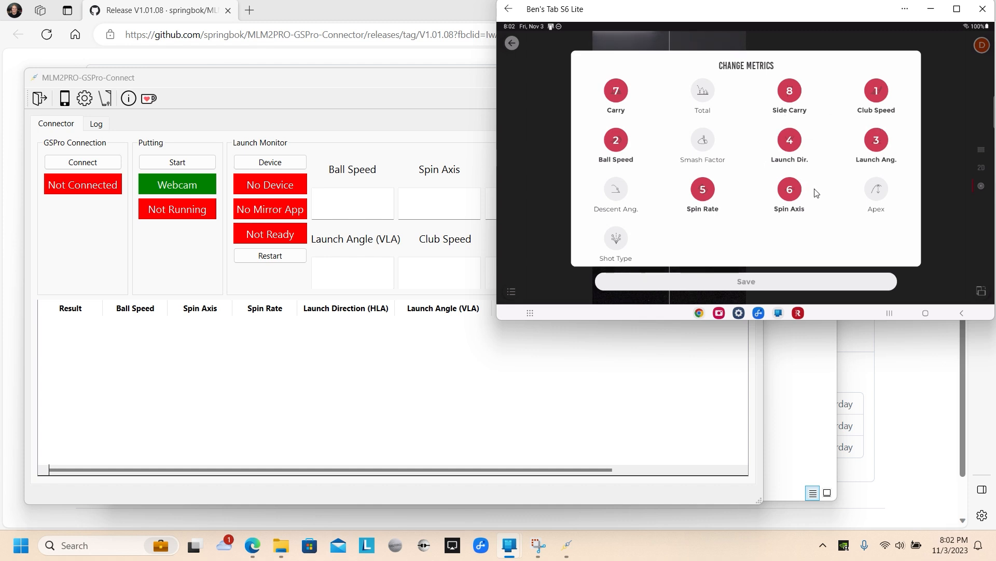
{"action": "mouse_move", "coordinate": [717, 212]}
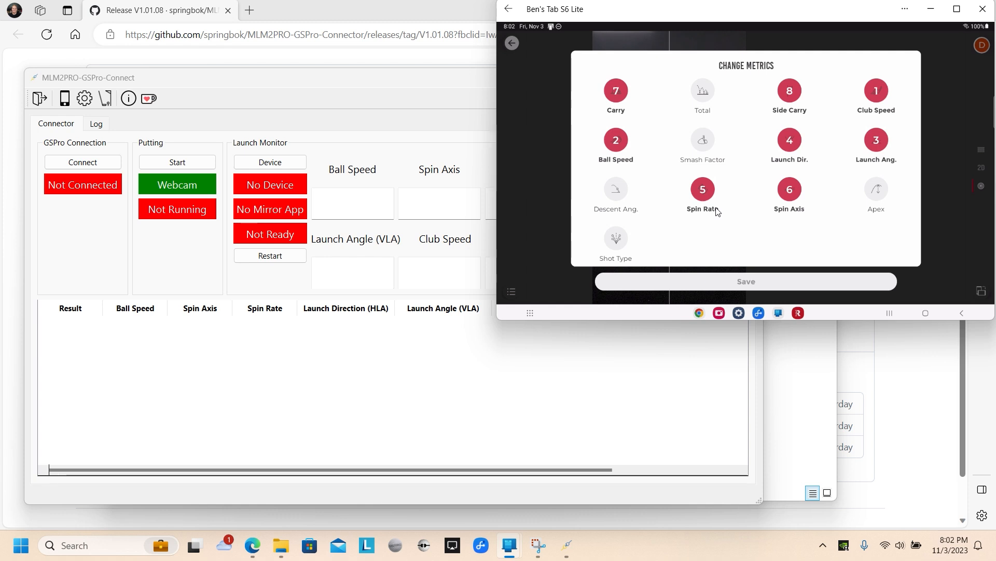
{"action": "mouse_move", "coordinate": [781, 83]}
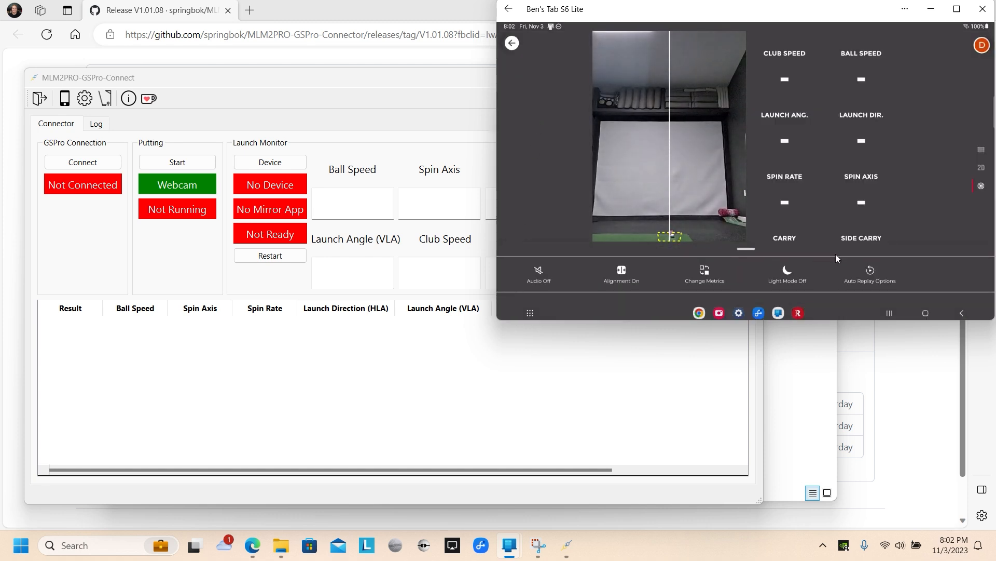
Set Auto Replay Options to Replay off
{"action": "left_click", "coordinate": [870, 273]}
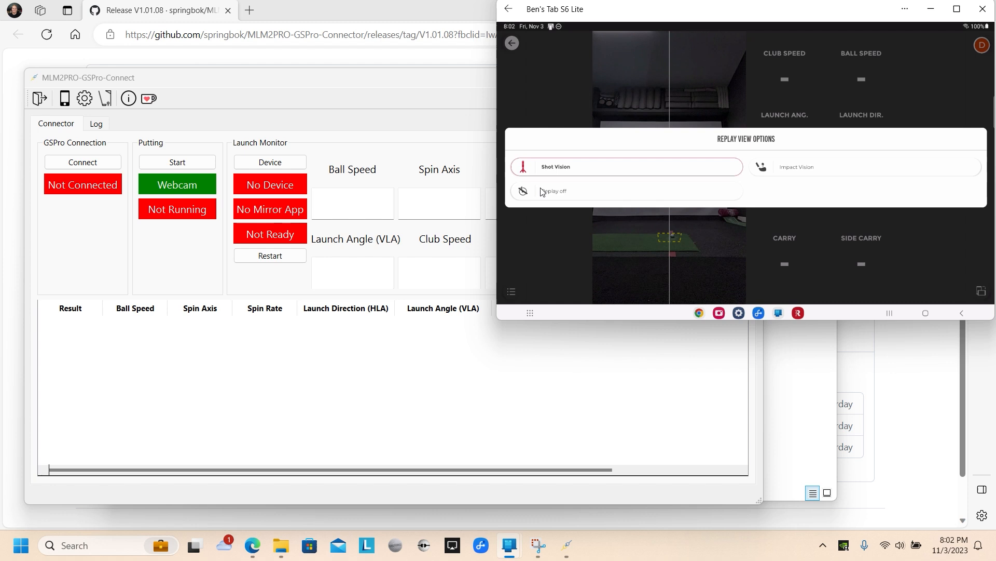
{"action": "left_click", "coordinate": [553, 191]}
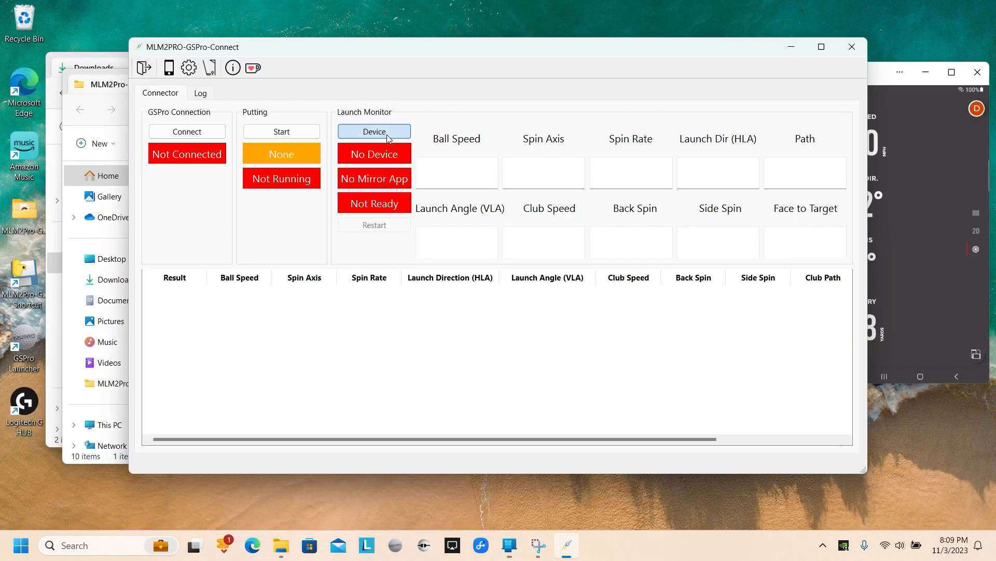
Bring up the launch monitor device list showing android and ipad with the mirroring reminder
{"action": "left_click", "coordinate": [373, 131]}
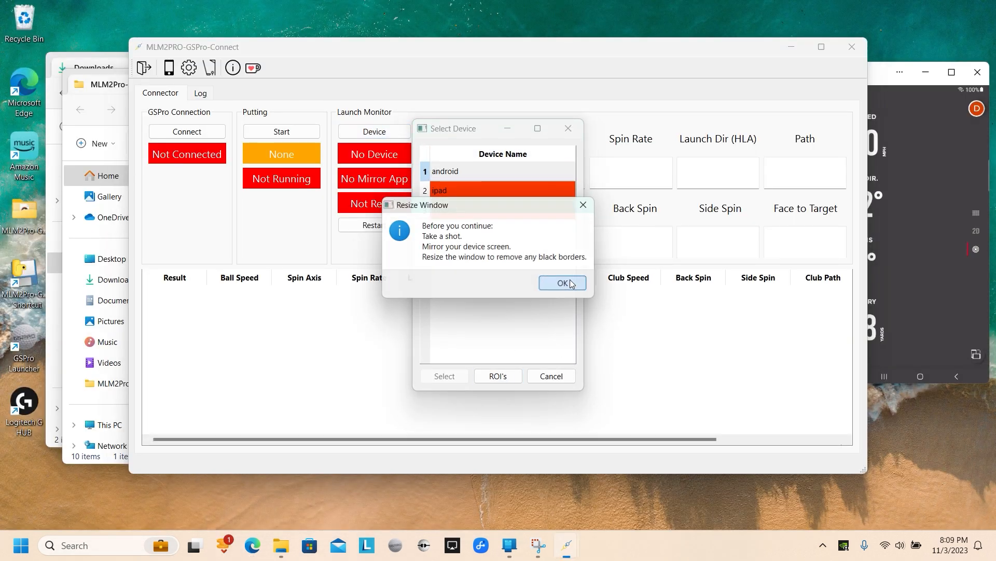
Mark reading regions over the android device's six mirrored metrics and save them as updated
{"action": "left_click", "coordinate": [561, 282]}
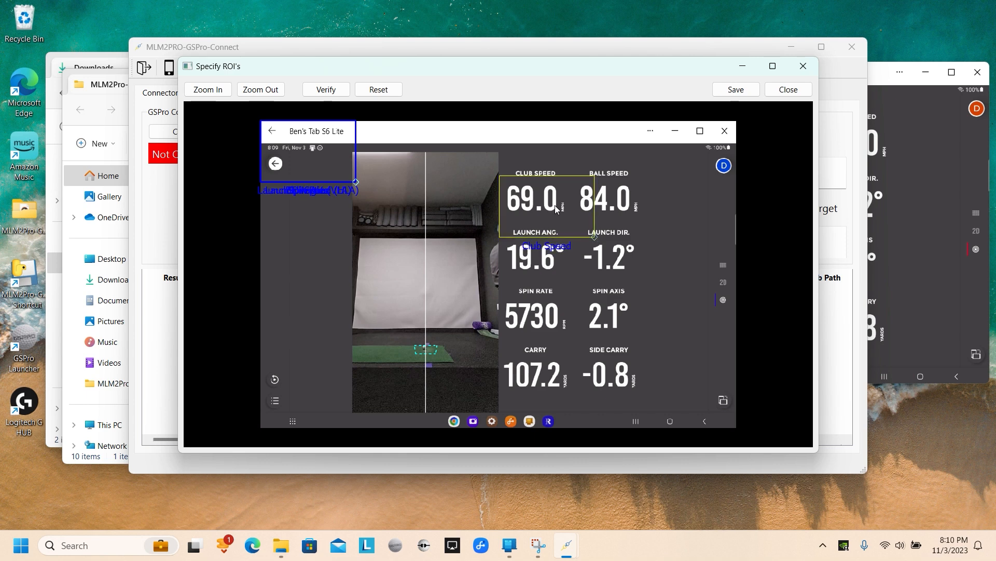
{"action": "left_click", "coordinate": [548, 205]}
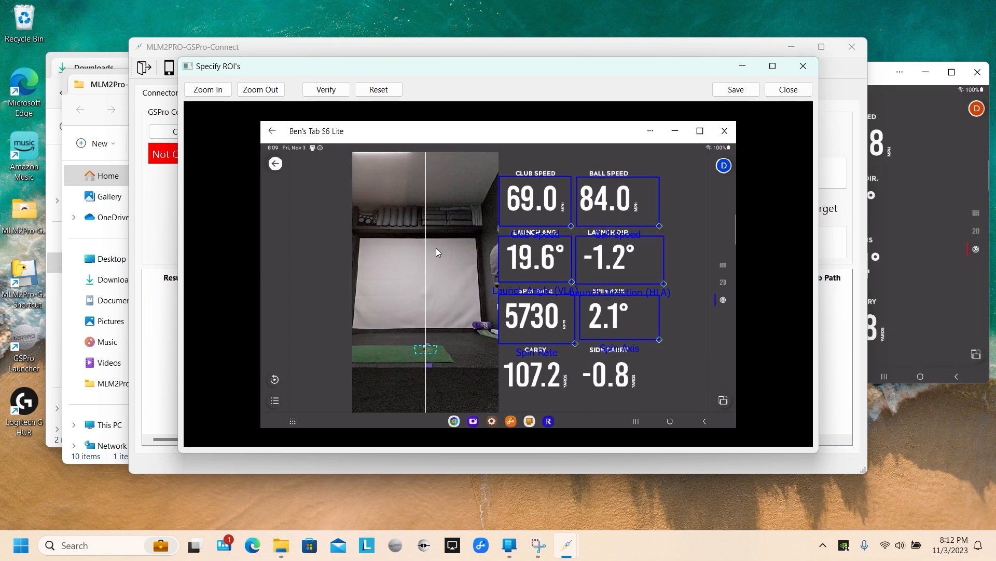
{"action": "left_click", "coordinate": [378, 89]}
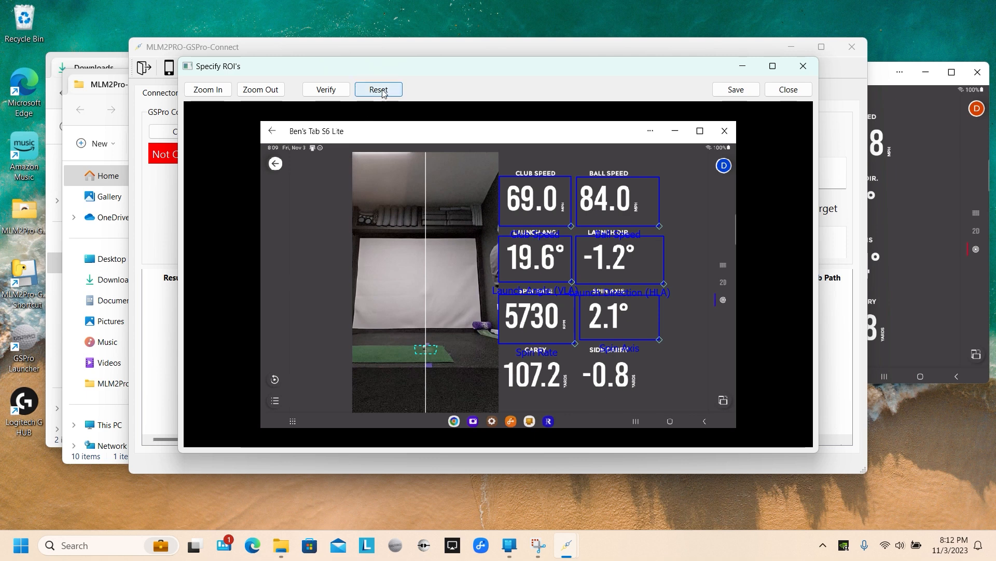
{"action": "left_click", "coordinate": [377, 89]}
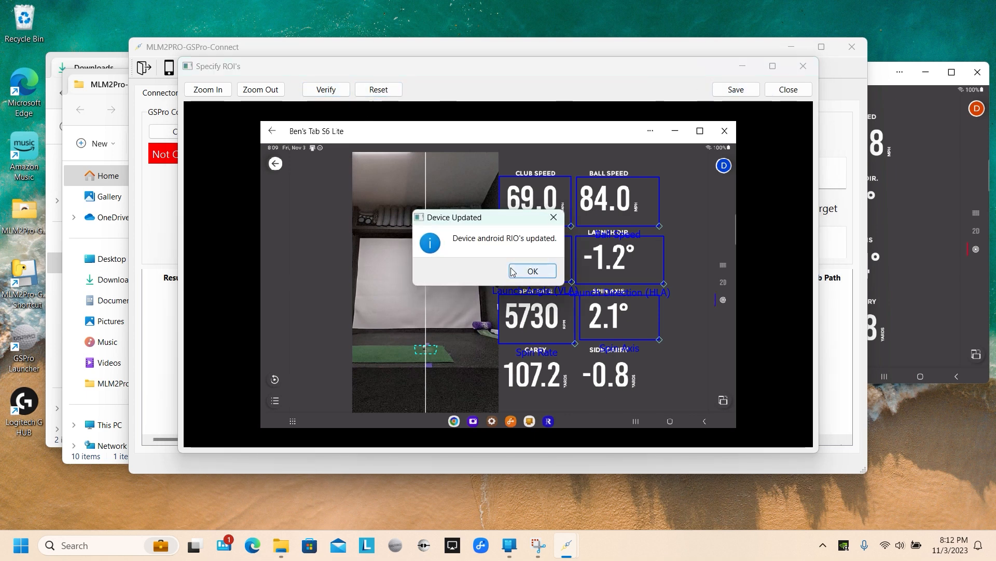
{"action": "left_click", "coordinate": [532, 271]}
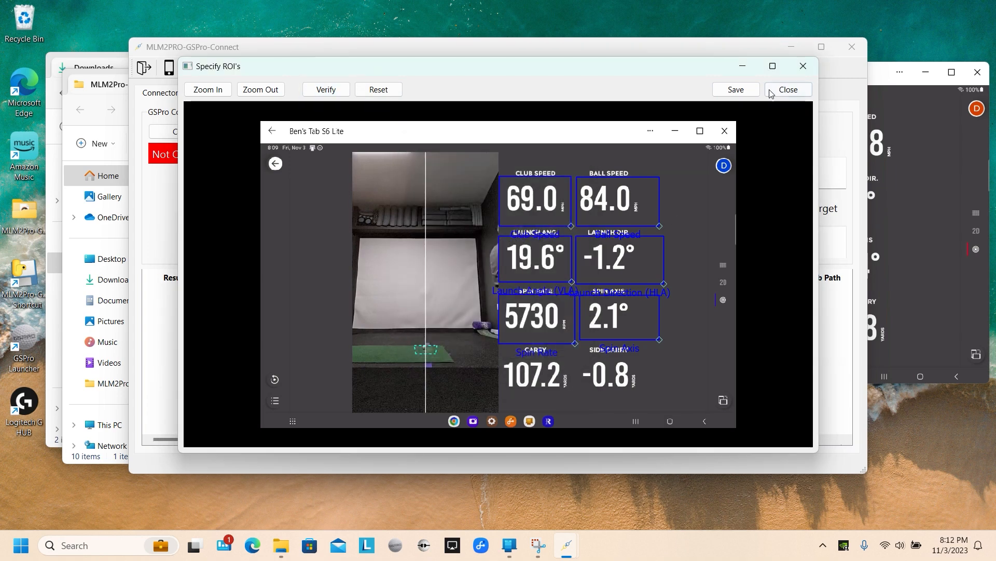
{"action": "left_click", "coordinate": [787, 90]}
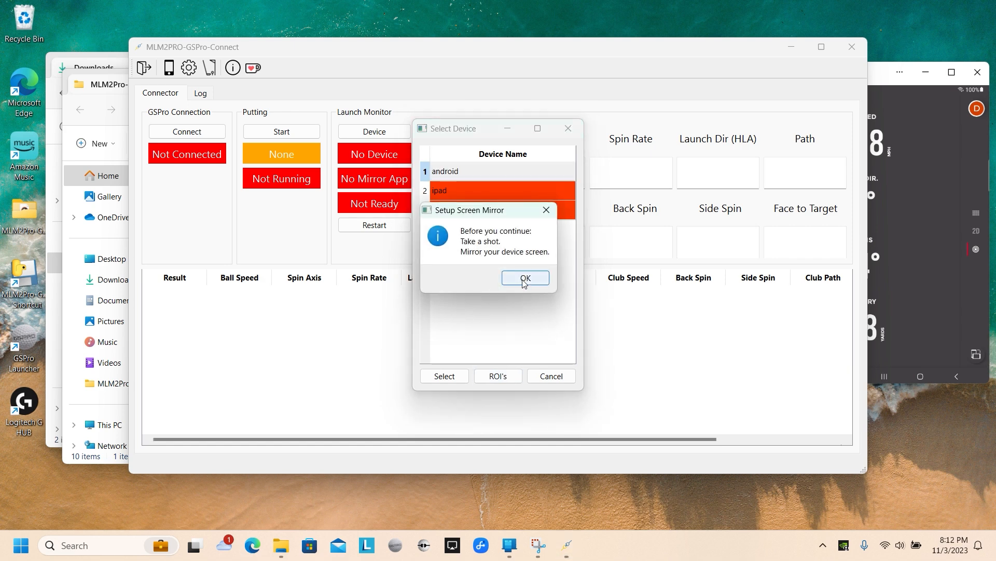
Verify the android regions read a new shot correctly (ball speed 152.8, club speed 106.2)
{"action": "left_click", "coordinate": [524, 279]}
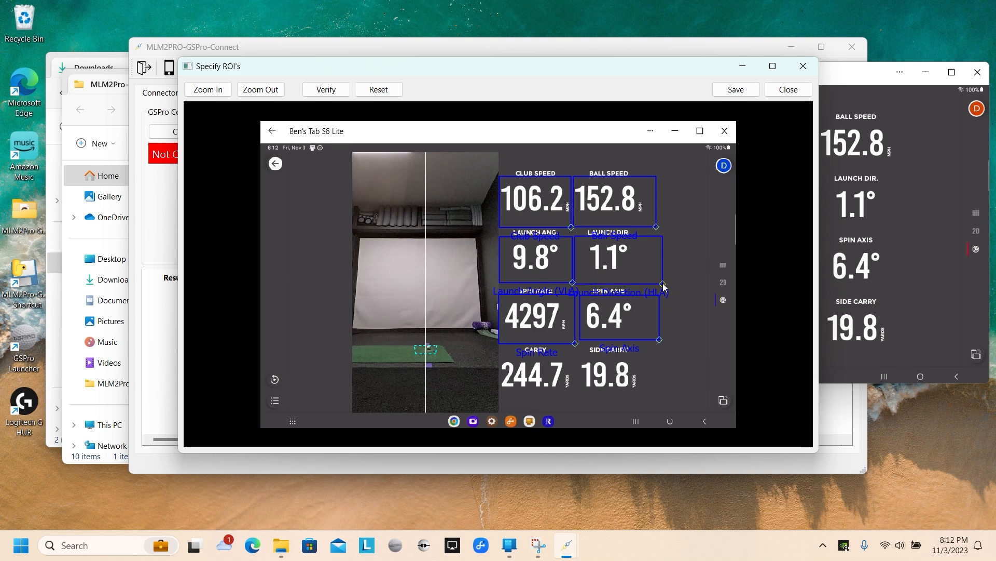
{"action": "mouse_move", "coordinate": [577, 298]}
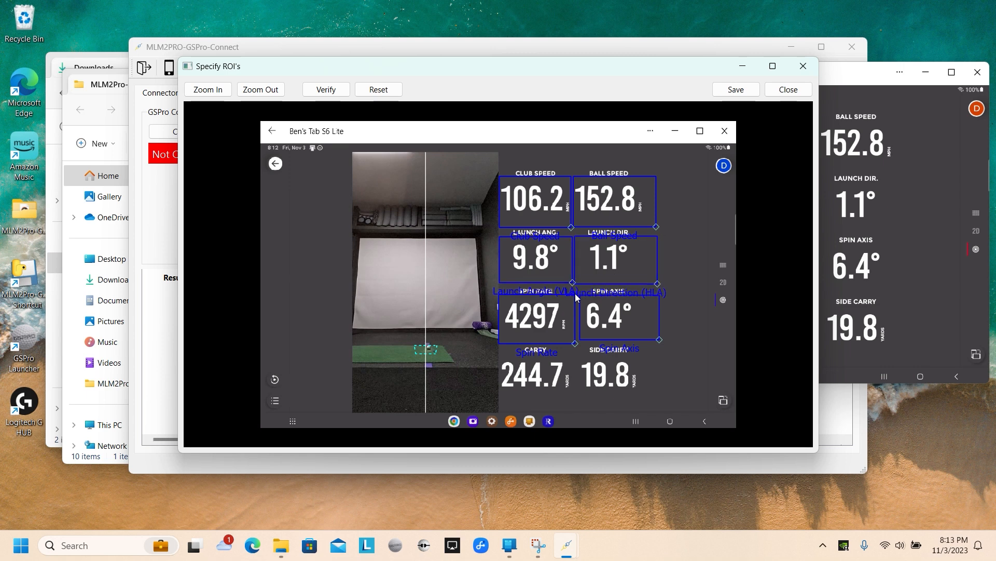
{"action": "left_click", "coordinate": [325, 89]}
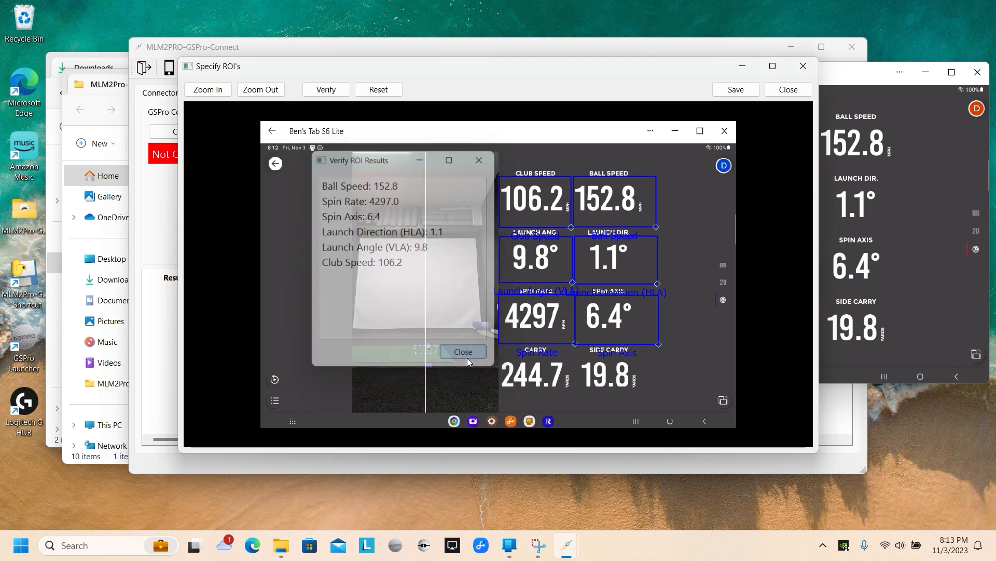
{"action": "left_click", "coordinate": [463, 351]}
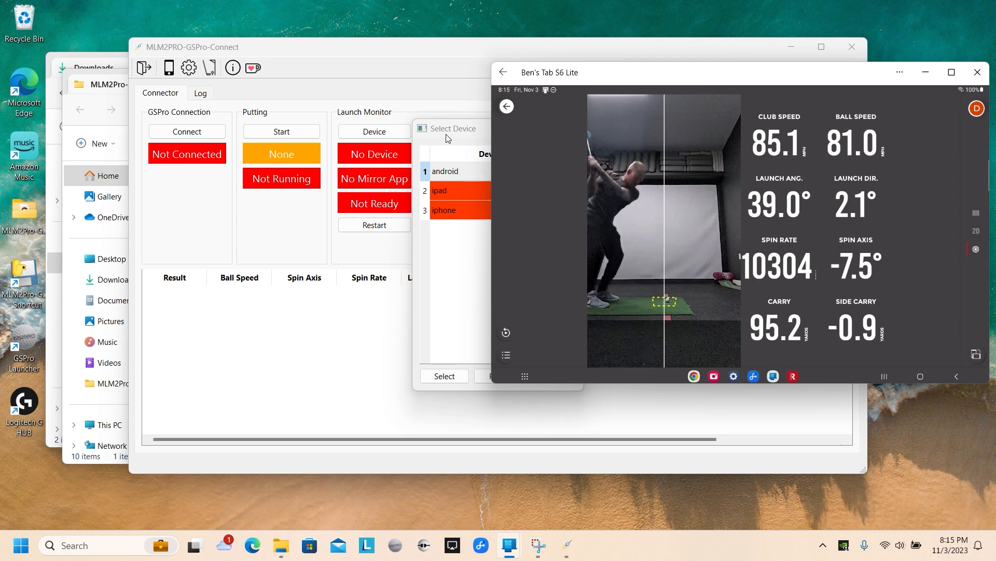
Select the android device and enter its reading-region editor past the mirroring reminder
{"action": "left_click", "coordinate": [446, 171]}
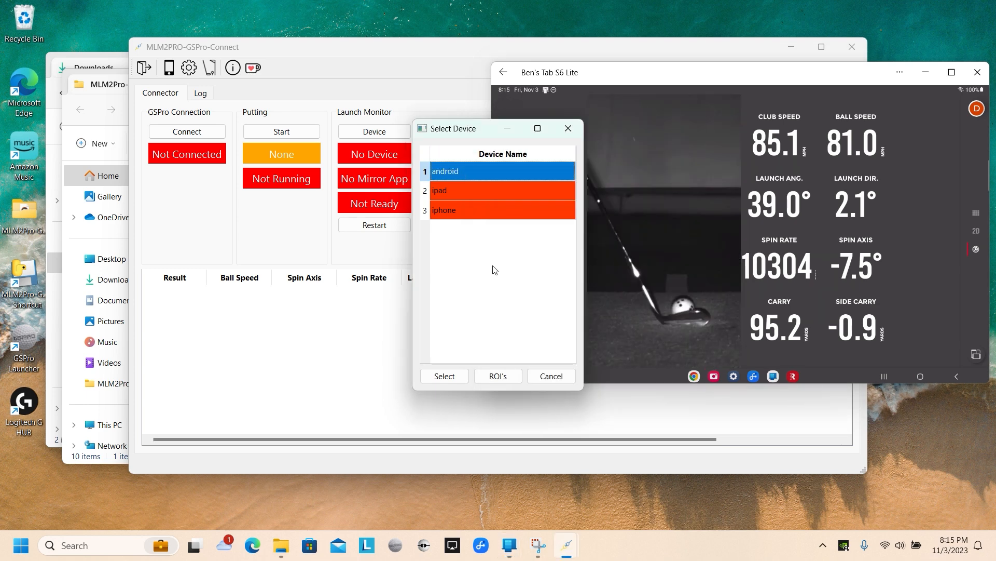
{"action": "left_click", "coordinate": [444, 376]}
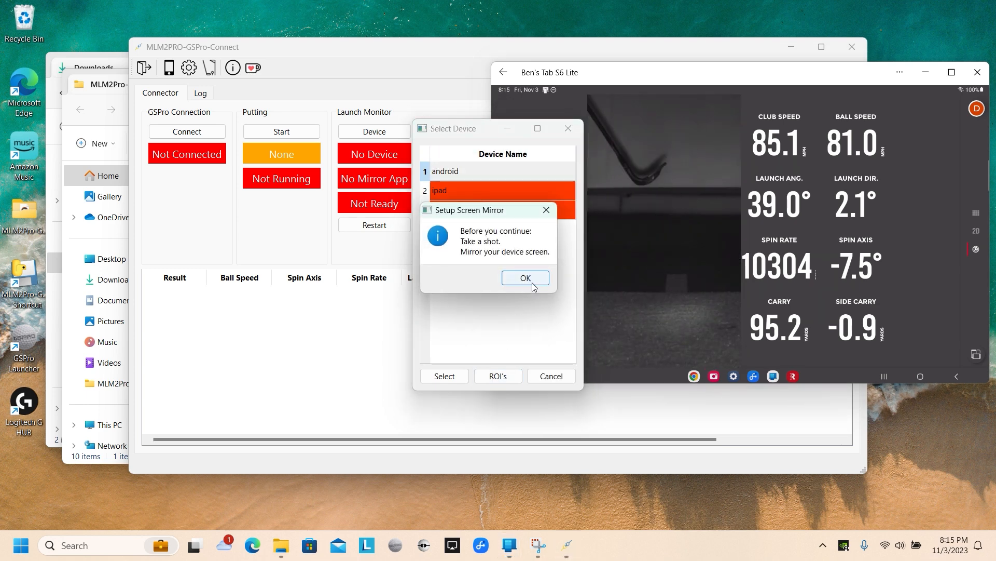
{"action": "left_click", "coordinate": [524, 278]}
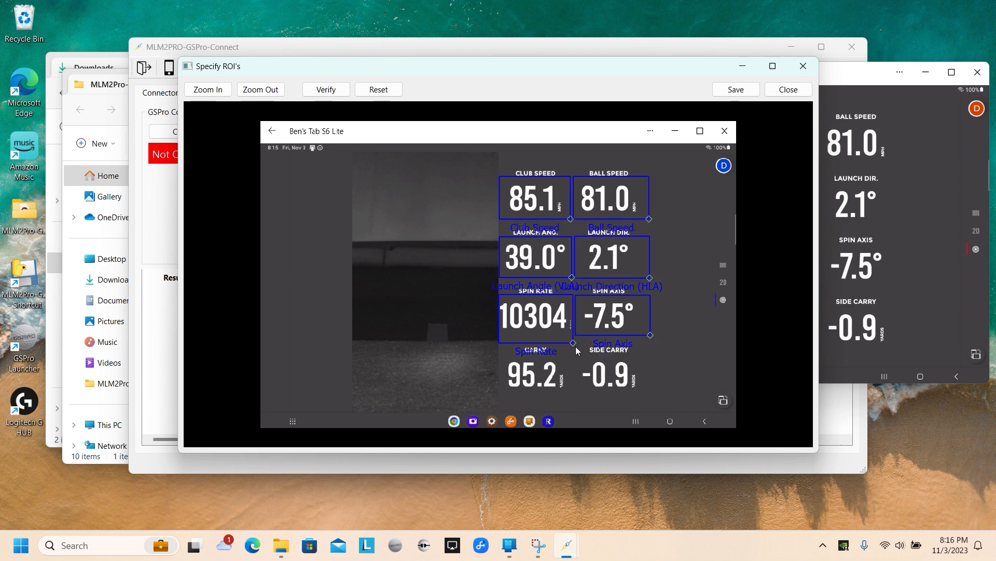
Re-save the android regions and verify them against the 85.1 mph shot figures
{"action": "left_click", "coordinate": [735, 89]}
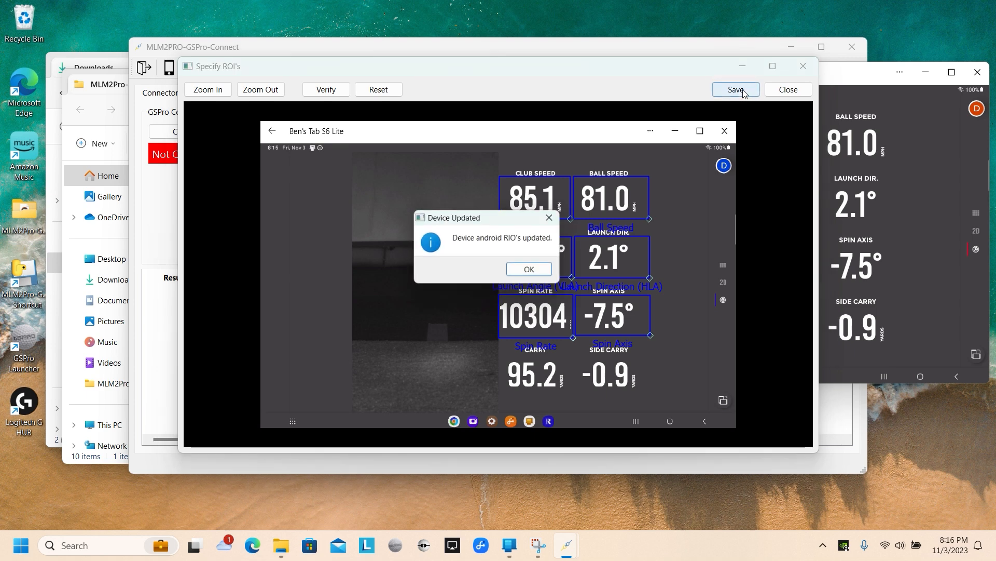
{"action": "left_click", "coordinate": [528, 269]}
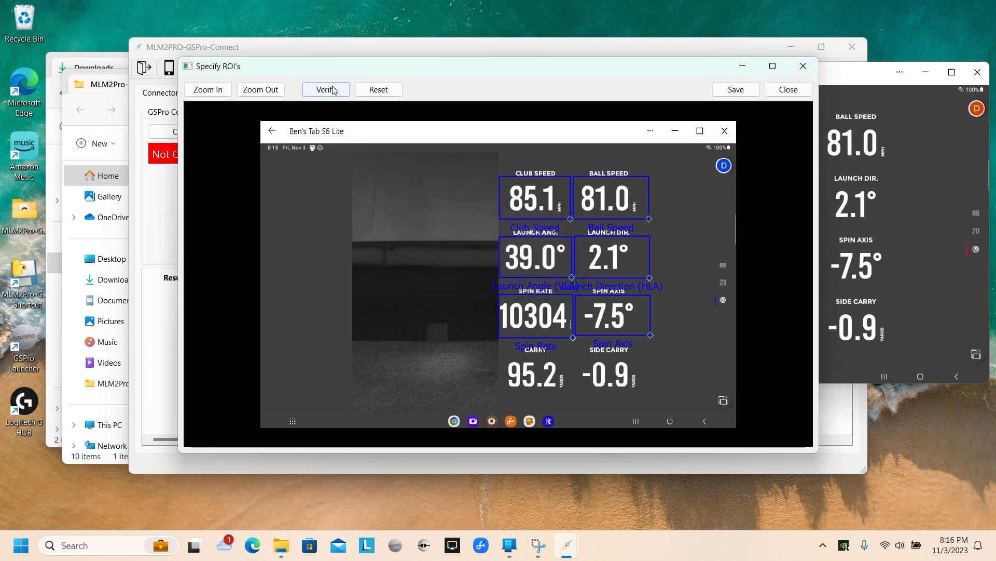
{"action": "left_click", "coordinate": [325, 89]}
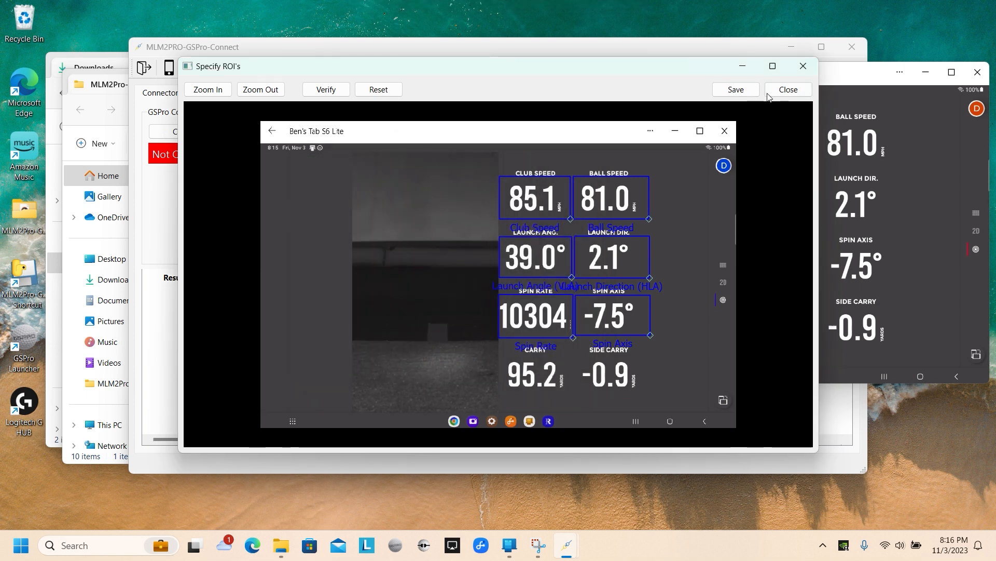
{"action": "left_click", "coordinate": [788, 90]}
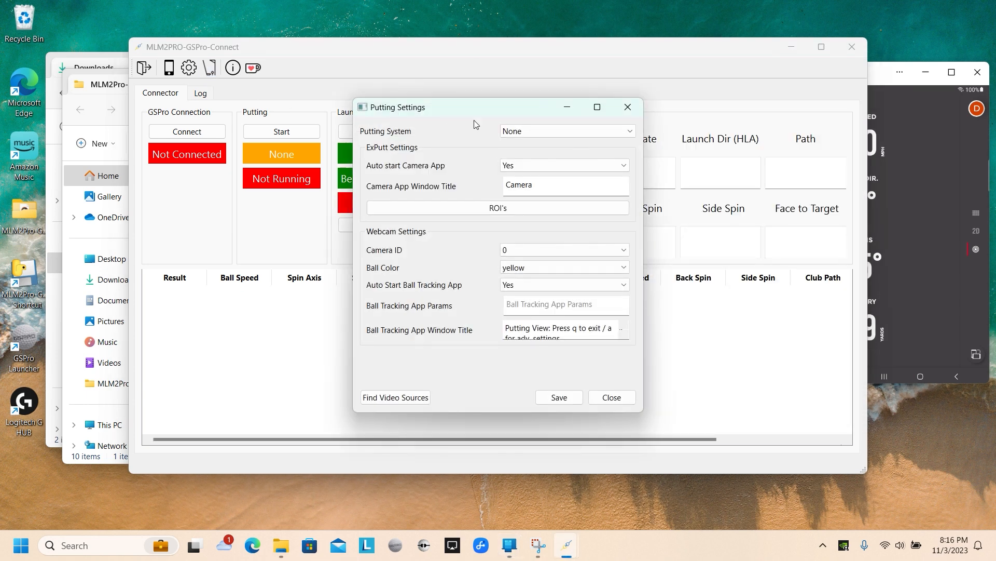
Set putting to Webcam on camera 1 with a red ball and save the settings
{"action": "left_click", "coordinate": [565, 131]}
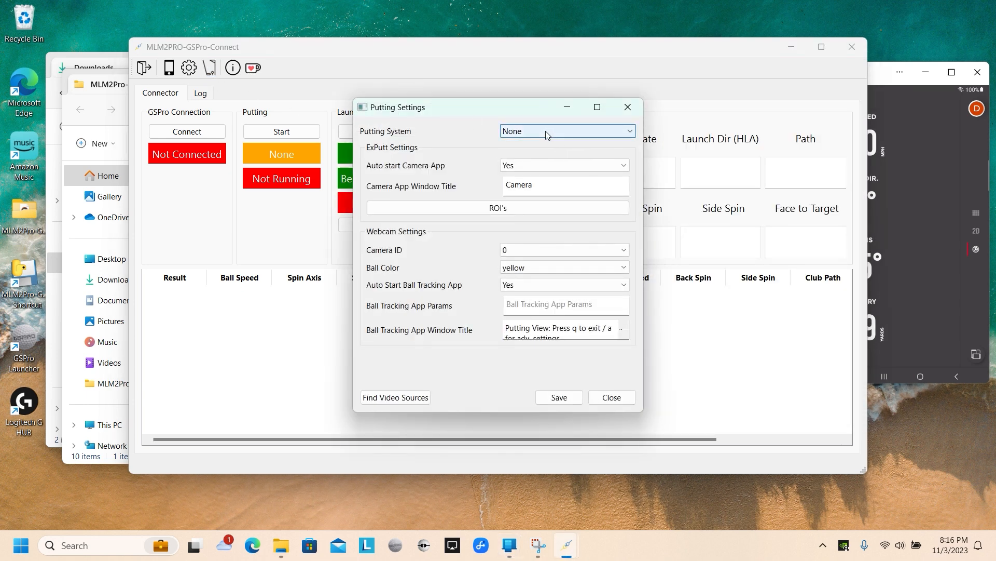
{"action": "left_click", "coordinate": [566, 130]}
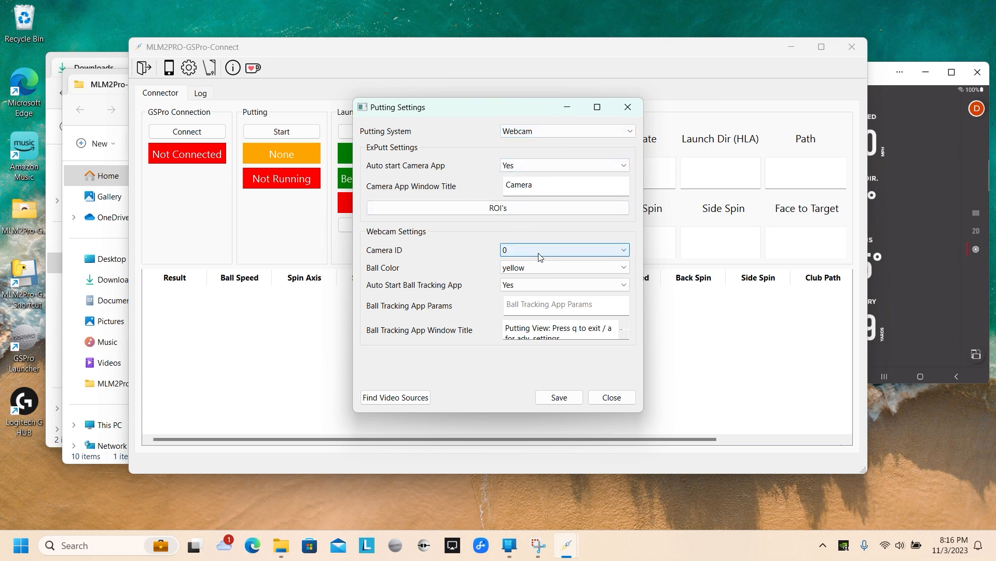
{"action": "left_click", "coordinate": [563, 249]}
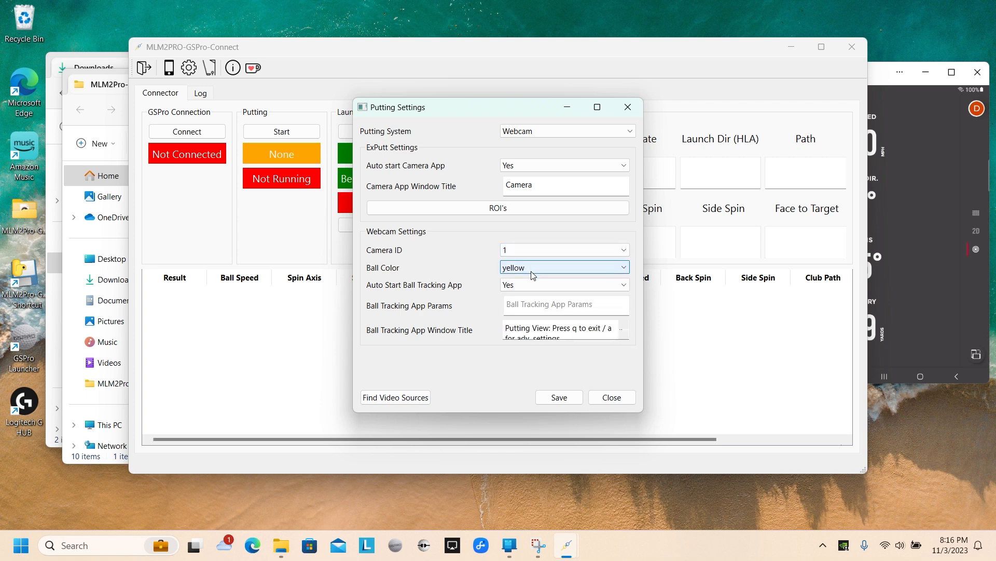
{"action": "left_click", "coordinate": [562, 267]}
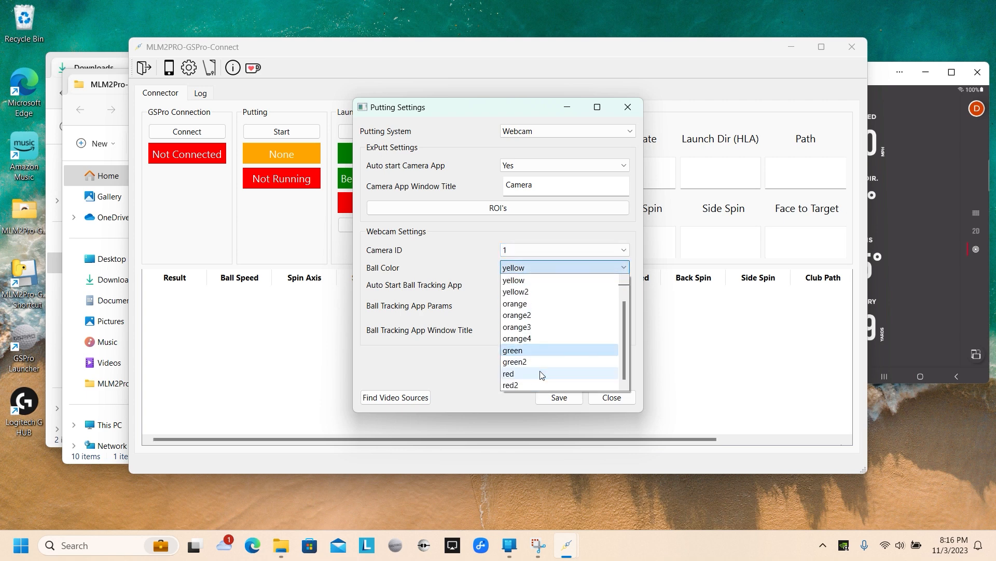
{"action": "left_click", "coordinate": [508, 372]}
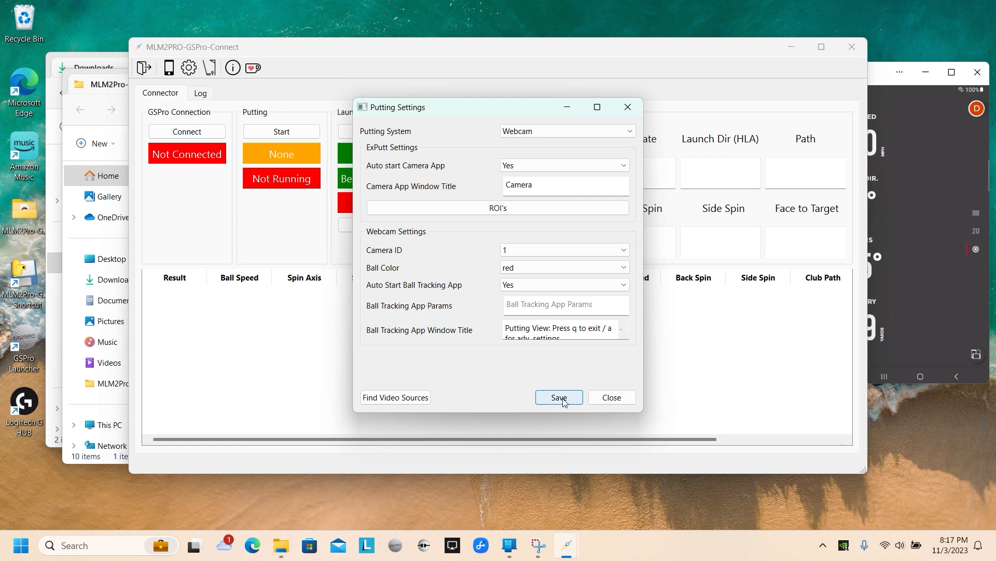
{"action": "left_click", "coordinate": [558, 397]}
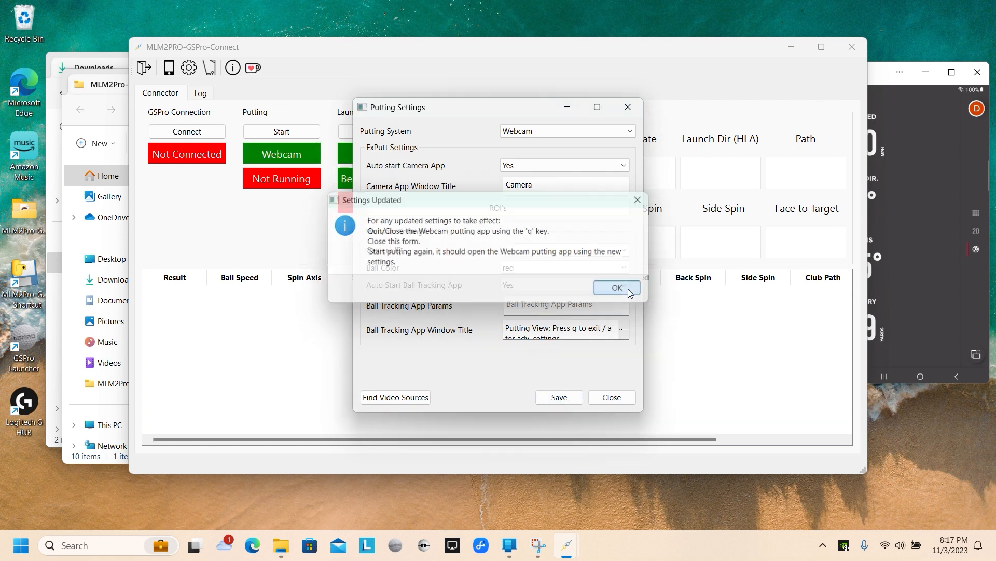
{"action": "left_click", "coordinate": [615, 288]}
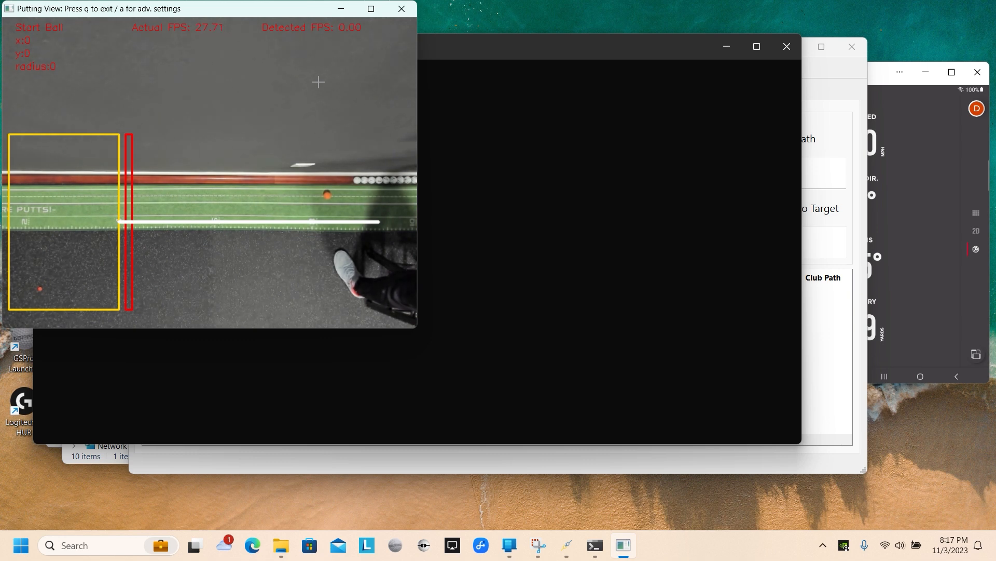
{"action": "mouse_move", "coordinate": [131, 70]}
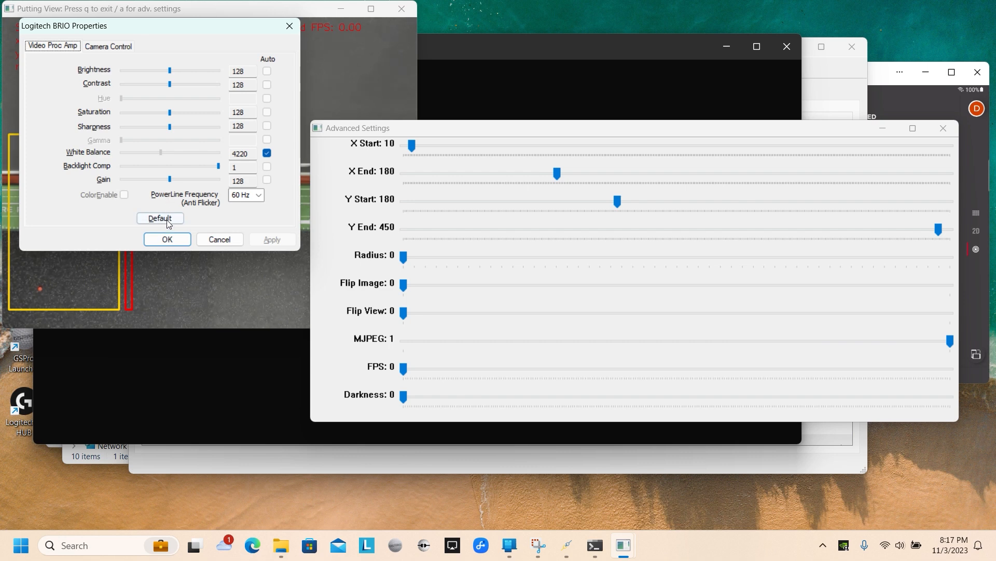
Turn off the Logitech BRIO's auto focus and fix focus at 0
{"action": "left_click", "coordinate": [108, 46]}
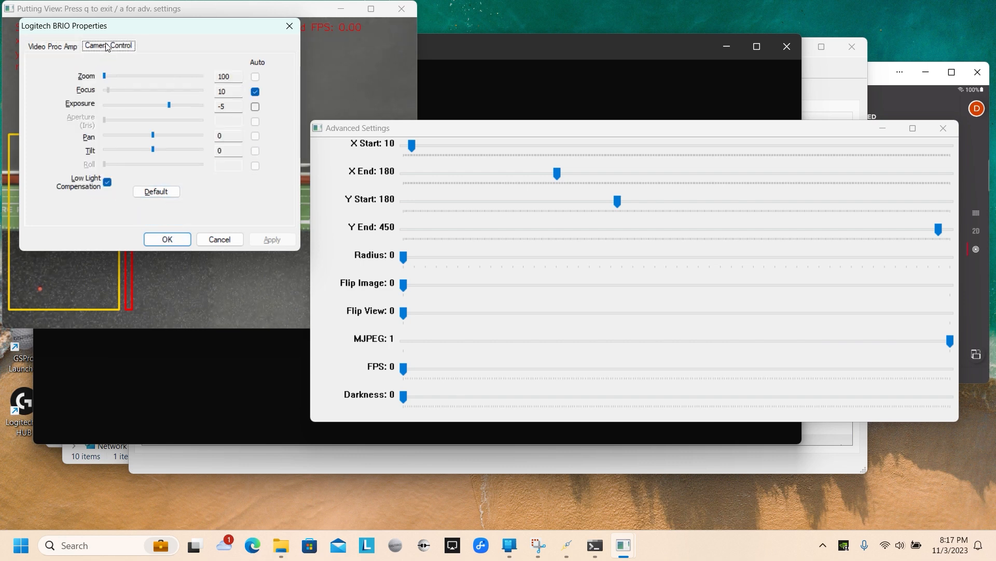
{"action": "left_click", "coordinate": [256, 91]}
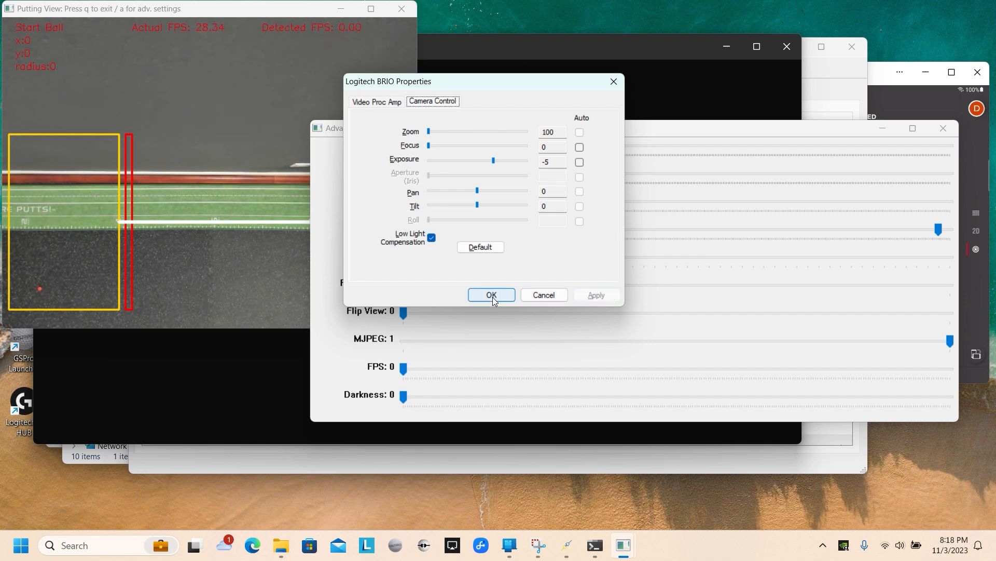
{"action": "left_click", "coordinate": [376, 102]}
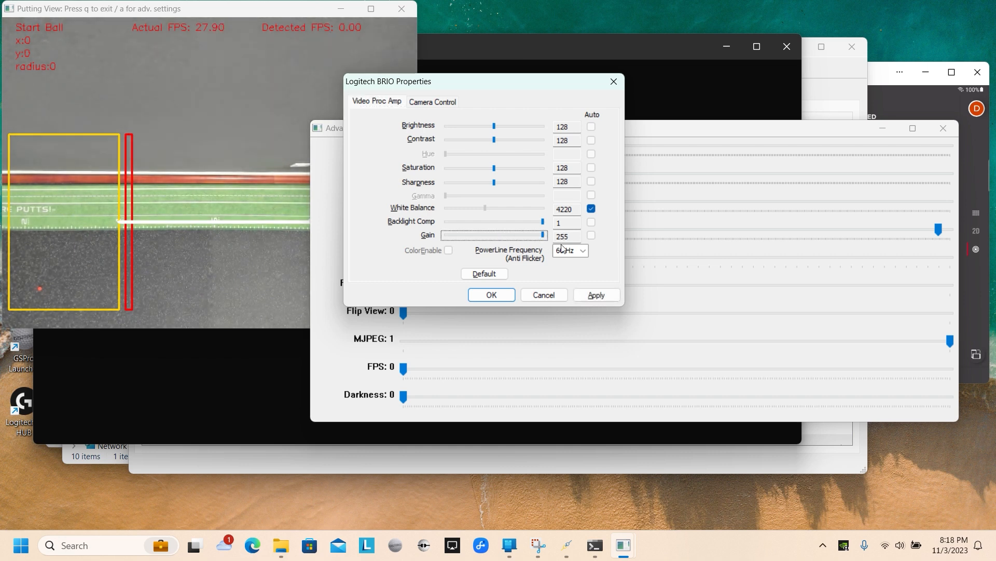
Raise the webcam gain to 255 and apply it
{"action": "left_click", "coordinate": [595, 293]}
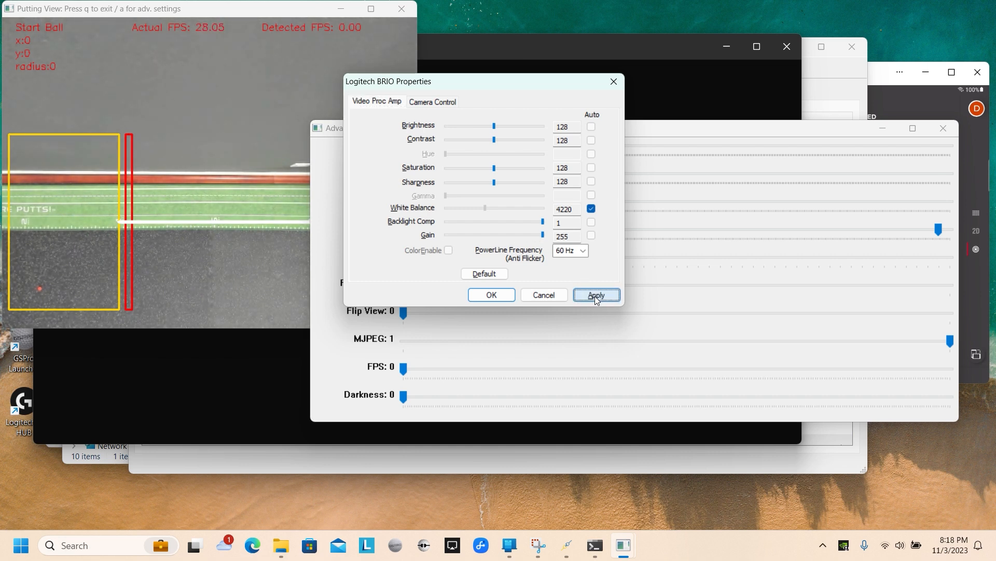
{"action": "left_click", "coordinate": [596, 294]}
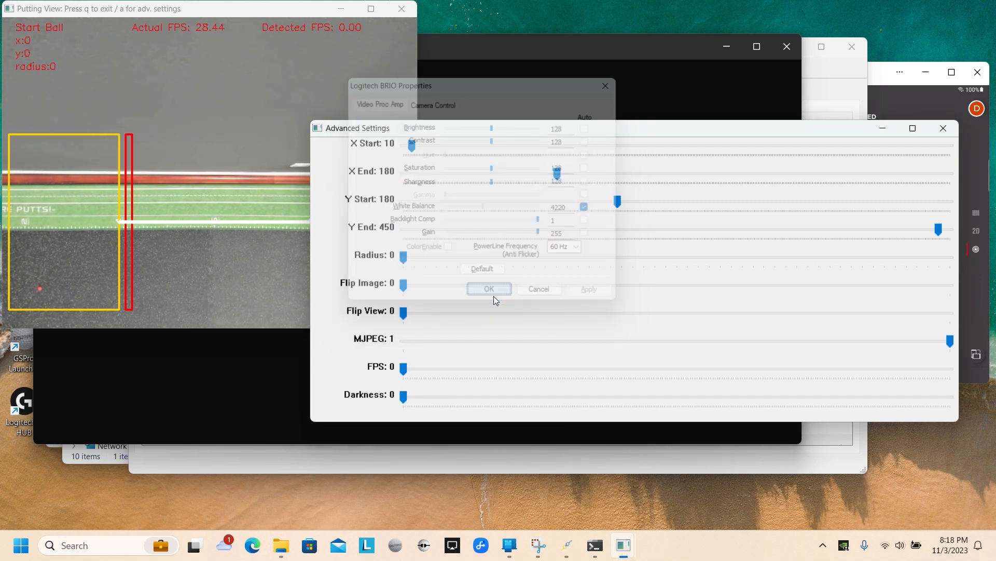
{"action": "left_click", "coordinate": [489, 289]}
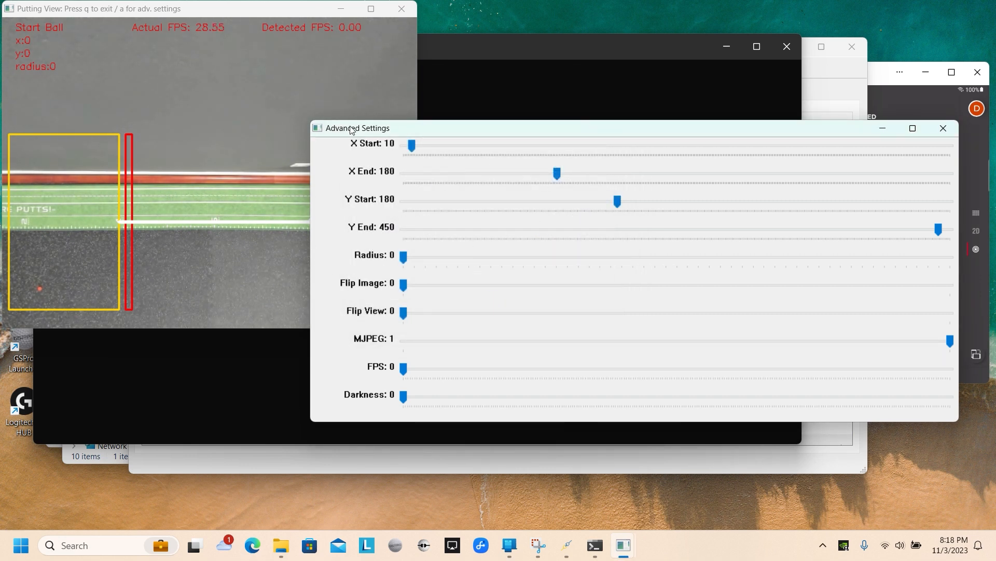
Narrow the putting detection box horizontally to X 93–191
{"action": "left_click_drag", "start_coordinate": [357, 128], "coordinate": [333, 142]}
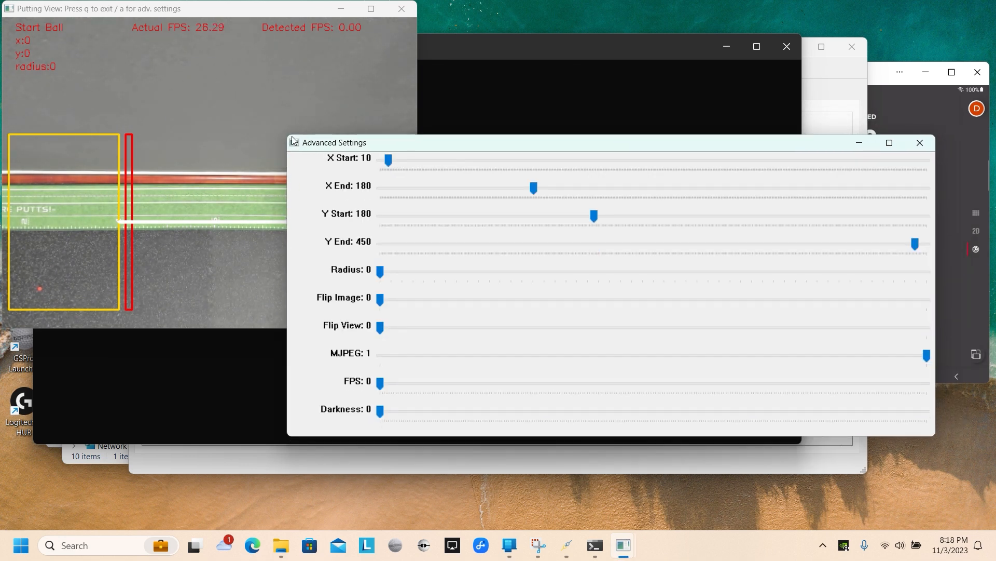
{"action": "left_click_drag", "start_coordinate": [333, 142], "coordinate": [381, 231]}
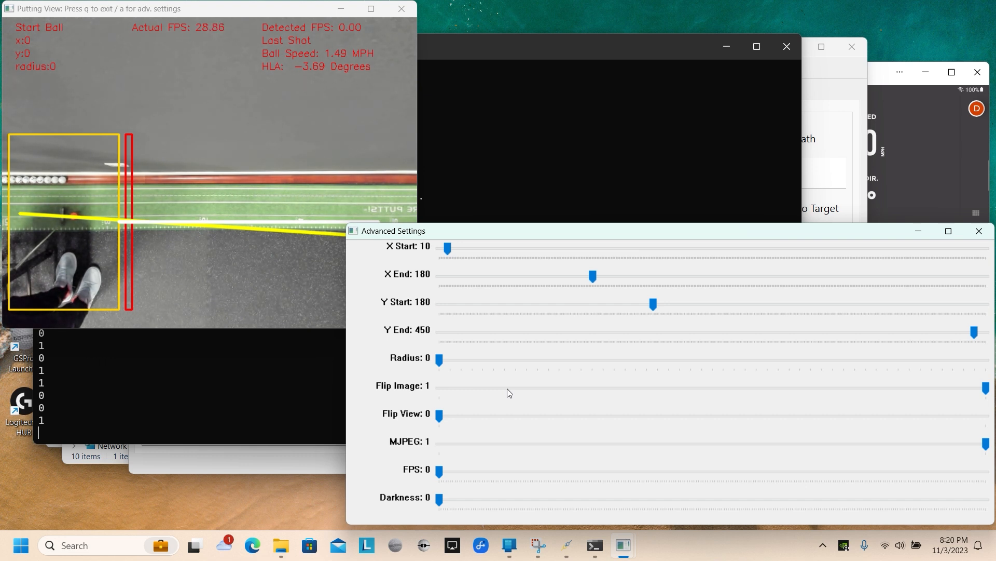
{"action": "left_click_drag", "start_coordinate": [447, 247], "coordinate": [461, 248]}
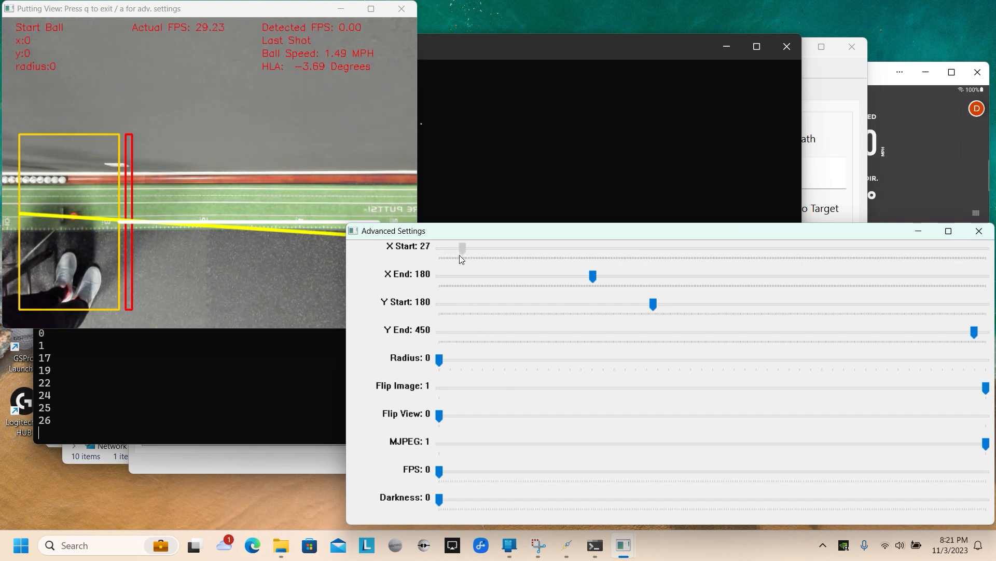
{"action": "left_click_drag", "start_coordinate": [462, 248], "coordinate": [481, 248]}
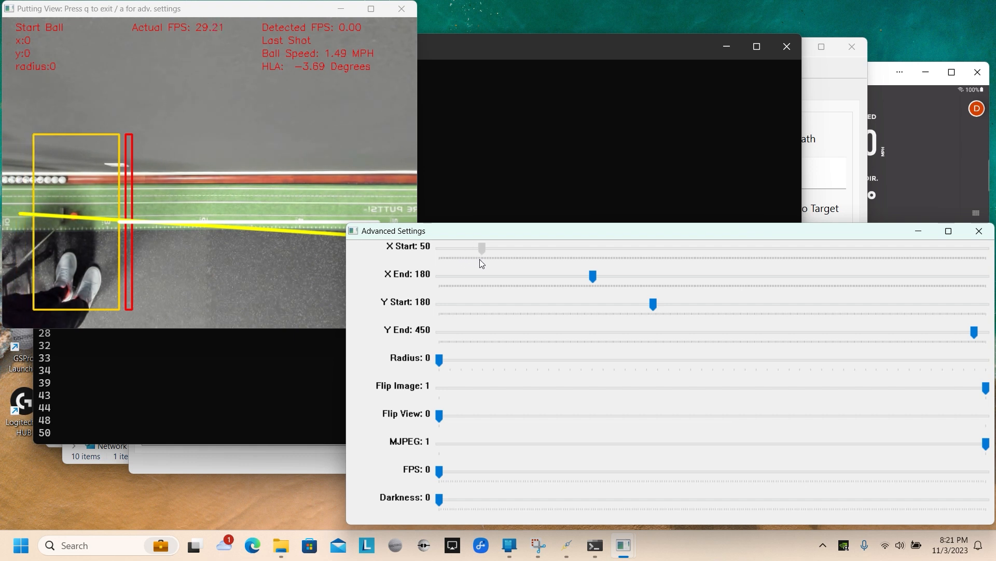
{"action": "left_click_drag", "start_coordinate": [481, 247], "coordinate": [506, 247]}
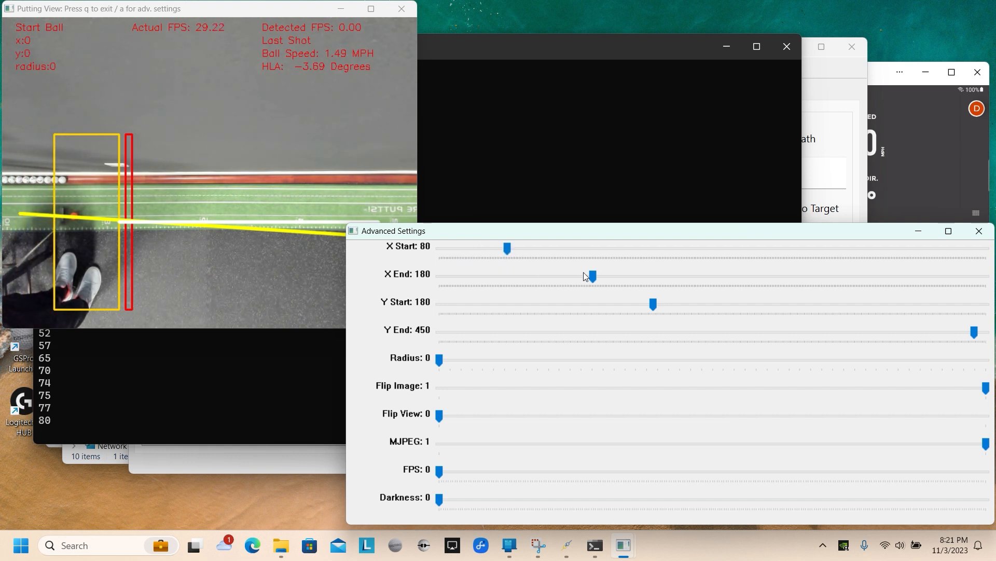
{"action": "left_click_drag", "start_coordinate": [591, 276], "coordinate": [703, 276]}
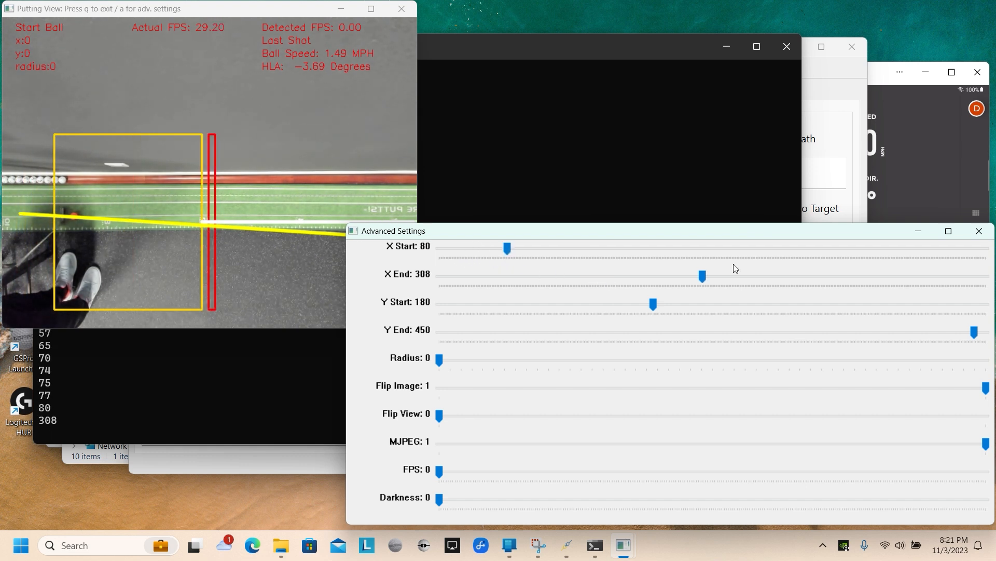
{"action": "left_click_drag", "start_coordinate": [702, 276], "coordinate": [621, 276]}
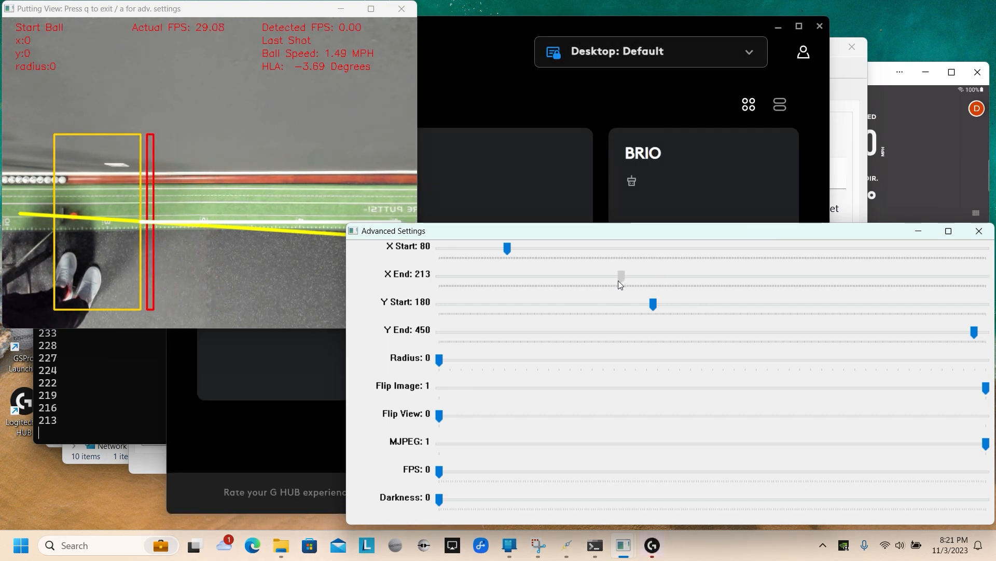
{"action": "left_click_drag", "start_coordinate": [621, 274], "coordinate": [604, 277]}
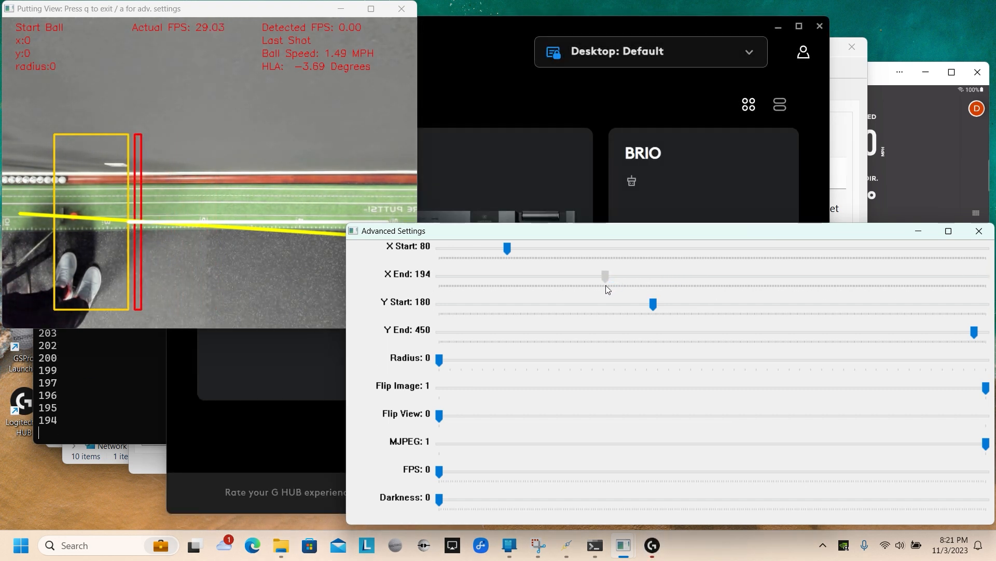
{"action": "left_click_drag", "start_coordinate": [604, 276], "coordinate": [601, 276]}
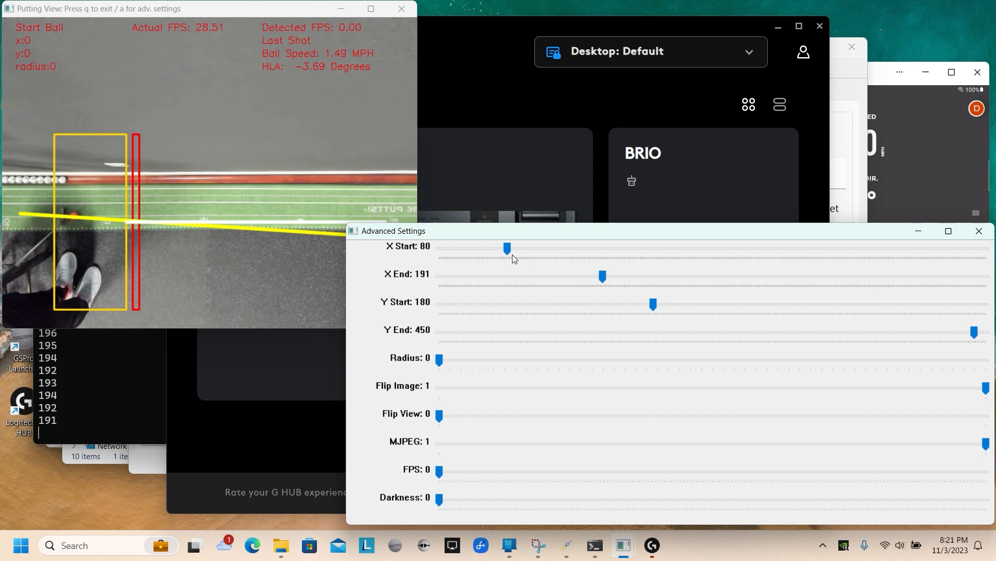
{"action": "left_click_drag", "start_coordinate": [507, 247], "coordinate": [521, 247]}
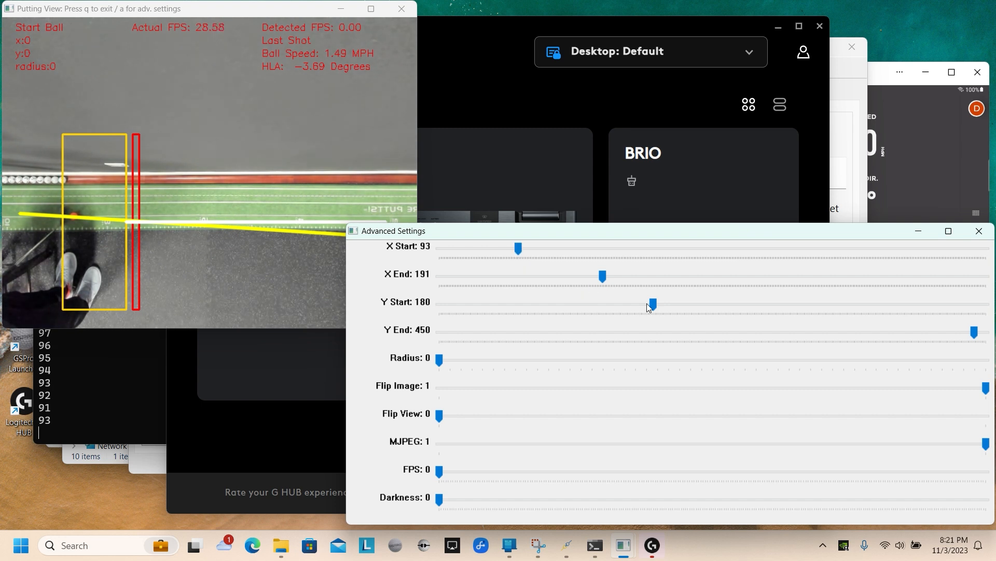
Set the detection box vertically to Y 259–327 with the image flipped
{"action": "left_click_drag", "start_coordinate": [653, 303], "coordinate": [633, 303]}
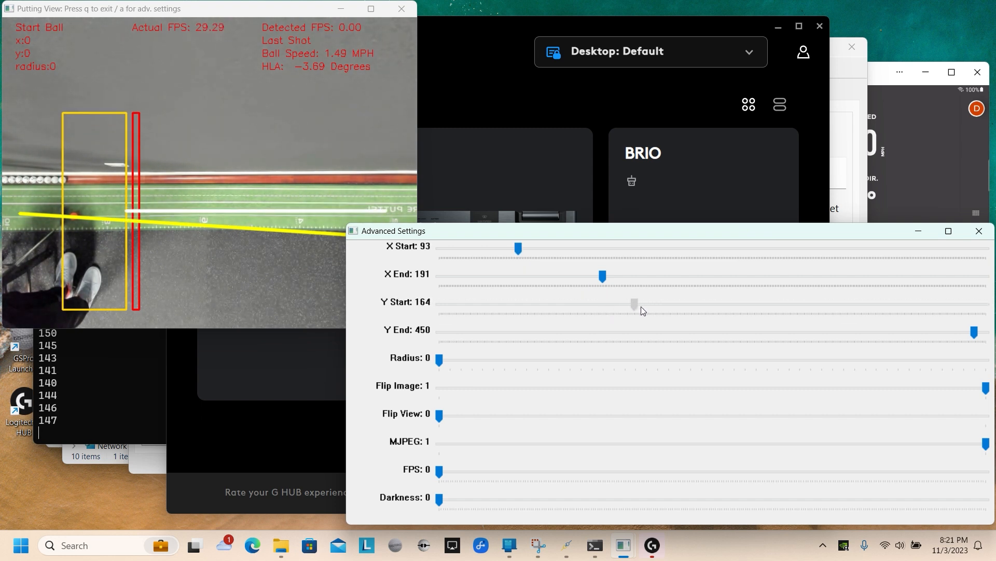
{"action": "left_click_drag", "start_coordinate": [633, 303], "coordinate": [743, 304]}
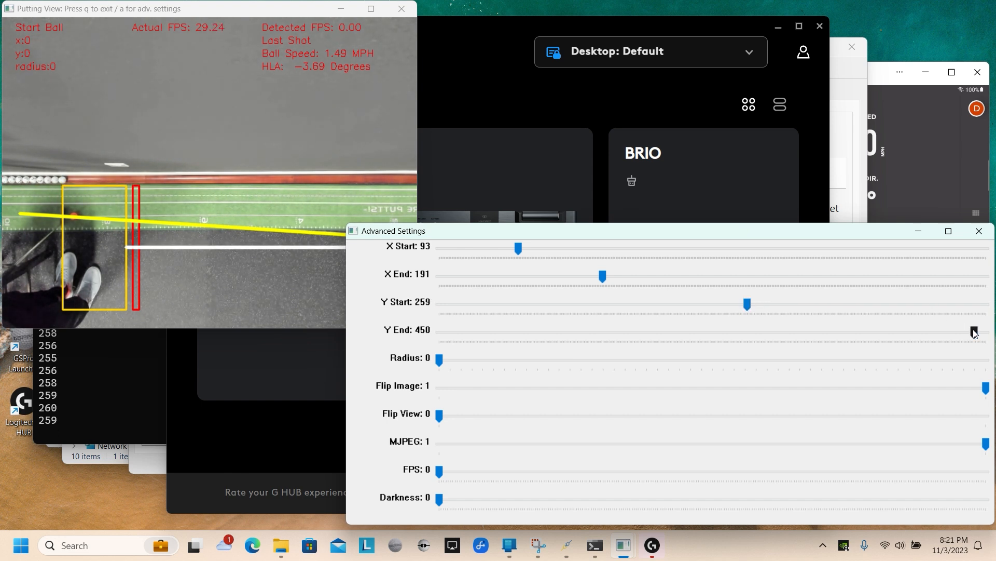
{"action": "left_click_drag", "start_coordinate": [974, 330], "coordinate": [826, 330]}
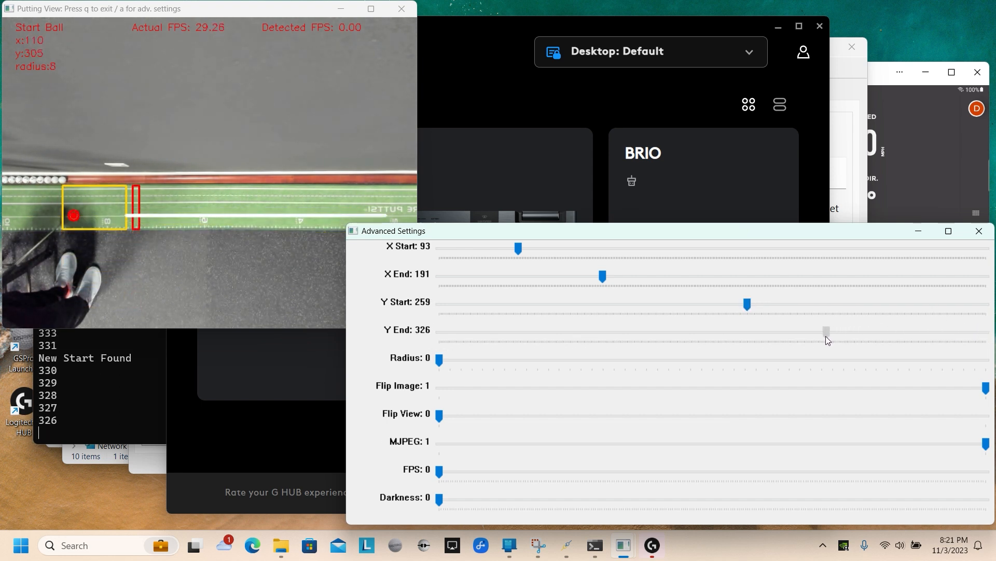
{"action": "left_click_drag", "start_coordinate": [828, 330], "coordinate": [828, 330]}
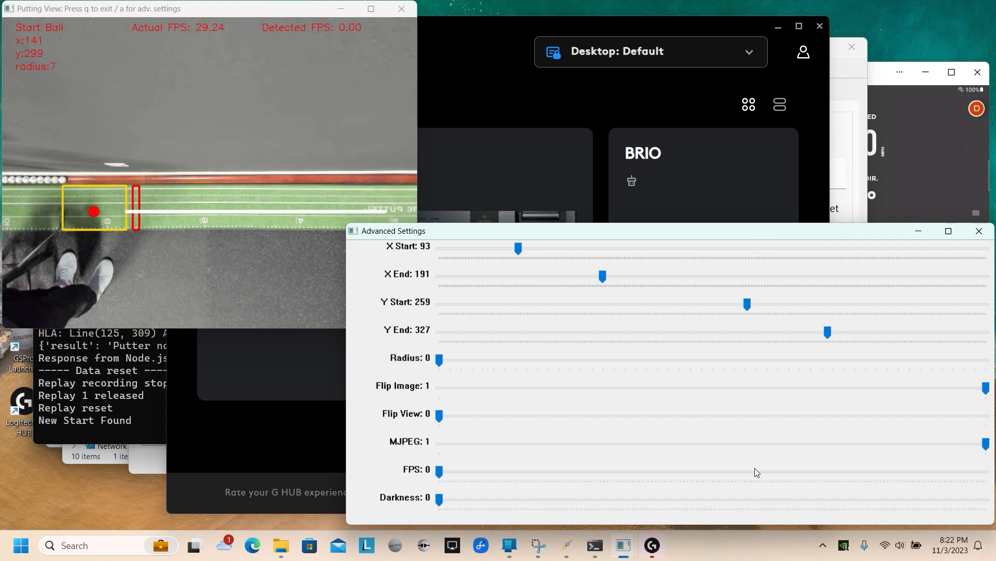
{"action": "mouse_move", "coordinate": [904, 482]}
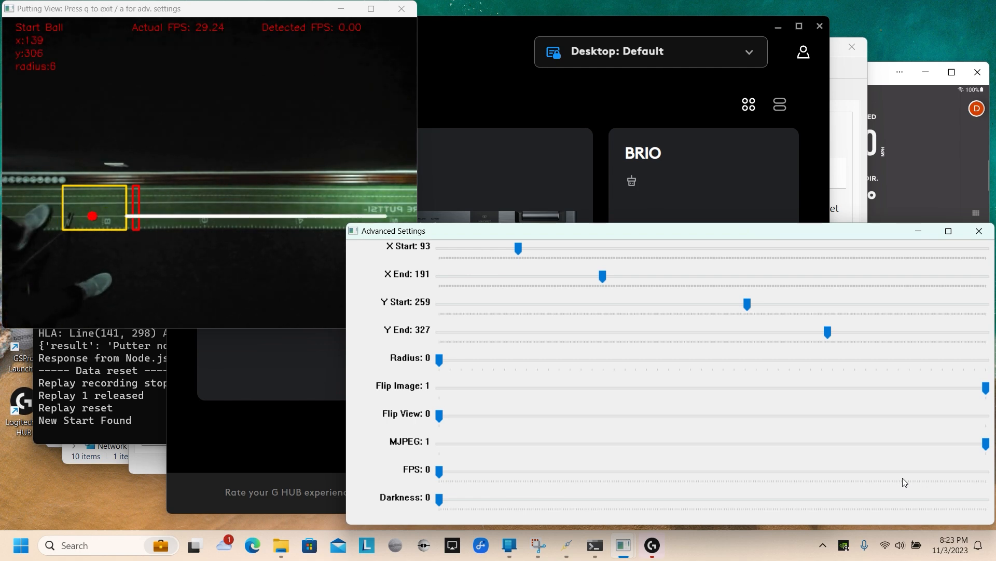
{"action": "mouse_move", "coordinate": [672, 109]}
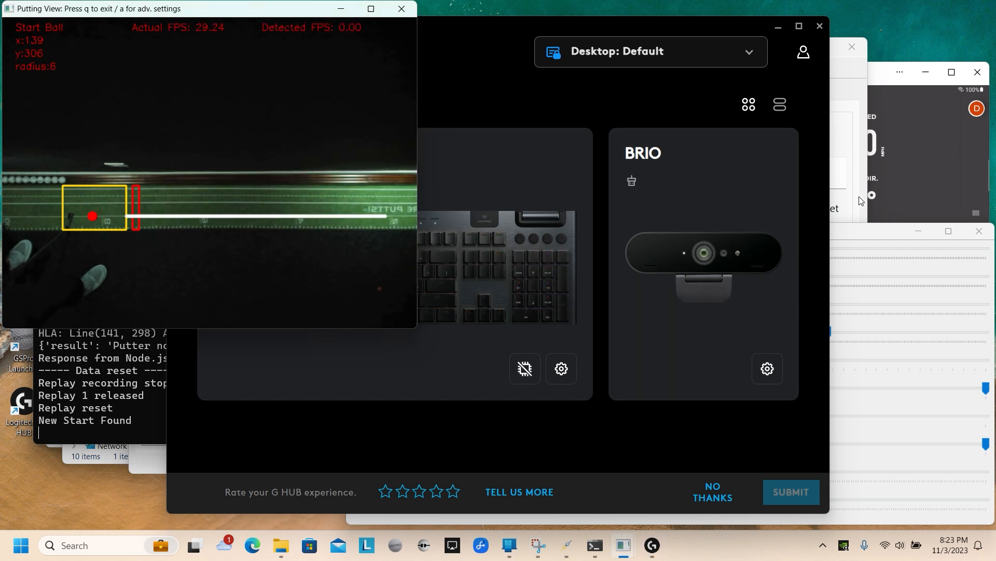
Reopen advanced settings and fix the ball radius at 5, bringing up the mask and trackbar windows
{"action": "key", "text": "a"}
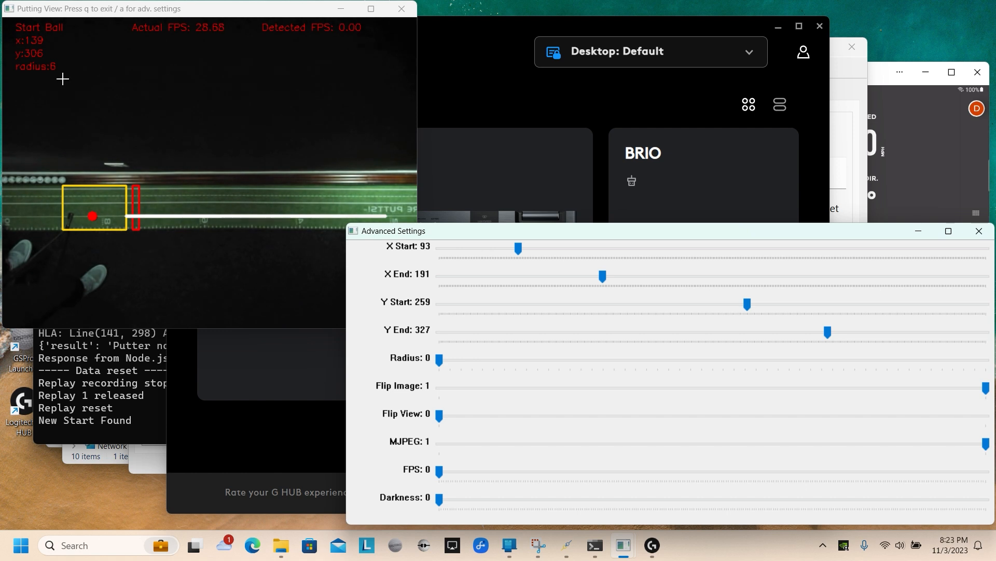
{"action": "mouse_move", "coordinate": [549, 392]}
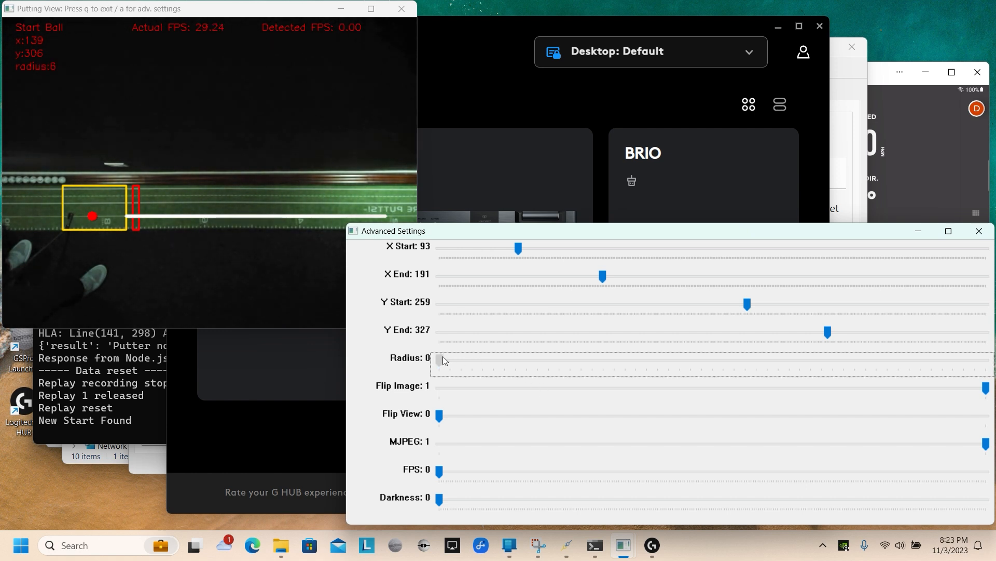
{"action": "left_click_drag", "start_coordinate": [438, 360], "coordinate": [494, 360]}
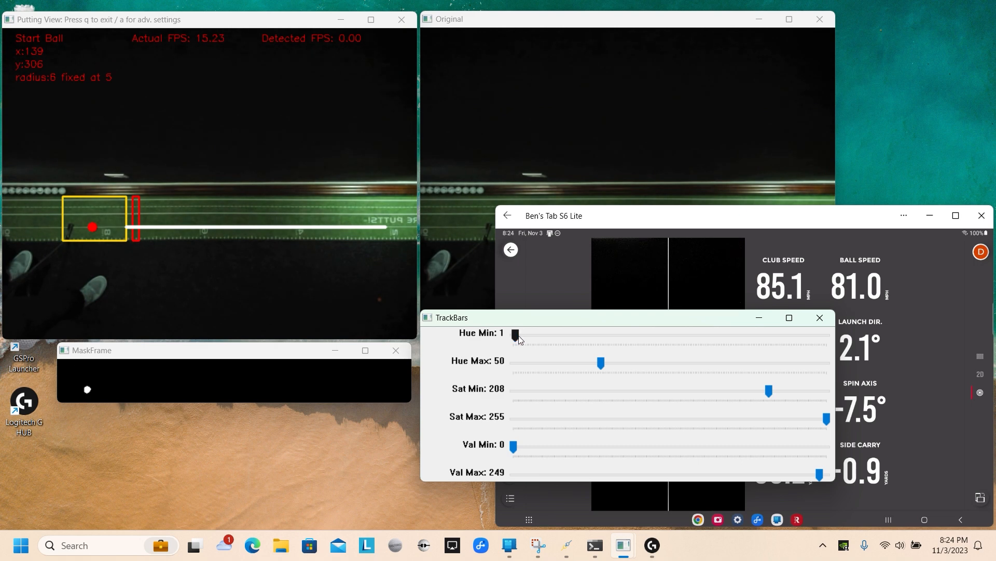
Set the ball hue range to 30–60 while watching the mask
{"action": "left_click_drag", "start_coordinate": [515, 335], "coordinate": [579, 336]}
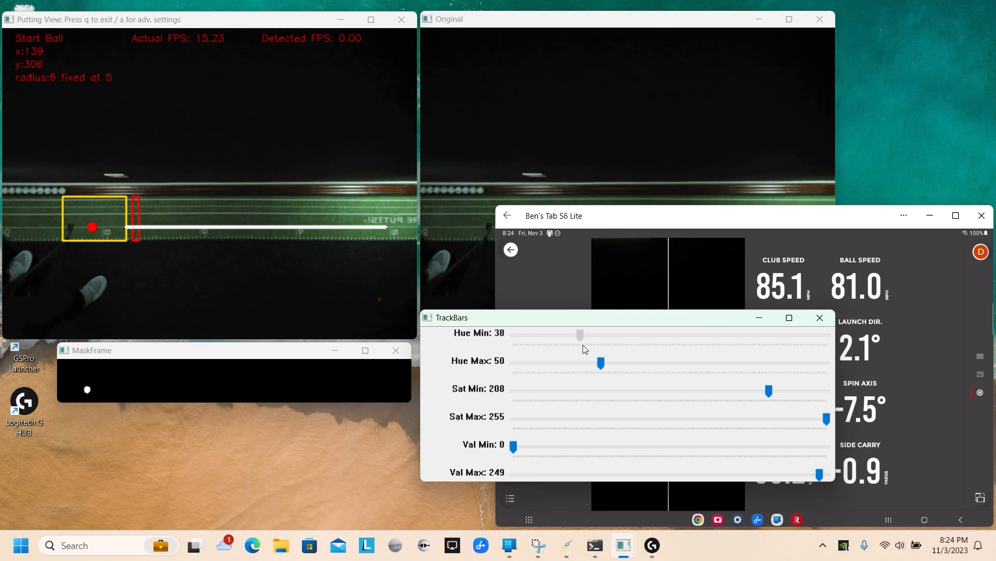
{"action": "left_click_drag", "start_coordinate": [579, 334], "coordinate": [548, 334]}
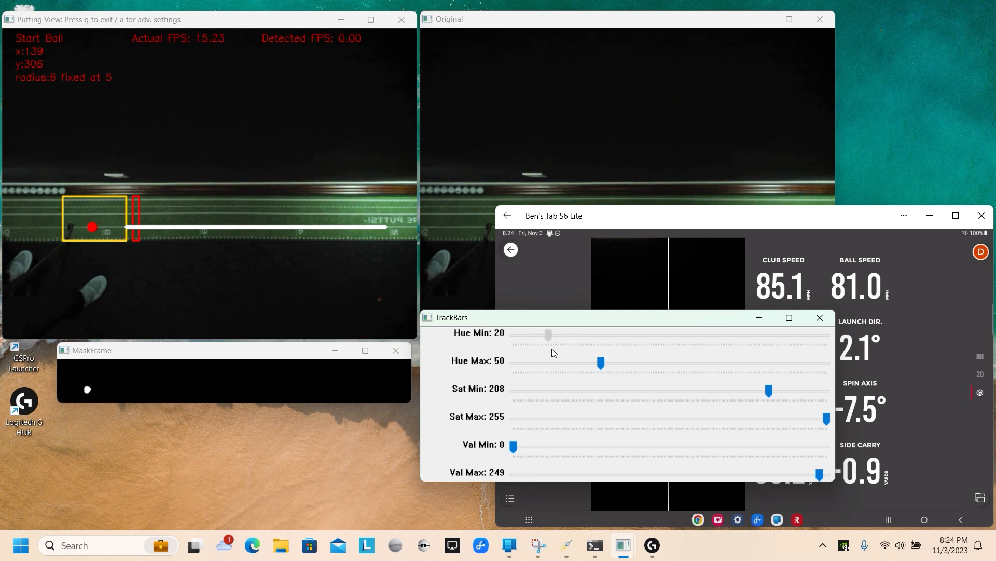
{"action": "left_click_drag", "start_coordinate": [548, 335], "coordinate": [577, 336]}
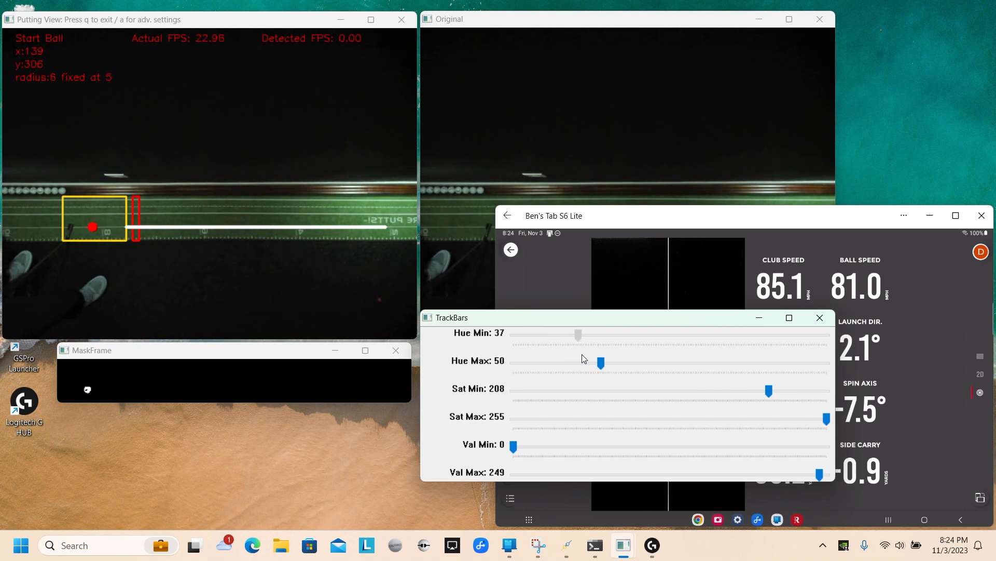
{"action": "left_click_drag", "start_coordinate": [577, 336], "coordinate": [566, 335]}
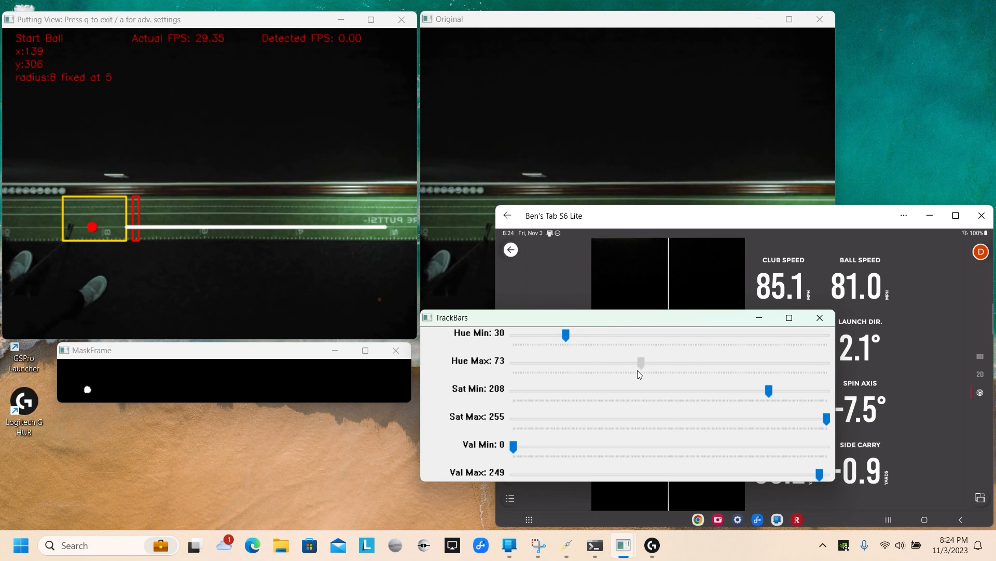
{"action": "left_click_drag", "start_coordinate": [642, 363], "coordinate": [791, 363]}
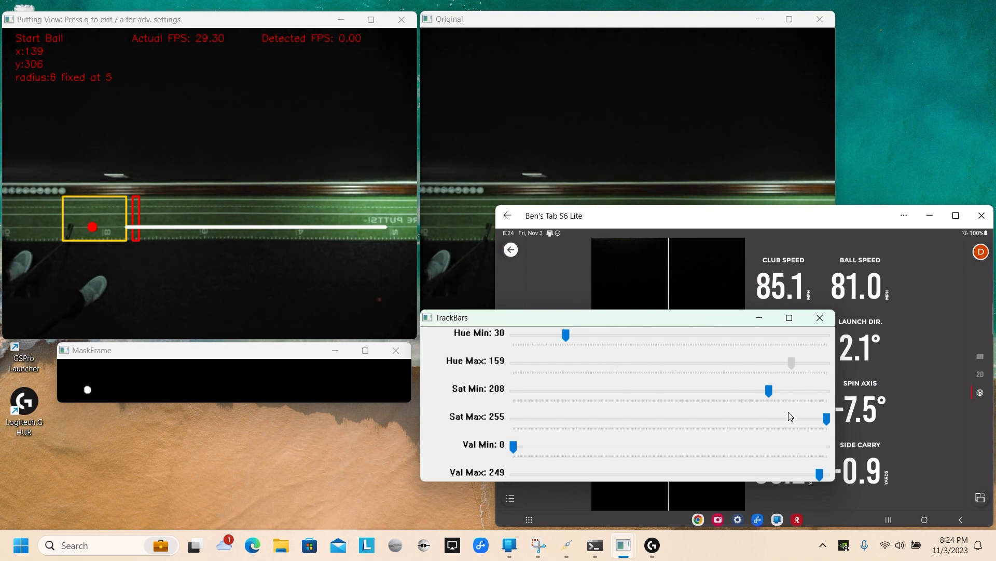
{"action": "left_click_drag", "start_coordinate": [791, 363], "coordinate": [613, 363]}
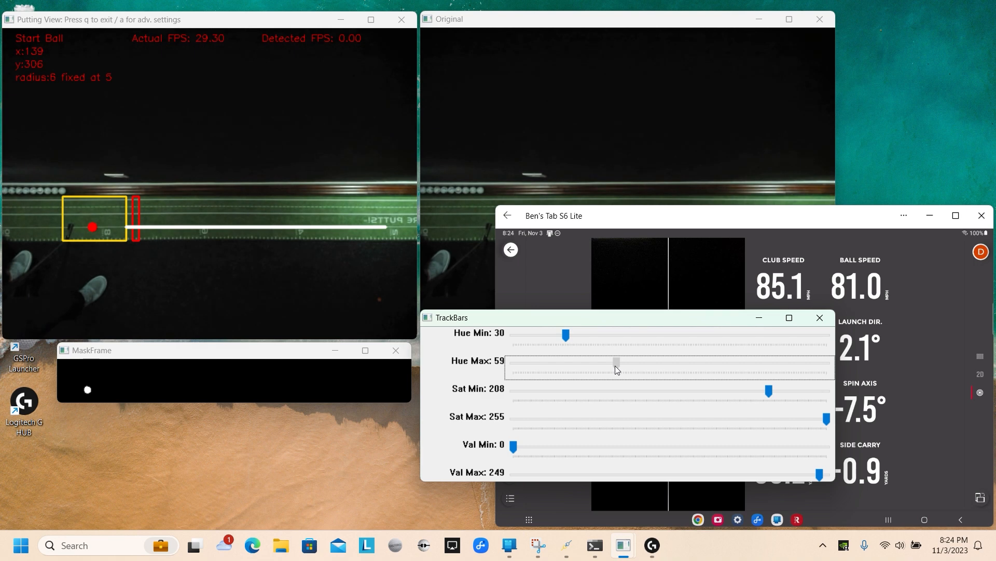
{"action": "left_click_drag", "start_coordinate": [614, 361], "coordinate": [617, 361]}
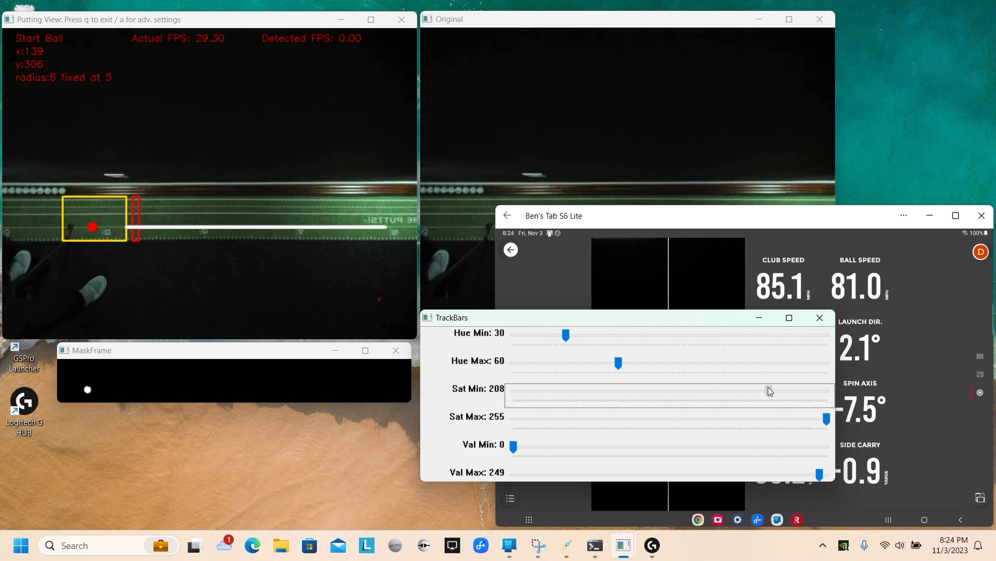
Set saturation to 200–255 so the mask isolates the ball as one white dot
{"action": "left_click_drag", "start_coordinate": [769, 391], "coordinate": [658, 392]}
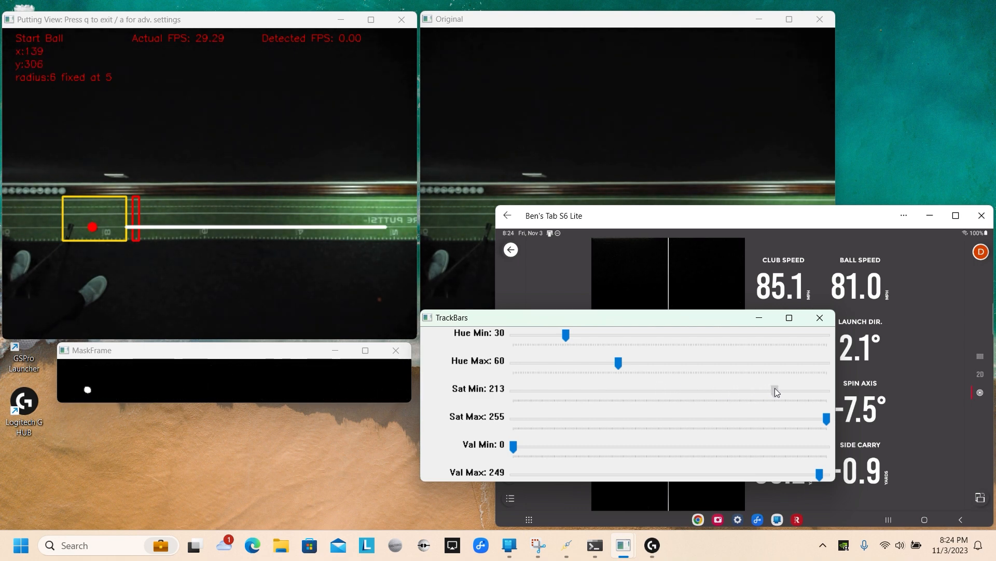
{"action": "left_click_drag", "start_coordinate": [775, 388], "coordinate": [754, 388]}
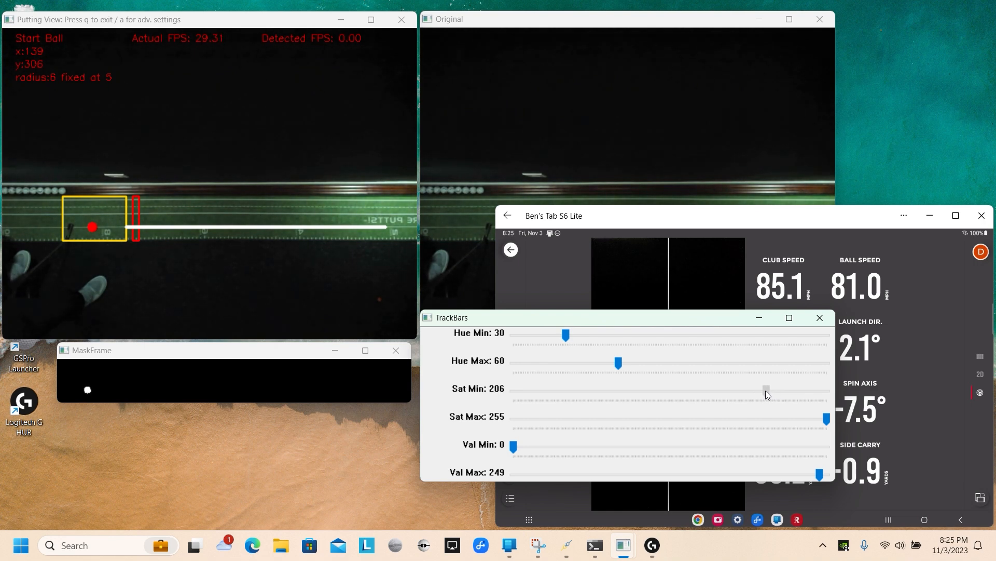
{"action": "left_click_drag", "start_coordinate": [766, 391], "coordinate": [819, 391]}
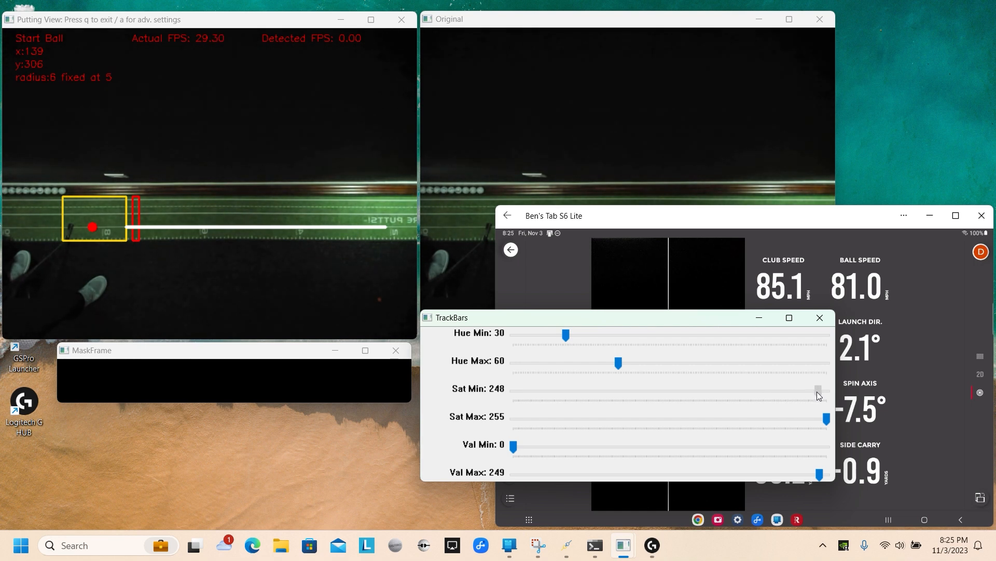
{"action": "left_click_drag", "start_coordinate": [819, 389], "coordinate": [761, 390]}
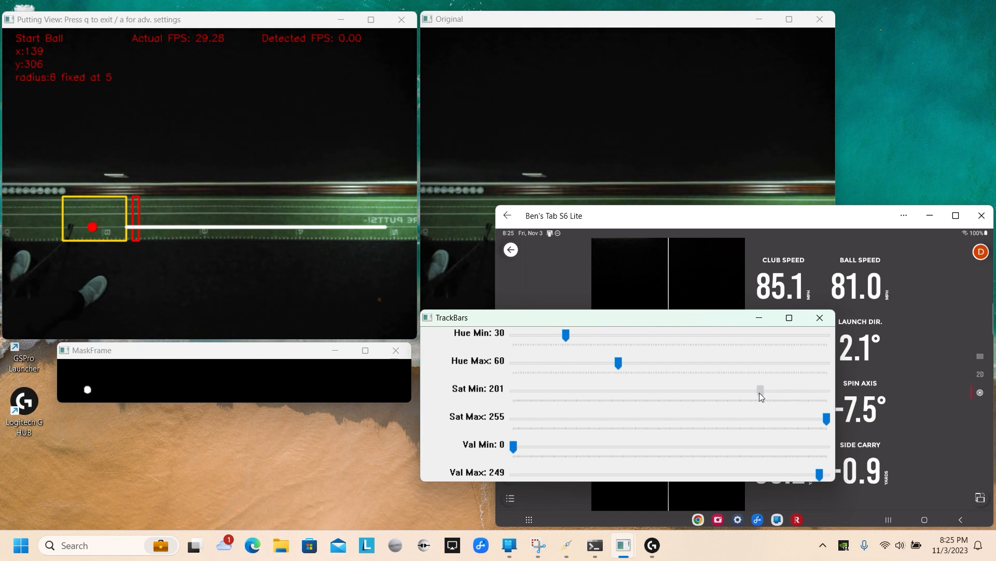
{"action": "left_click_drag", "start_coordinate": [761, 389], "coordinate": [730, 391]}
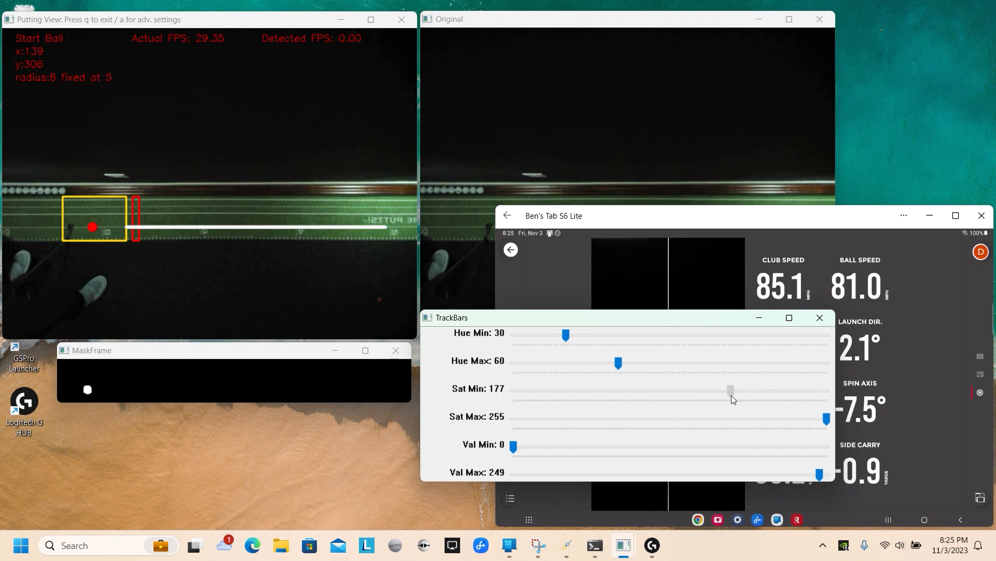
{"action": "left_click_drag", "start_coordinate": [730, 391], "coordinate": [758, 390]}
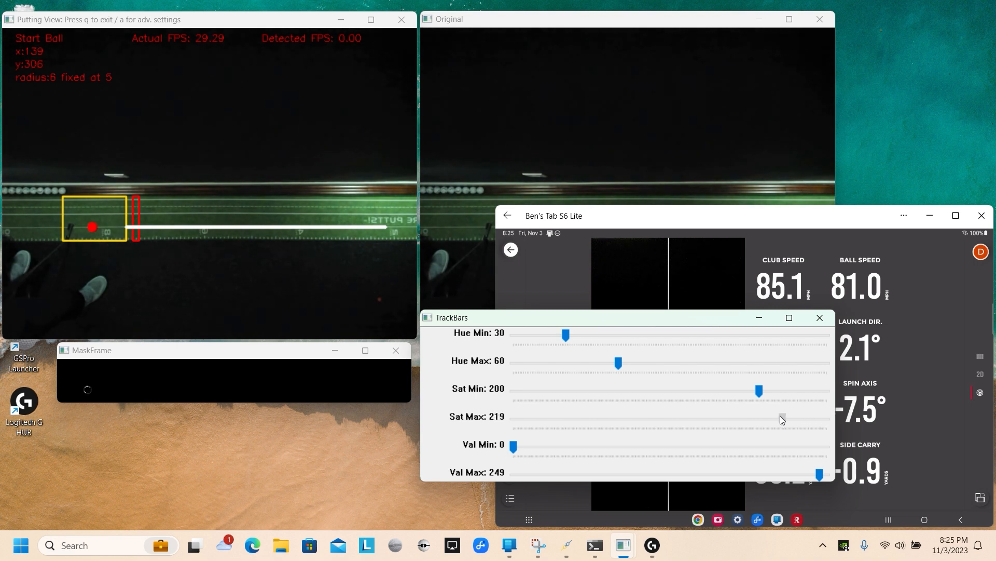
{"action": "left_click_drag", "start_coordinate": [783, 418], "coordinate": [826, 419]}
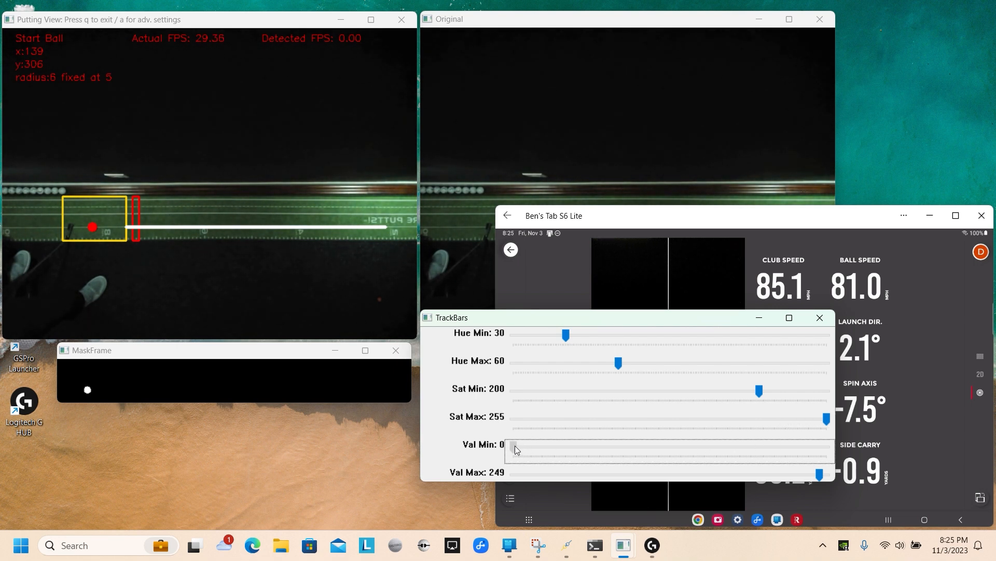
Tune the minimum value threshold, settling it around 120
{"action": "left_click_drag", "start_coordinate": [515, 449], "coordinate": [689, 449]}
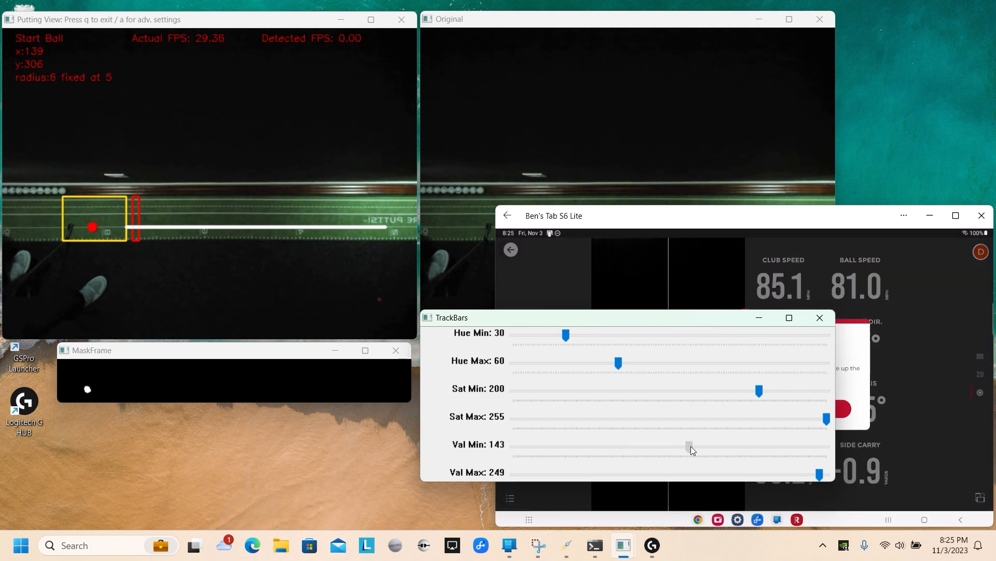
{"action": "left_click_drag", "start_coordinate": [689, 444], "coordinate": [616, 444]}
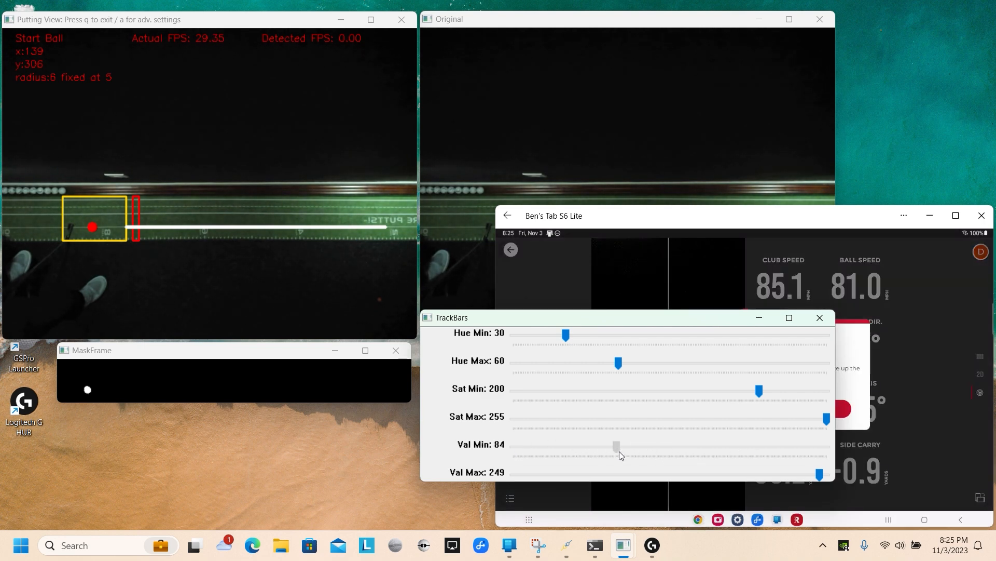
{"action": "left_click_drag", "start_coordinate": [616, 444], "coordinate": [558, 444]}
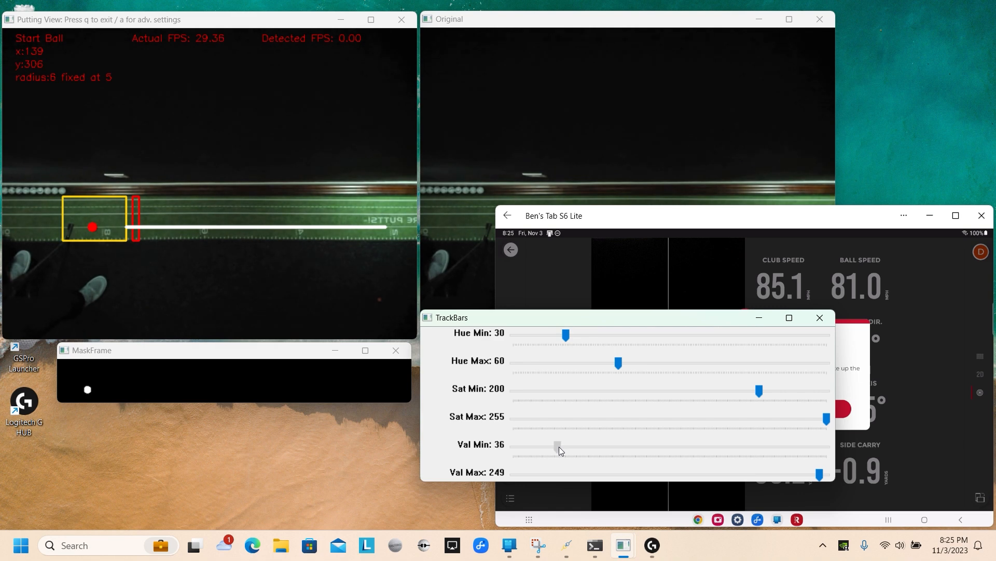
{"action": "left_click_drag", "start_coordinate": [558, 443], "coordinate": [648, 443]}
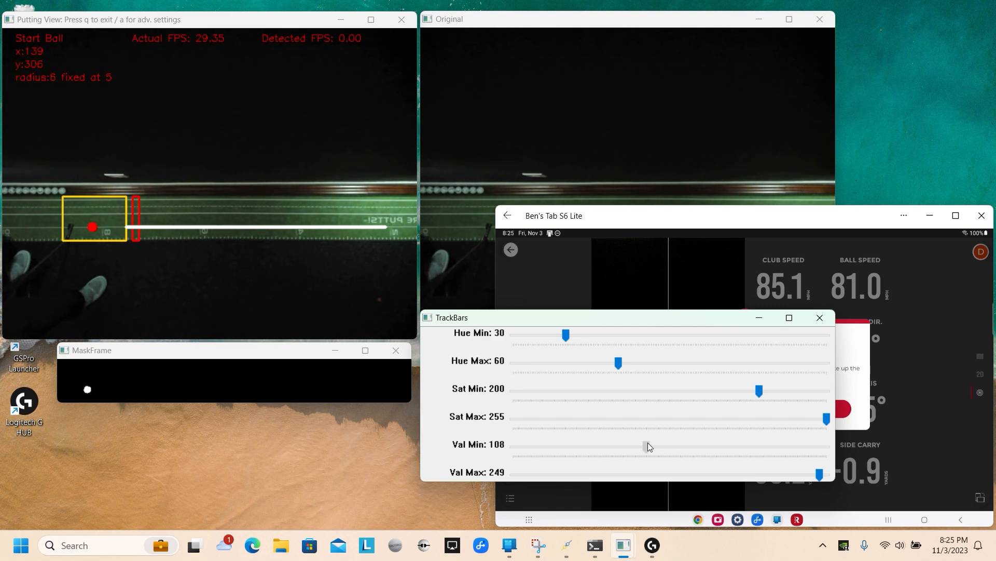
{"action": "left_click_drag", "start_coordinate": [648, 443], "coordinate": [641, 443]}
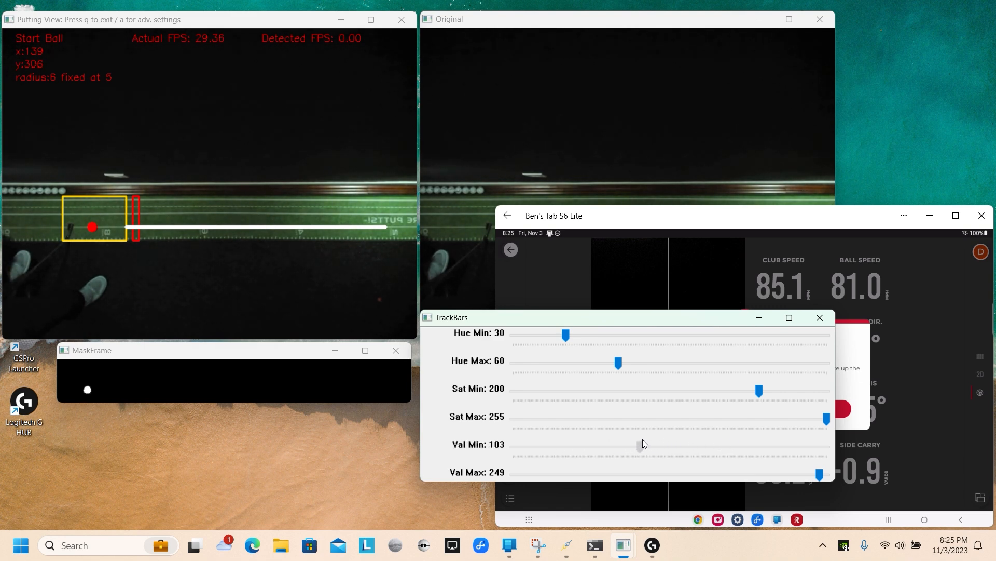
{"action": "left_click_drag", "start_coordinate": [642, 445], "coordinate": [666, 444]}
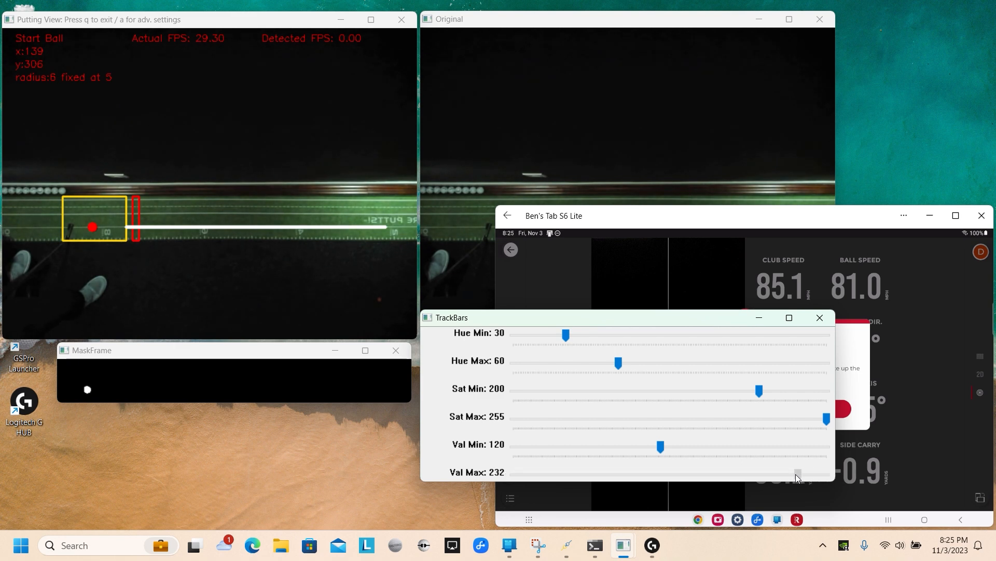
Tune the maximum value threshold to about 220 so the ball still shows in the mask
{"action": "left_click_drag", "start_coordinate": [797, 473], "coordinate": [763, 473]}
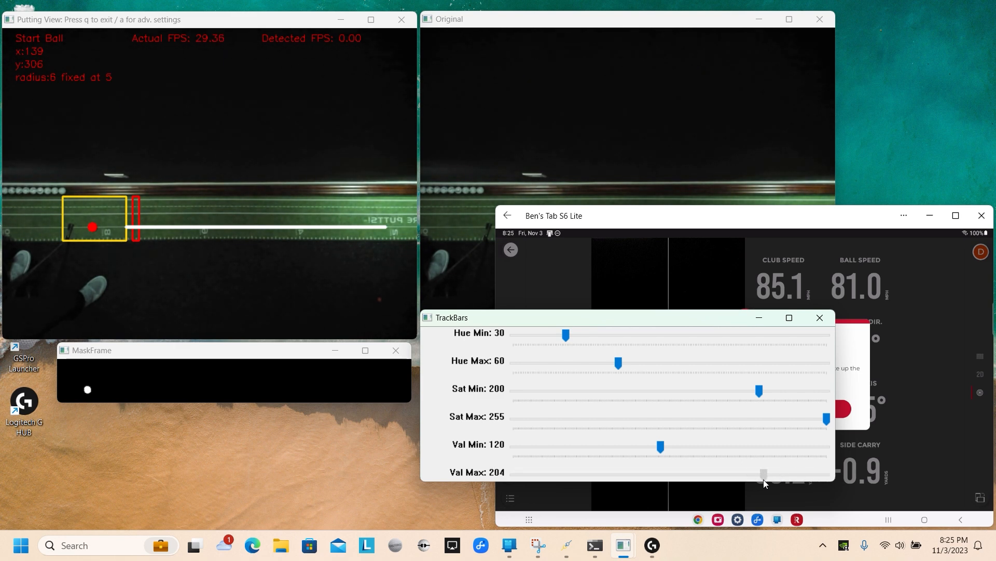
{"action": "left_click_drag", "start_coordinate": [763, 475], "coordinate": [819, 474]}
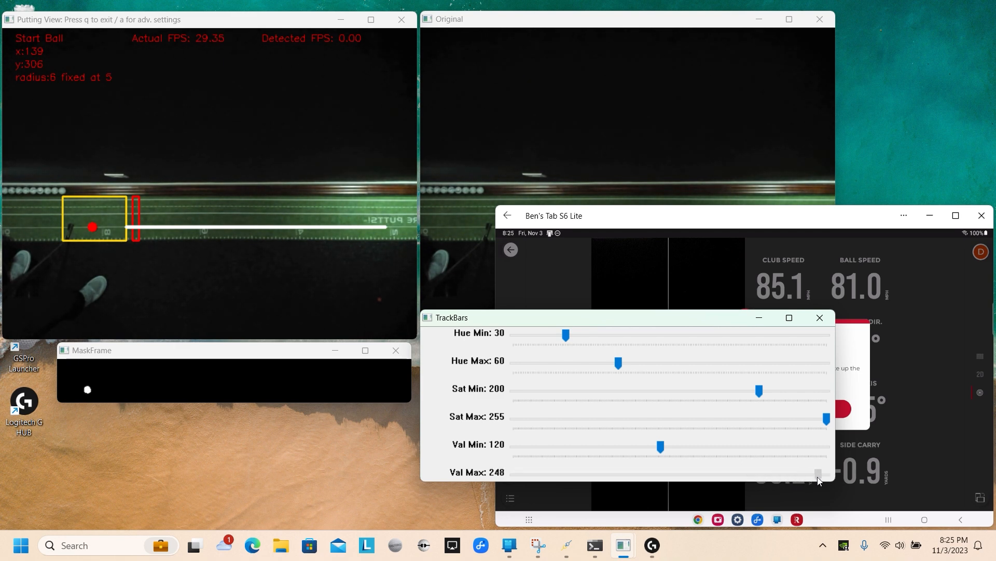
{"action": "left_click_drag", "start_coordinate": [819, 473], "coordinate": [758, 474]}
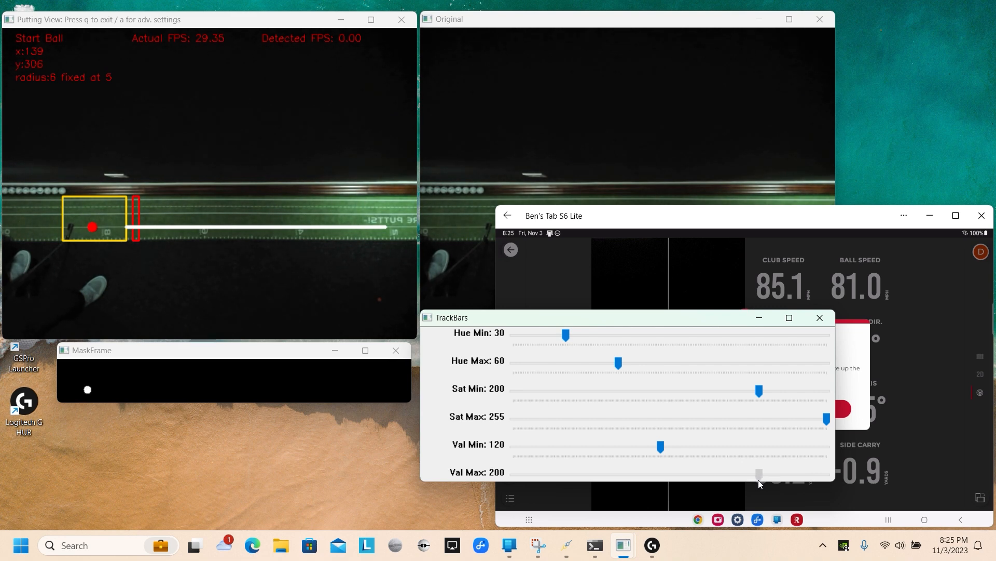
{"action": "left_click_drag", "start_coordinate": [758, 472], "coordinate": [747, 472]}
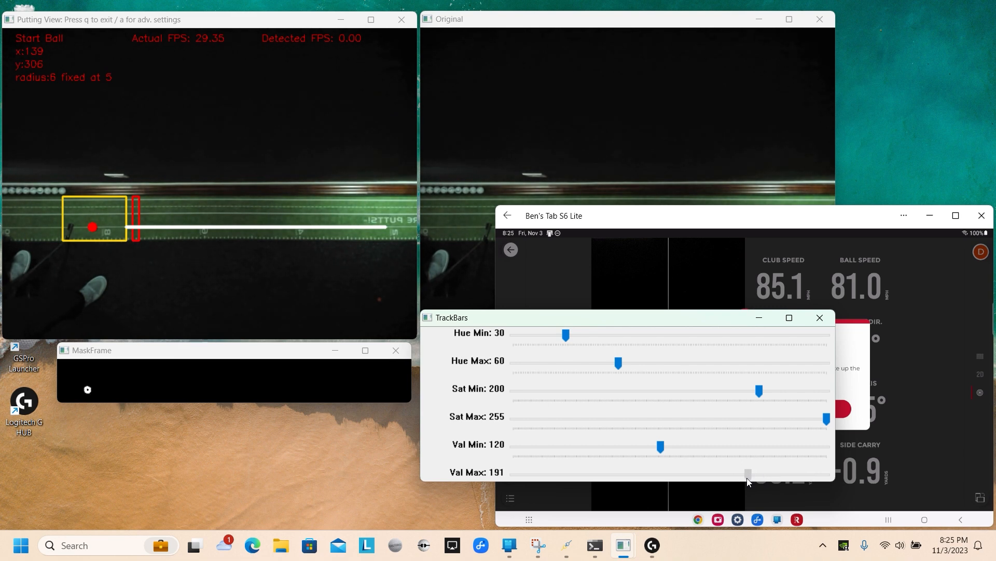
{"action": "left_click_drag", "start_coordinate": [746, 474], "coordinate": [781, 473]}
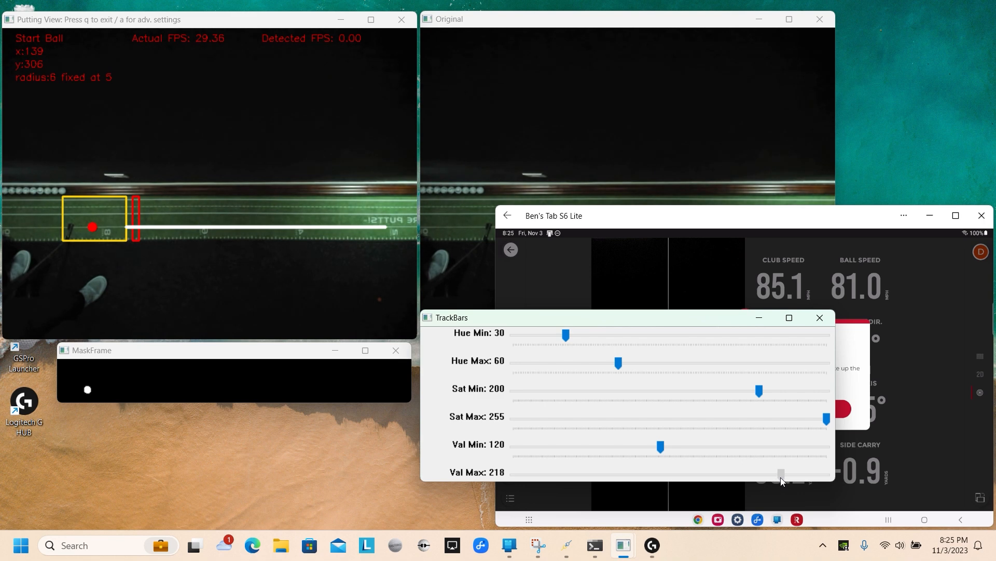
{"action": "left_click_drag", "start_coordinate": [781, 474], "coordinate": [783, 474]}
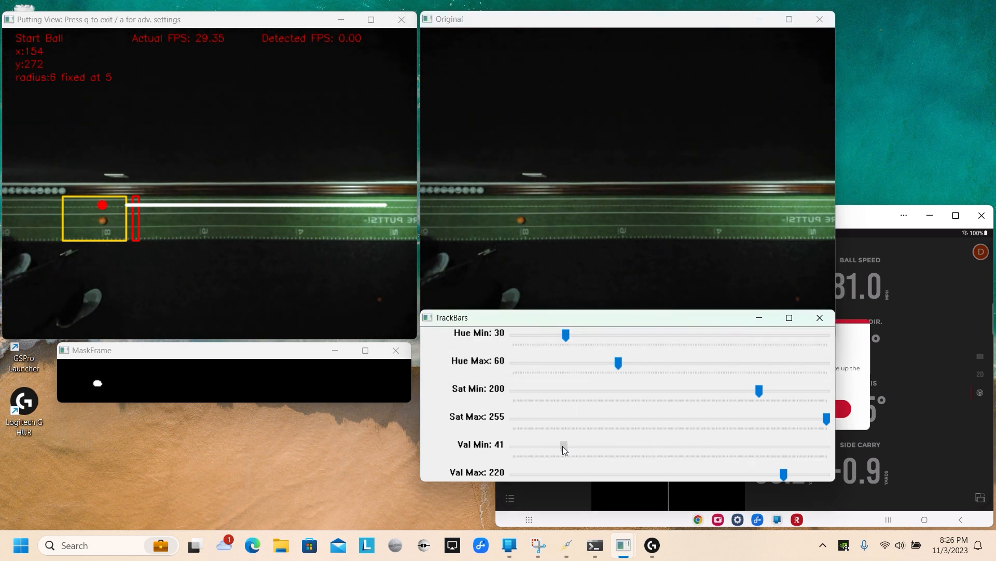
Open the brightness range fully, Val Min 0 and Val Max 255
{"action": "left_click_drag", "start_coordinate": [562, 444], "coordinate": [511, 446]}
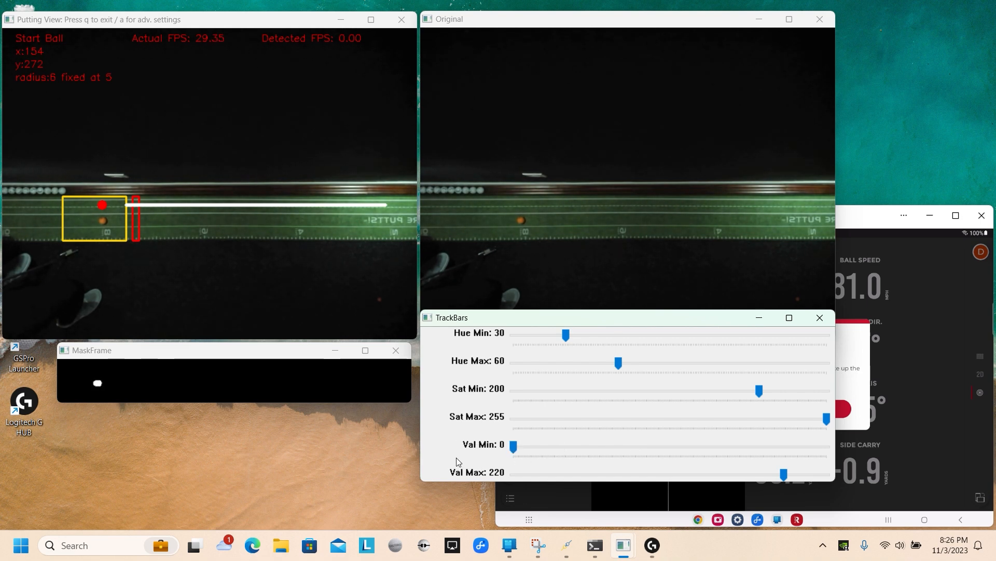
{"action": "mouse_move", "coordinate": [797, 461]}
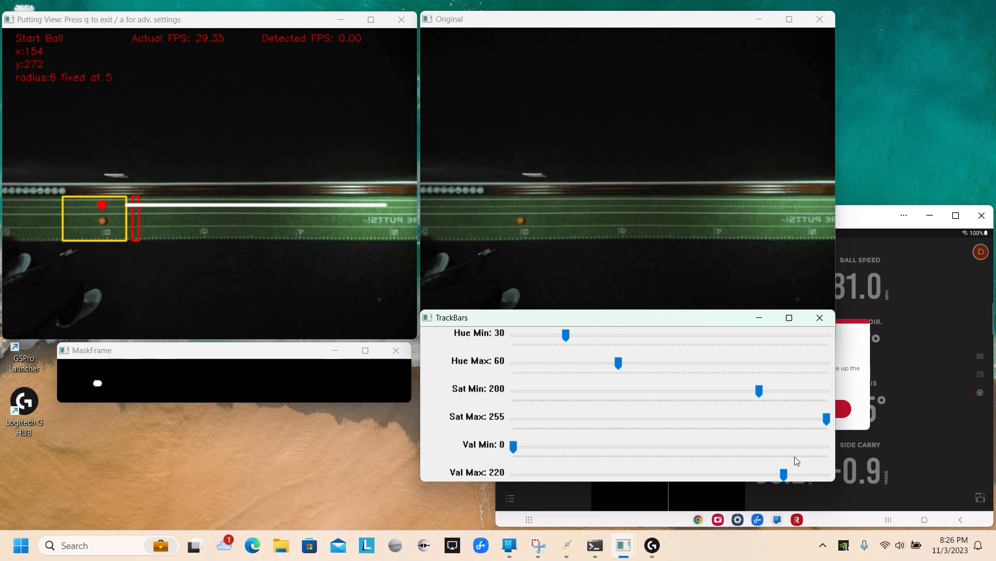
{"action": "left_click_drag", "start_coordinate": [783, 474], "coordinate": [828, 475]}
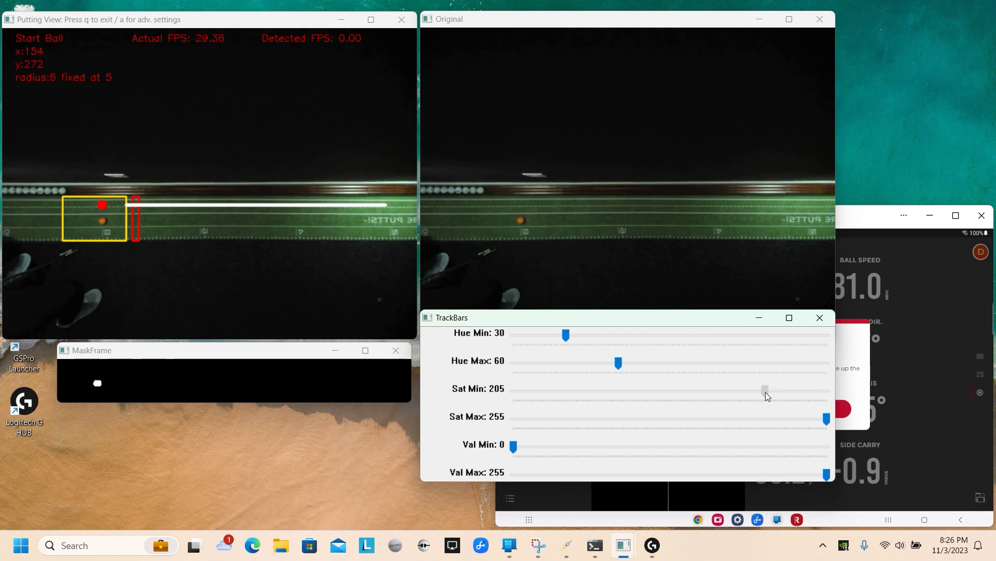
Adjust Sat Min down and back up until it settles at 190
{"action": "left_click_drag", "start_coordinate": [766, 390], "coordinate": [715, 390]}
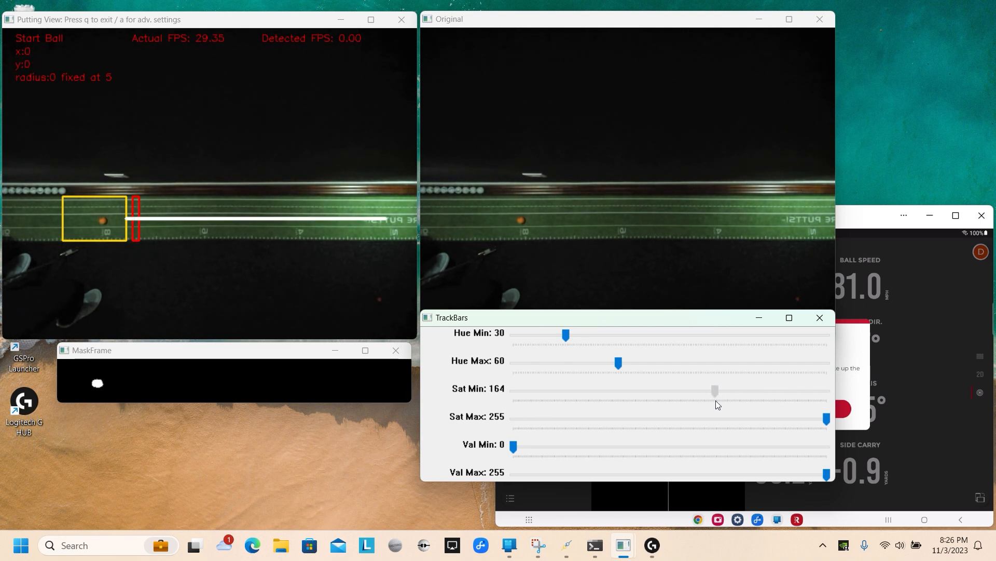
{"action": "left_click_drag", "start_coordinate": [715, 391], "coordinate": [749, 390]}
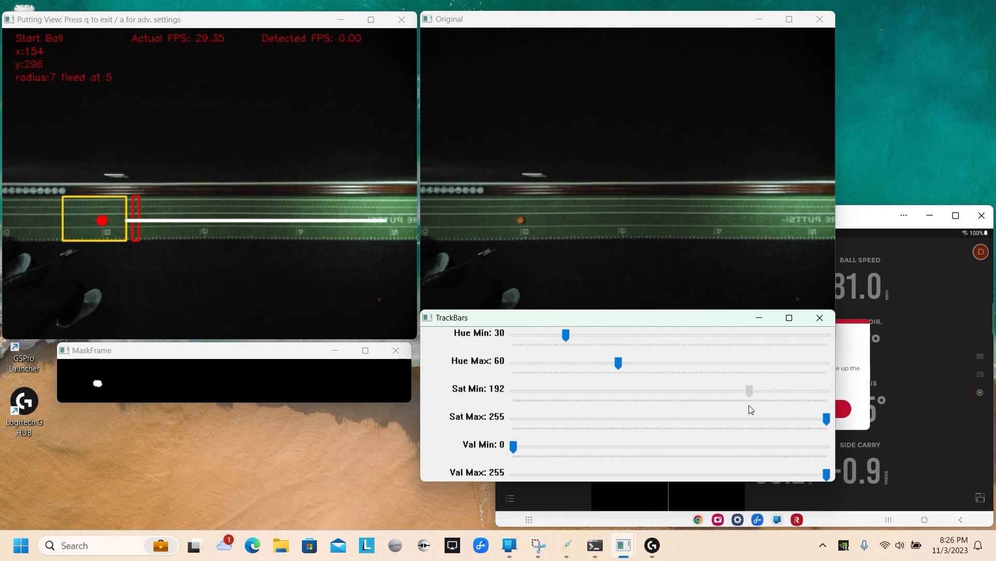
{"action": "left_click_drag", "start_coordinate": [748, 390], "coordinate": [747, 390]}
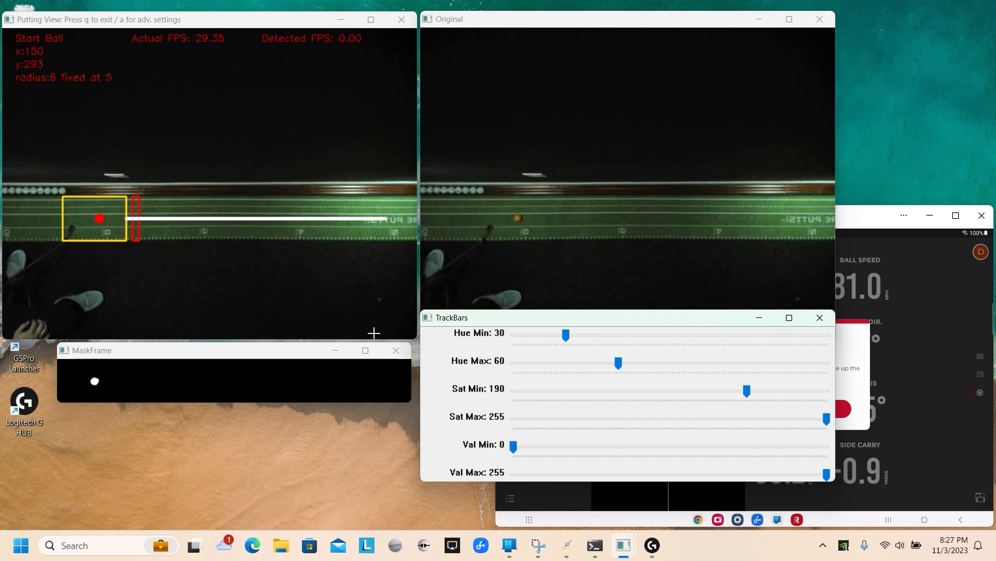
{"action": "mouse_move", "coordinate": [569, 335]}
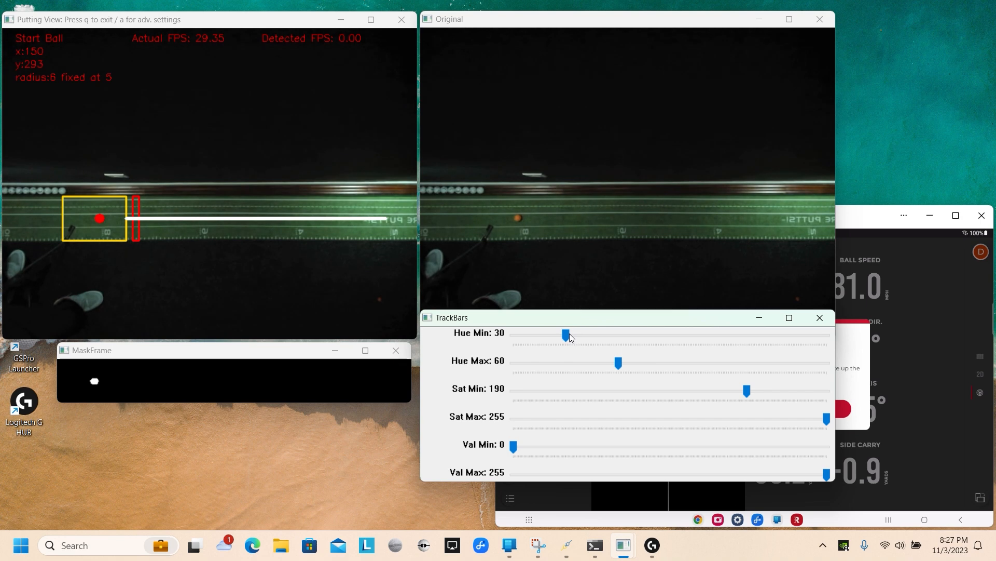
Drop Hue Min to 0, raise it to 20, and nudge Hue Max slightly
{"action": "left_click", "coordinate": [565, 334]}
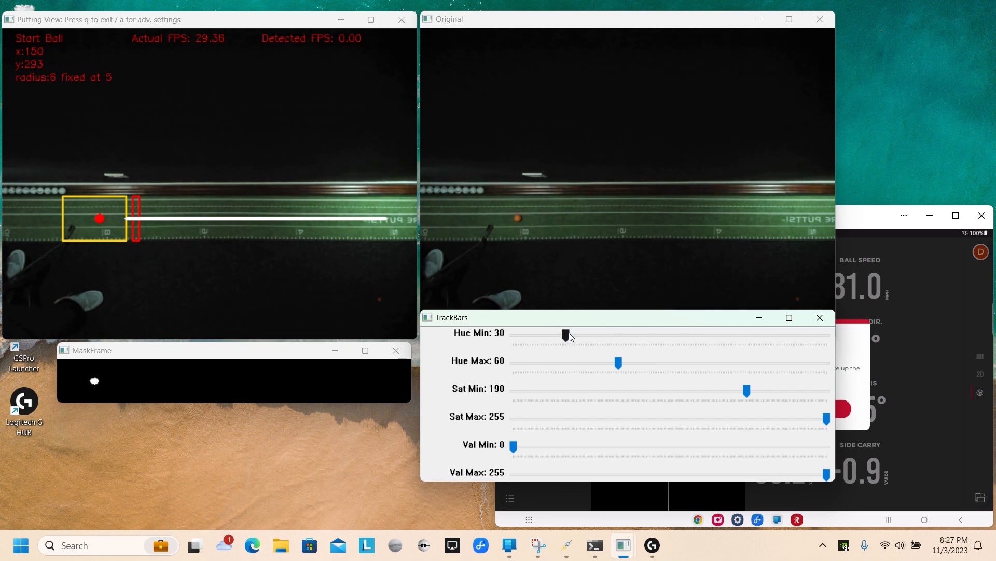
{"action": "left_click_drag", "start_coordinate": [566, 336], "coordinate": [513, 336]}
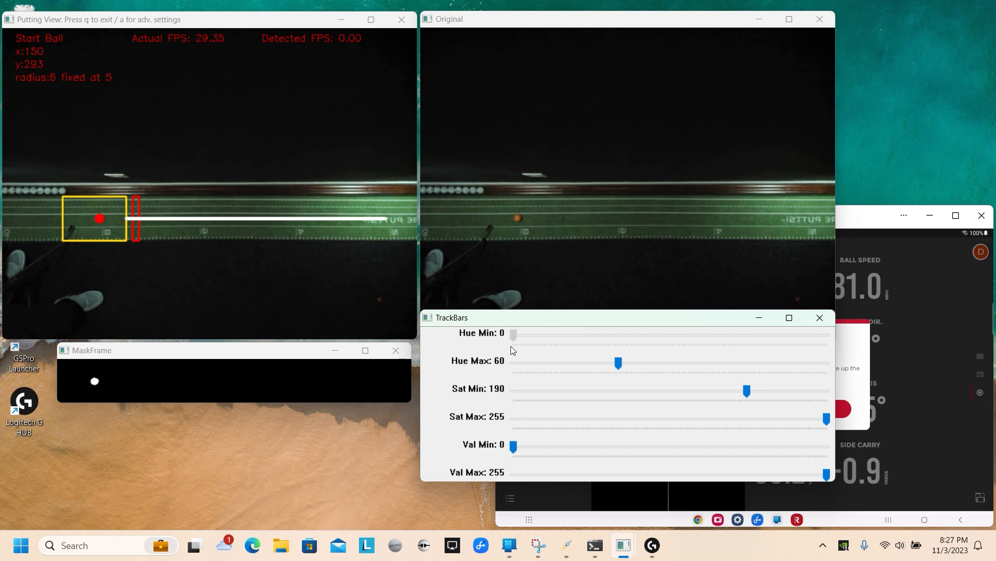
{"action": "left_click_drag", "start_coordinate": [514, 335], "coordinate": [540, 335]}
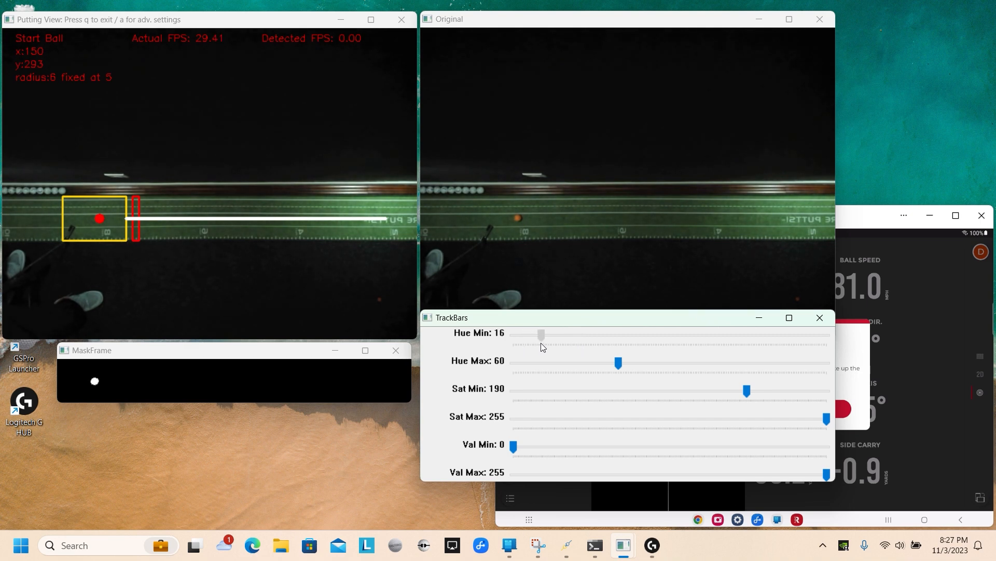
{"action": "left_click_drag", "start_coordinate": [541, 335], "coordinate": [548, 335]}
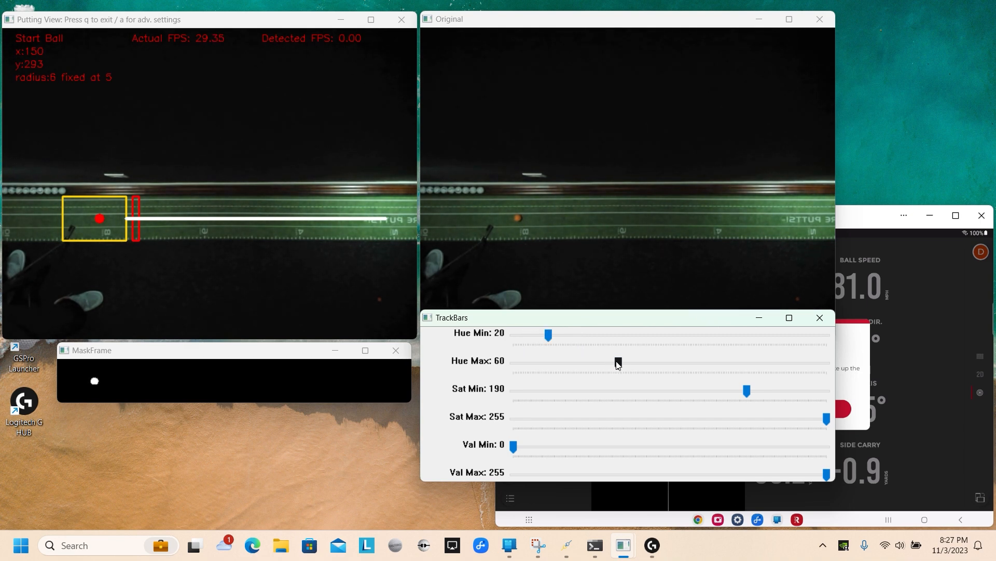
{"action": "left_click_drag", "start_coordinate": [617, 361], "coordinate": [627, 361]}
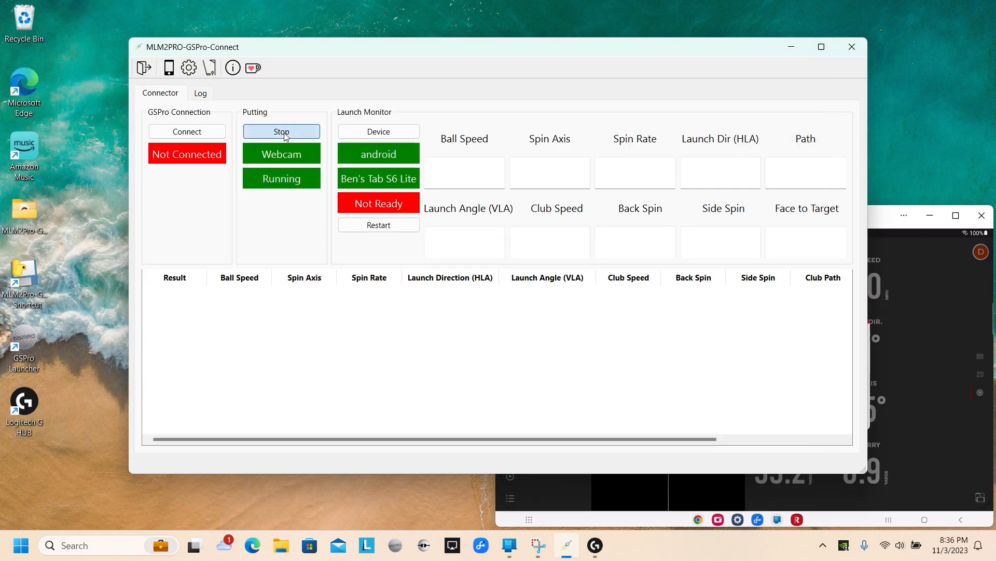
Stop webcam putting and launch the Windows Camera app from Start
{"action": "left_click", "coordinate": [282, 132]}
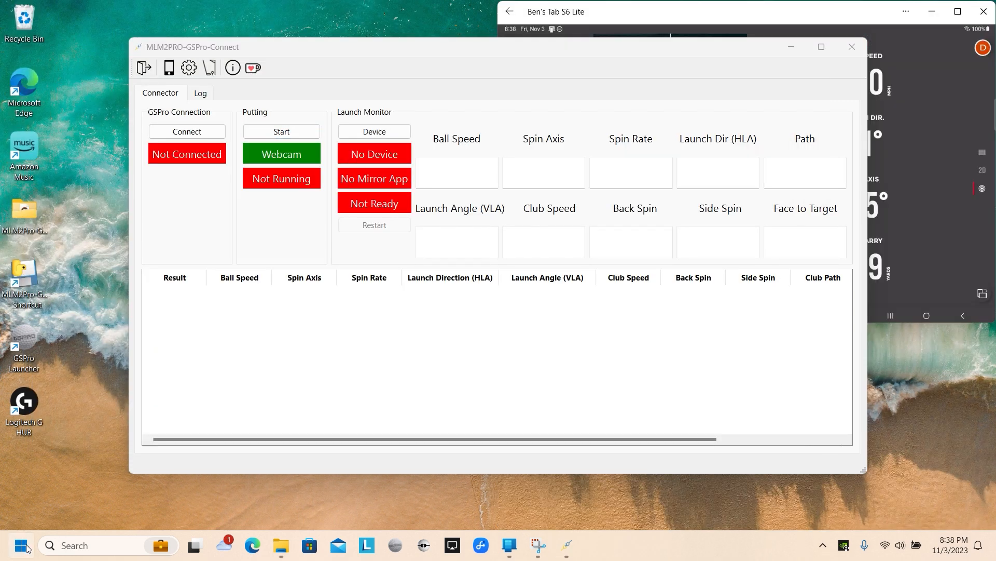
{"action": "left_click", "coordinate": [21, 544]}
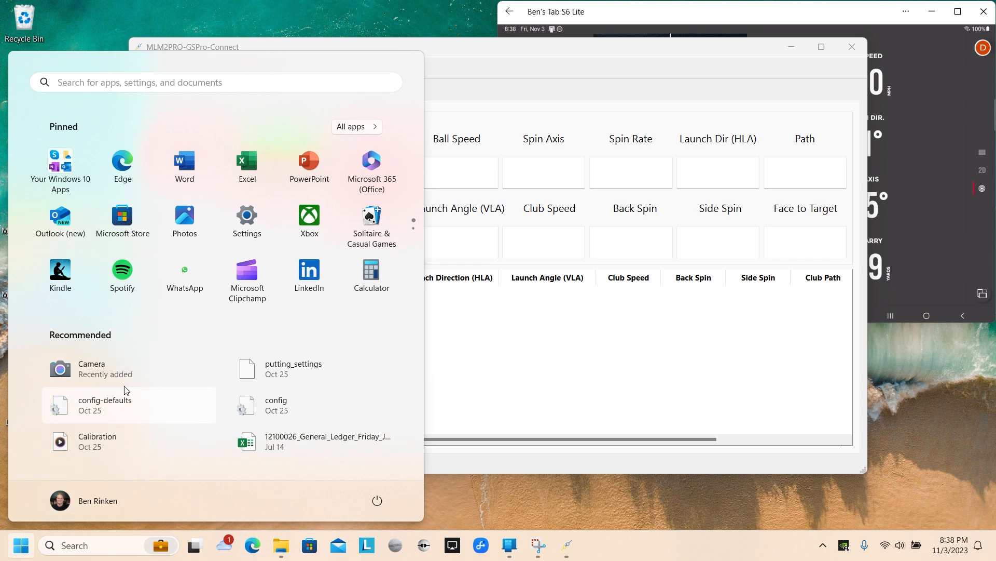
{"action": "left_click", "coordinate": [91, 368]}
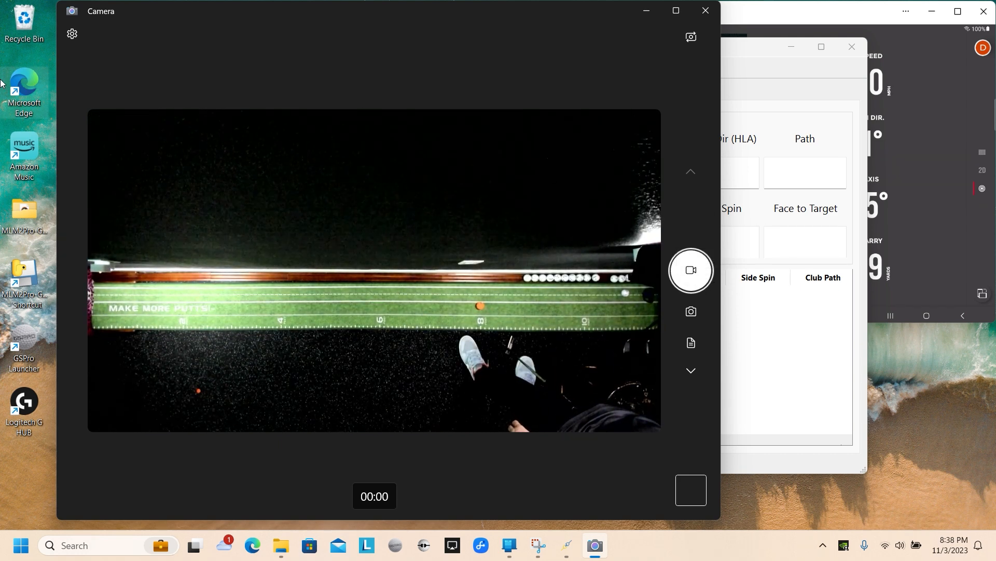
From Camera settings, jump to the system camera settings page for the Logitech BRIO
{"action": "left_click", "coordinate": [72, 33]}
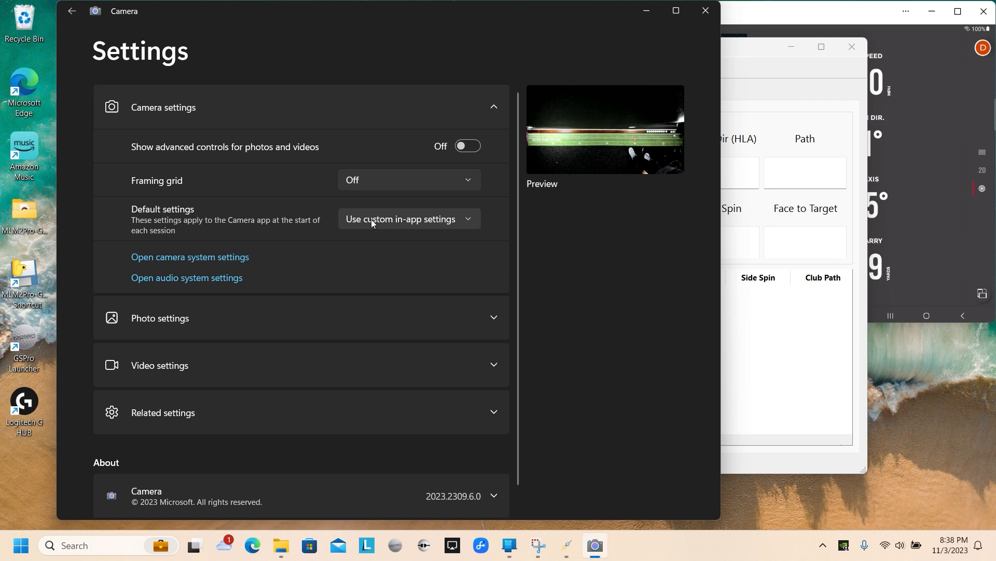
{"action": "left_click", "coordinate": [160, 318]}
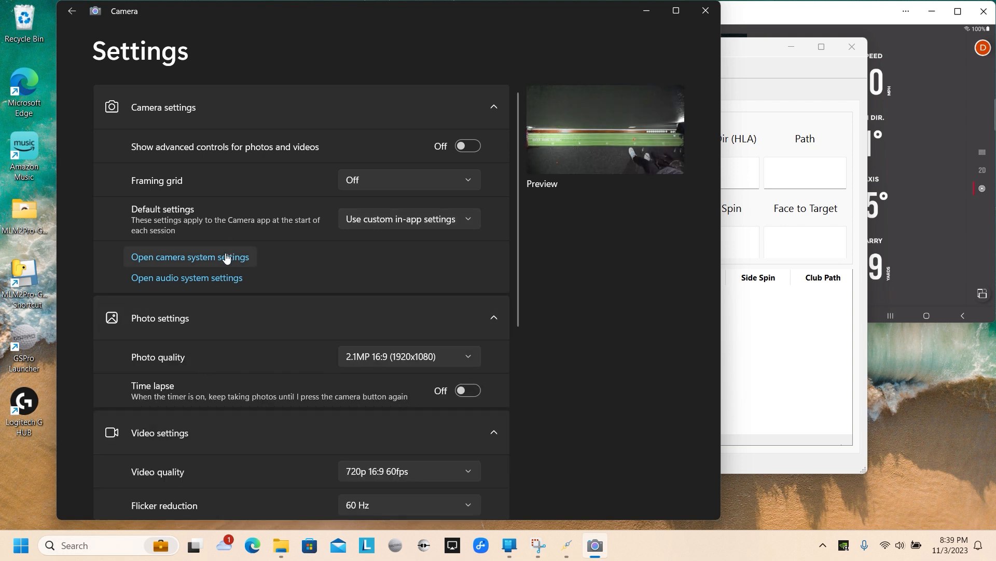
{"action": "left_click", "coordinate": [189, 256]}
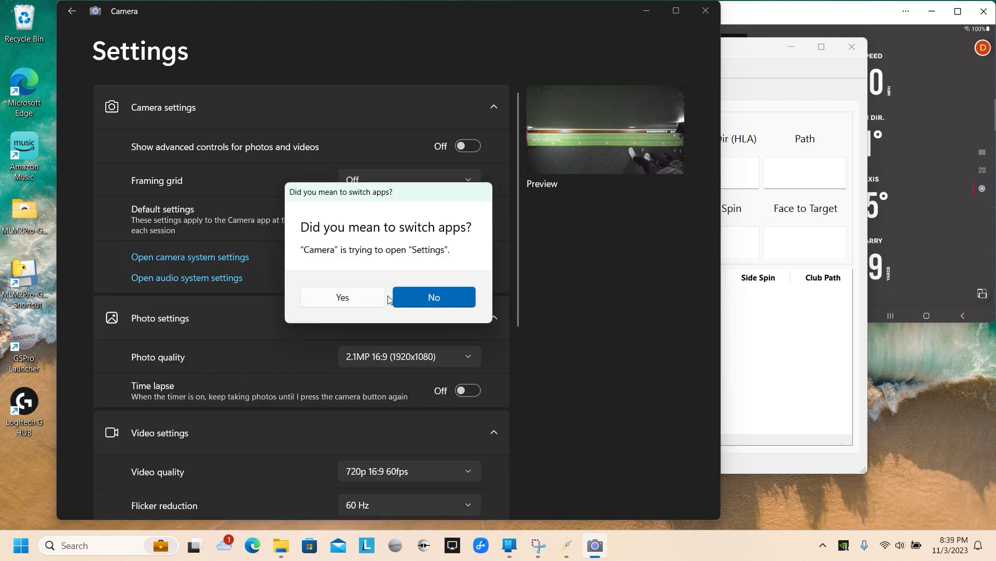
{"action": "left_click", "coordinate": [434, 297]}
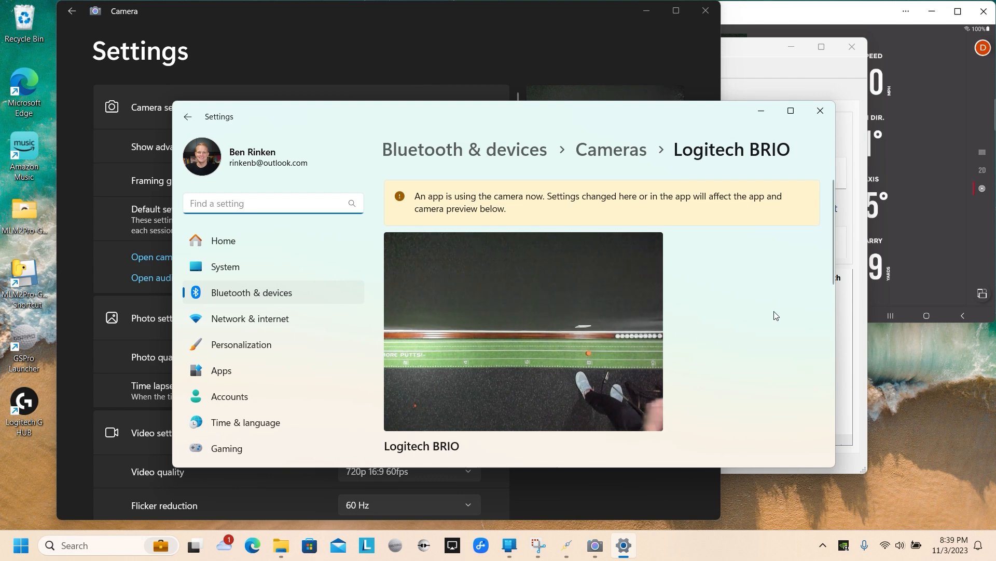
Set the BRIO's video rotation to No rotation and restart webcam putting
{"action": "scroll", "scroll_direction": "down", "scroll_amount": 3}
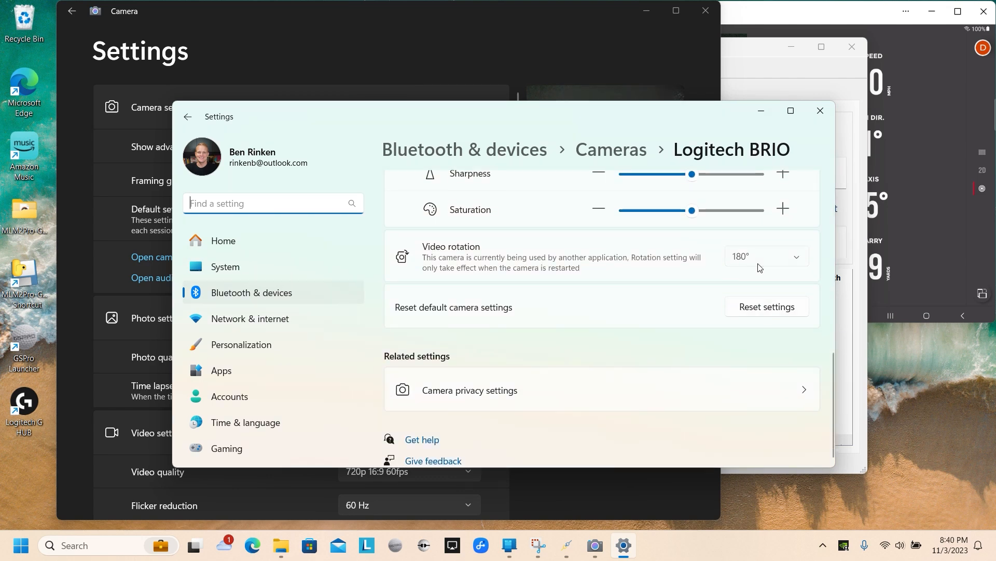
{"action": "left_click", "coordinate": [765, 256]}
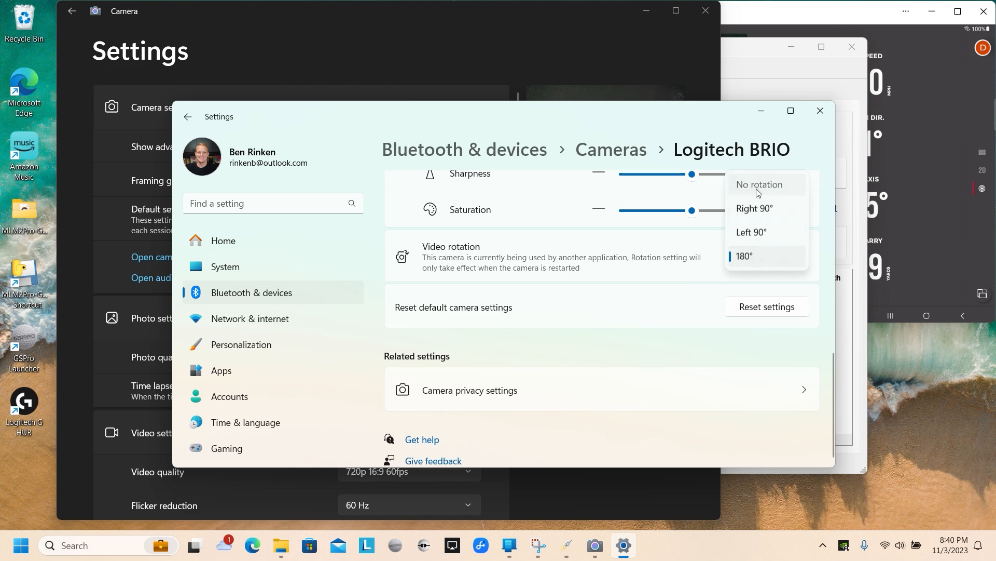
{"action": "left_click", "coordinate": [820, 110]}
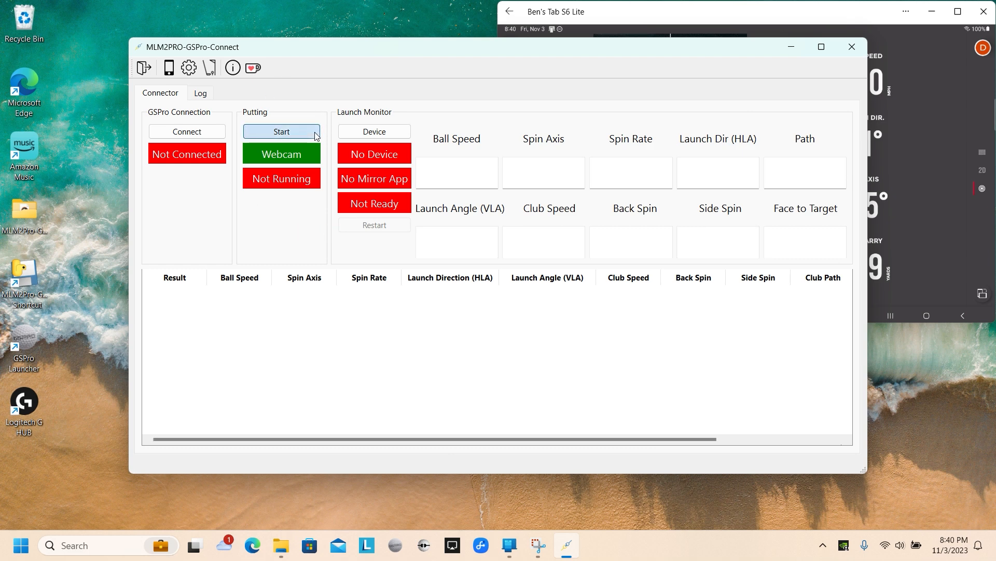
{"action": "left_click", "coordinate": [281, 132]}
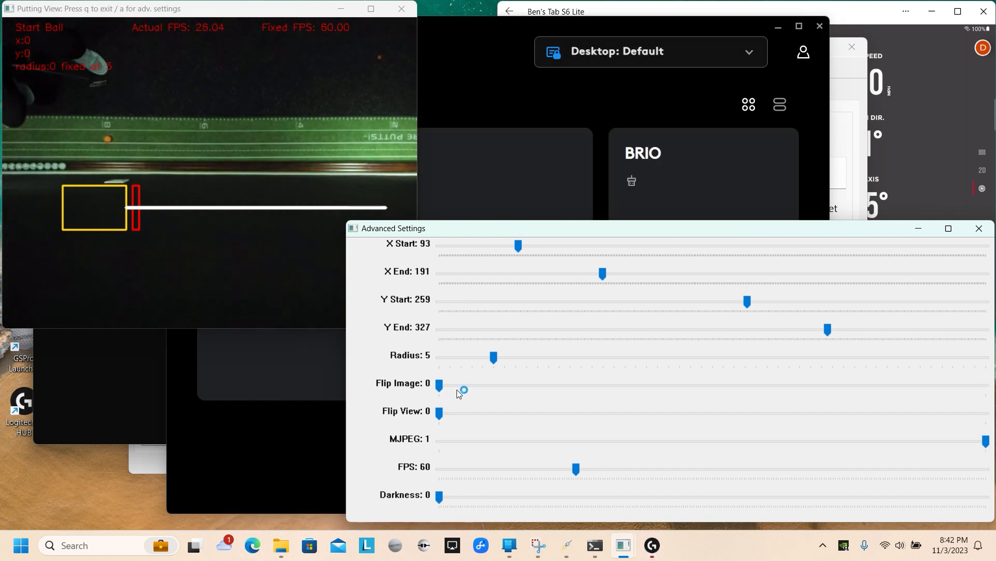
{"action": "mouse_move", "coordinate": [463, 419]}
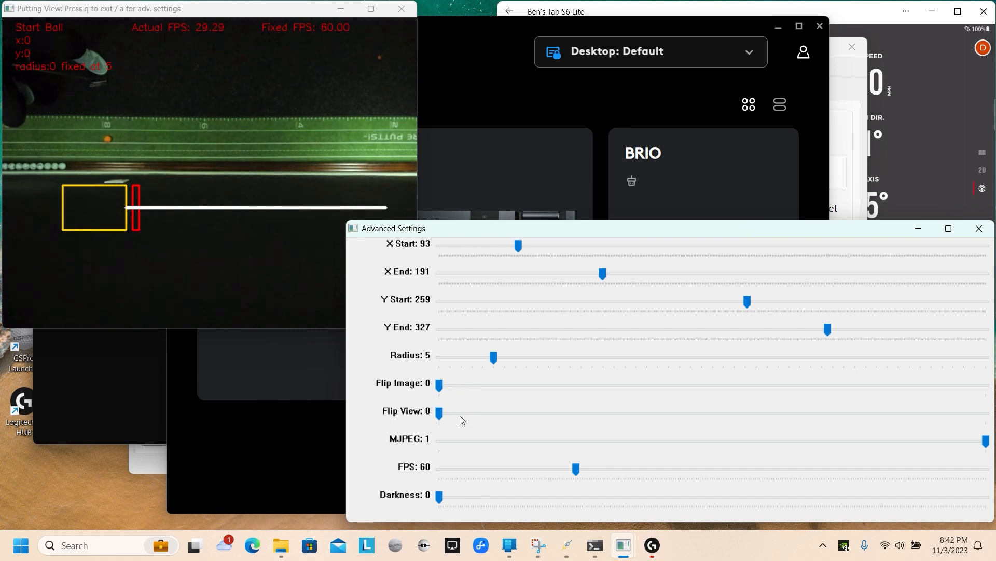
Flip the putting view, nudge X Start to 96 and lower Y Start to about 153
{"action": "left_click", "coordinate": [439, 411]}
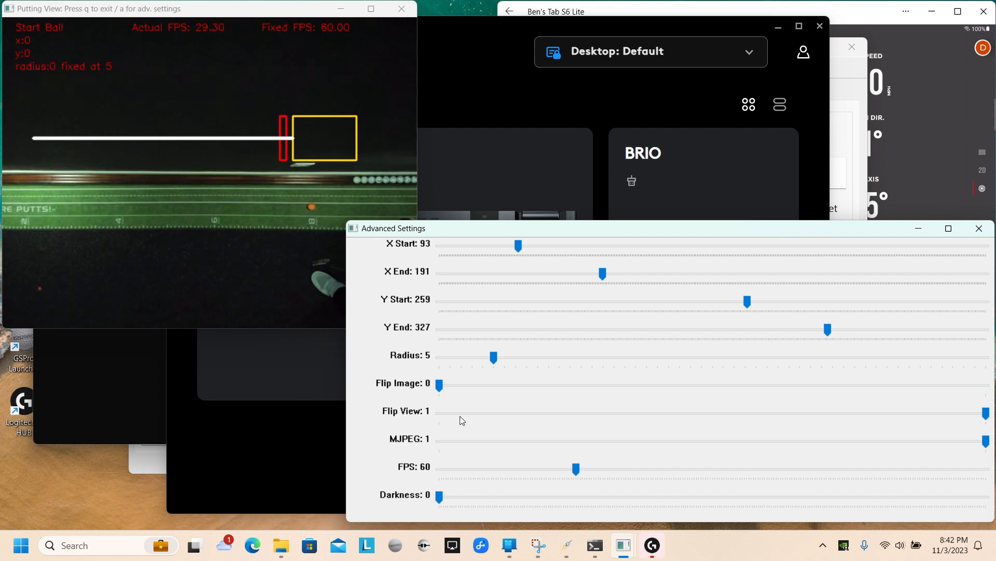
{"action": "mouse_move", "coordinate": [469, 375]}
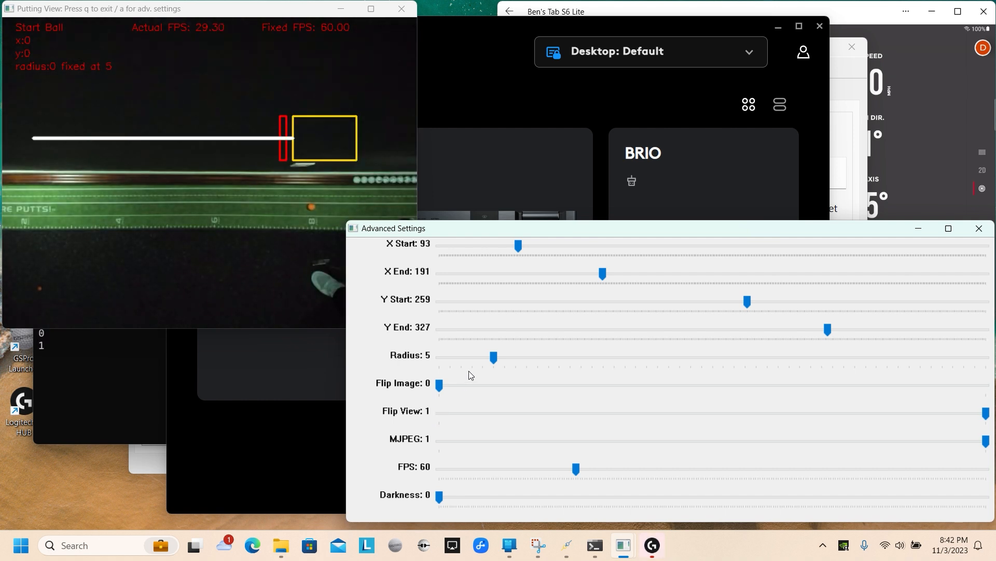
{"action": "left_click_drag", "start_coordinate": [518, 244], "coordinate": [521, 249]}
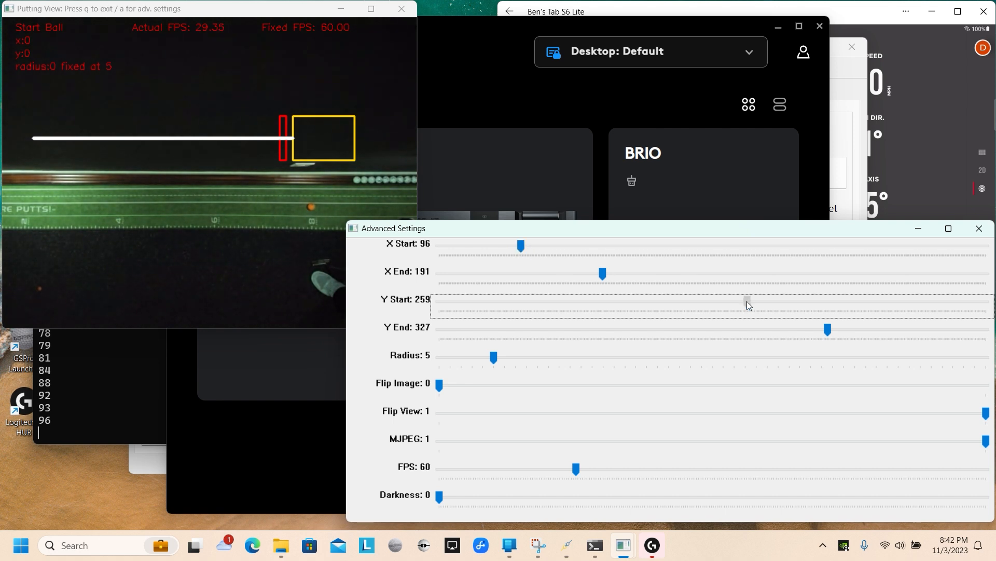
{"action": "left_click_drag", "start_coordinate": [746, 303], "coordinate": [619, 303]}
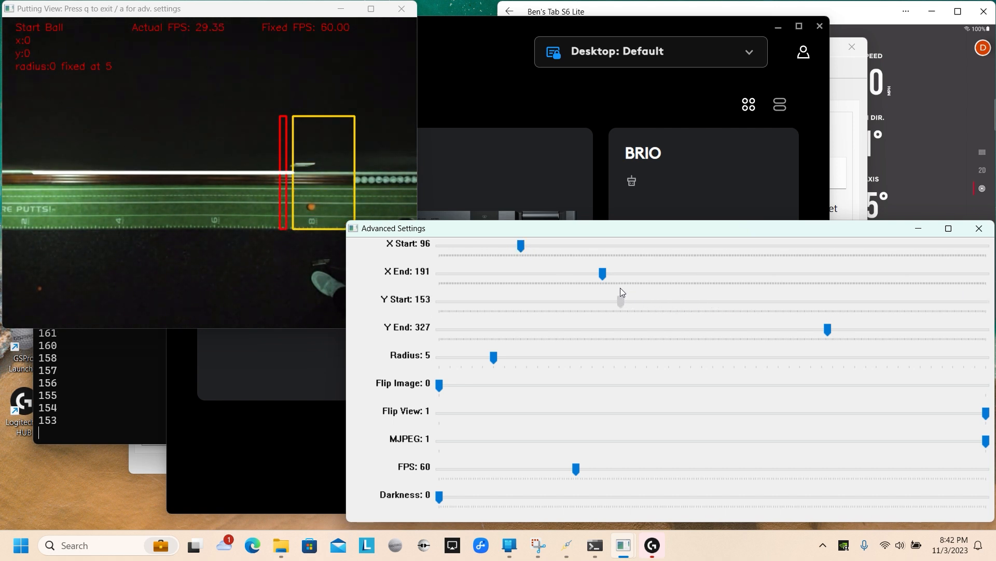
{"action": "left_click_drag", "start_coordinate": [620, 302], "coordinate": [620, 302]}
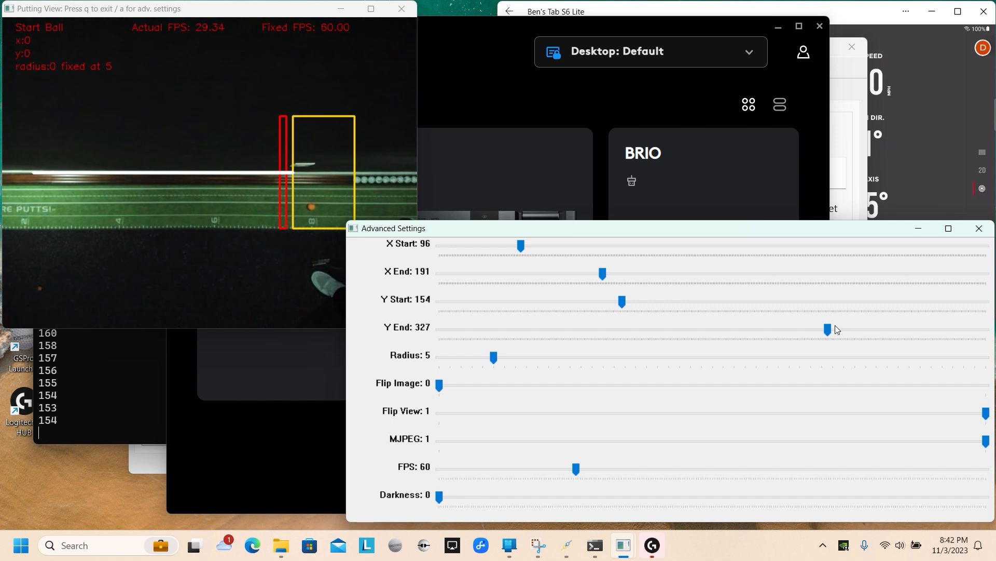
Fine-tune the detection area's Y End until it rests at 218 and save
{"action": "left_click_drag", "start_coordinate": [828, 329], "coordinate": [704, 329]}
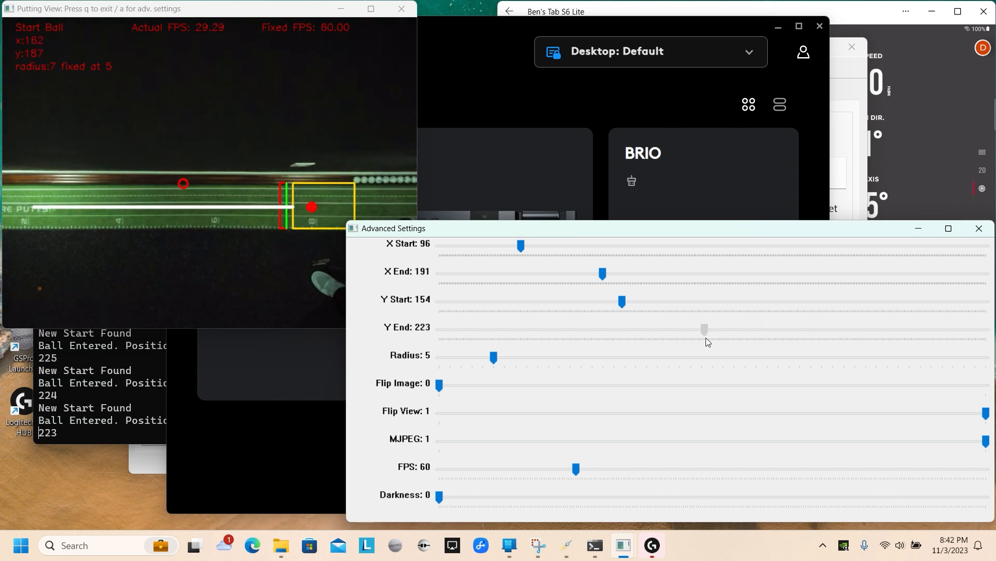
{"action": "left_click_drag", "start_coordinate": [706, 329], "coordinate": [703, 329]}
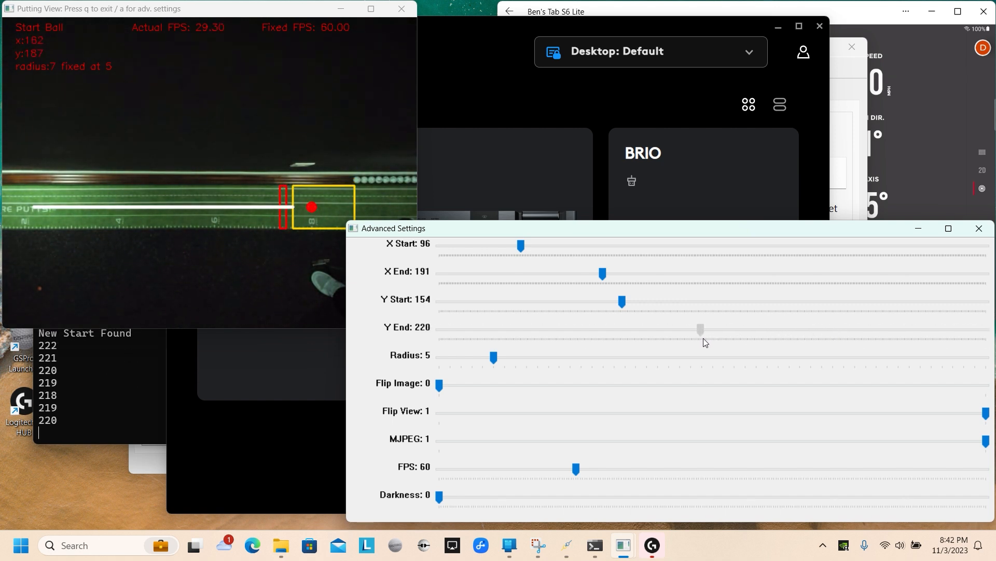
{"action": "left_click_drag", "start_coordinate": [701, 329], "coordinate": [691, 329]}
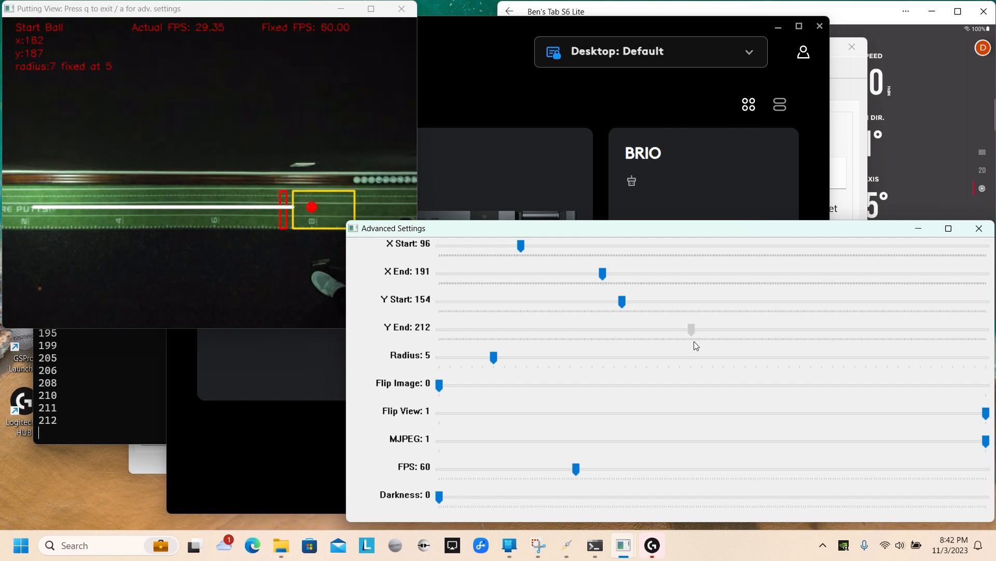
{"action": "left_click_drag", "start_coordinate": [691, 329], "coordinate": [699, 329]}
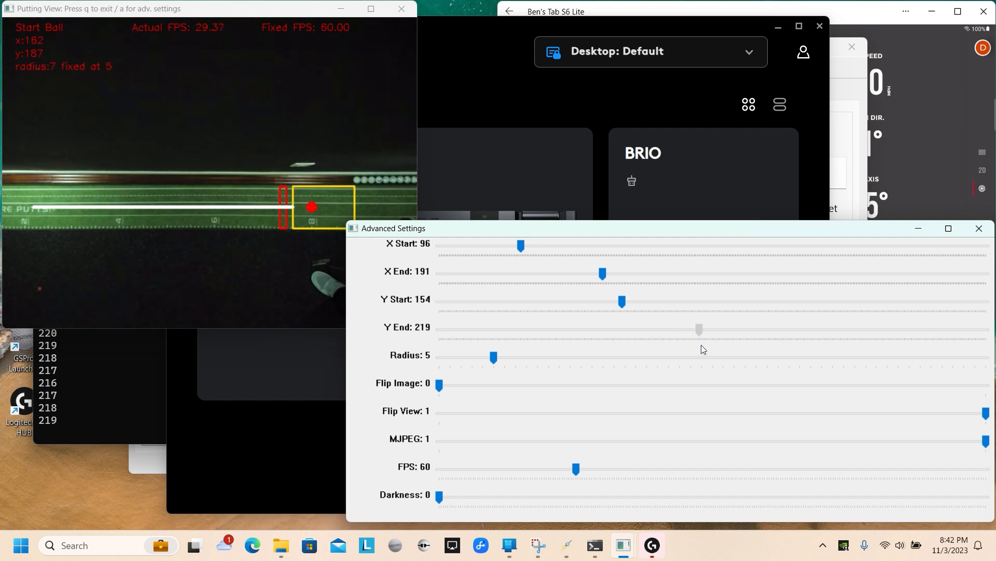
{"action": "left_click_drag", "start_coordinate": [699, 329], "coordinate": [699, 330]}
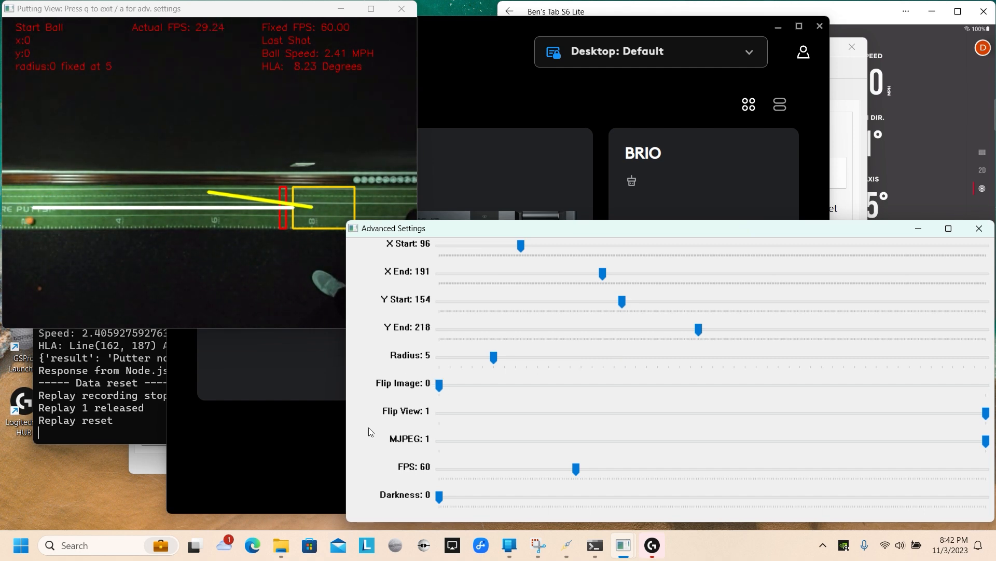
{"action": "left_click", "coordinate": [979, 228]}
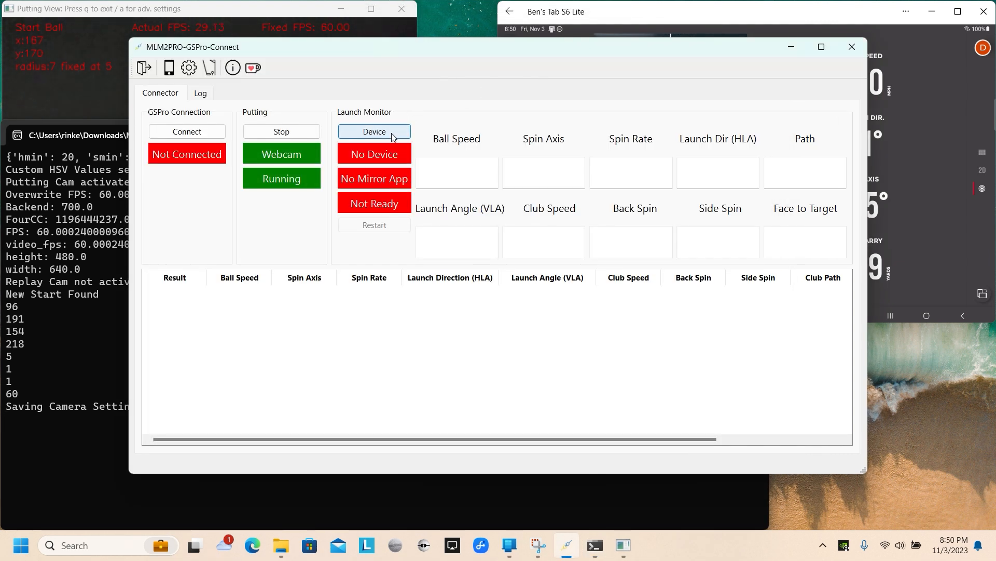
In the Device list, review the ROI screen regions from the mirrored app and close the preview
{"action": "left_click", "coordinate": [375, 132]}
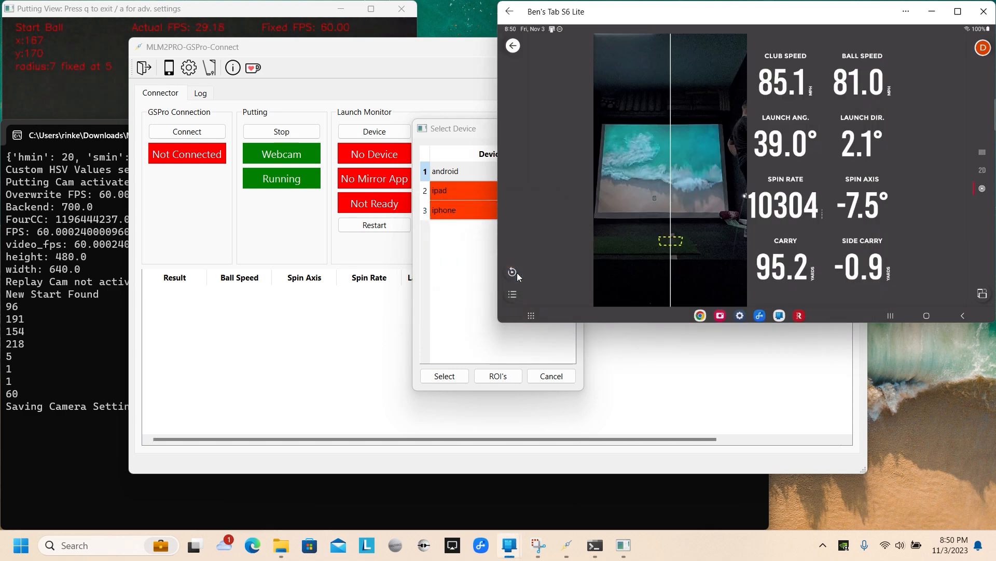
{"action": "left_click", "coordinate": [497, 376]}
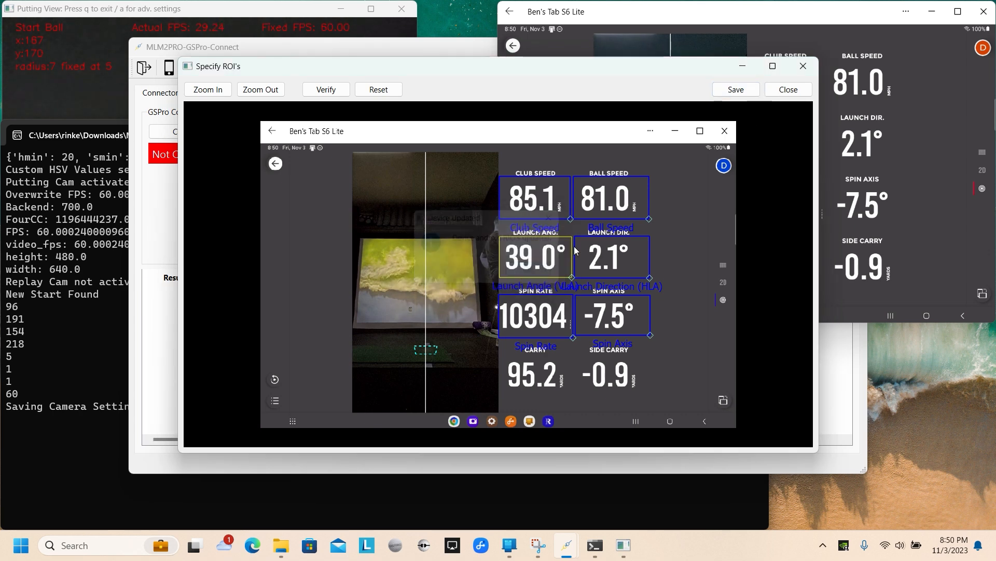
{"action": "left_click", "coordinate": [787, 89]}
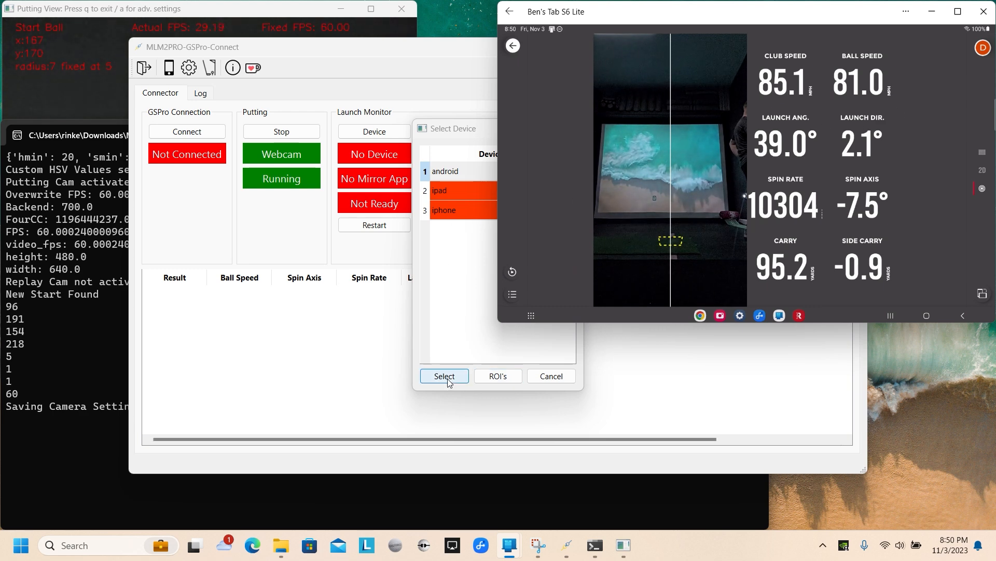
Select android as the launch monitor and restart the link until it reads Ready
{"action": "left_click", "coordinate": [444, 376]}
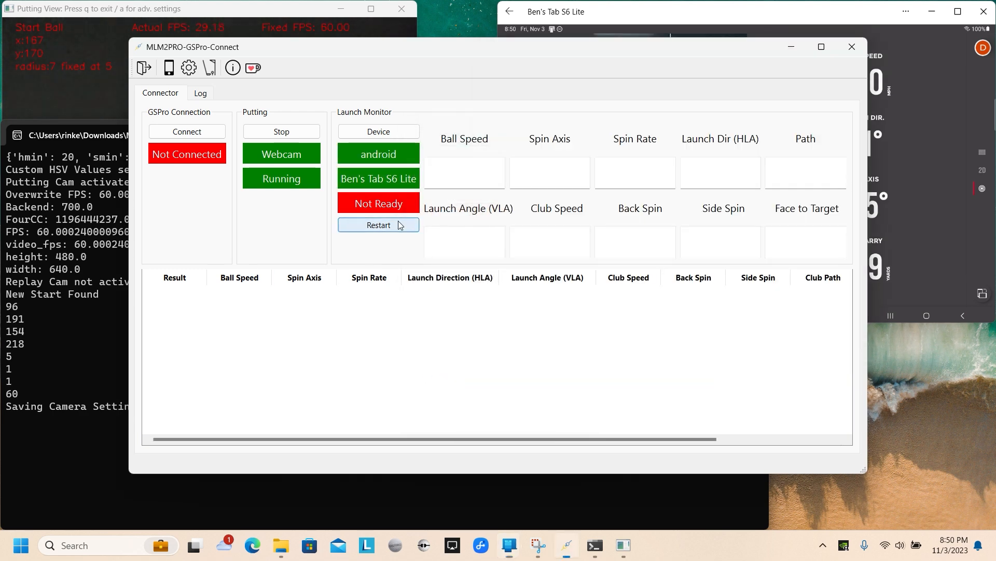
{"action": "left_click", "coordinate": [378, 225]}
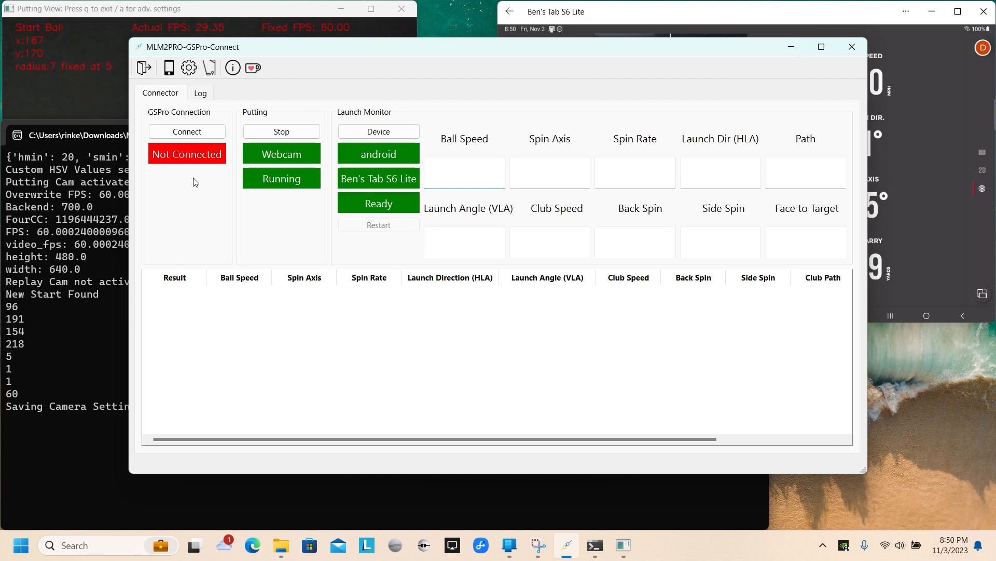
Connect the connector to GSPro's API so a 97.4 mph shot records as Success
{"action": "left_click", "coordinate": [464, 172]}
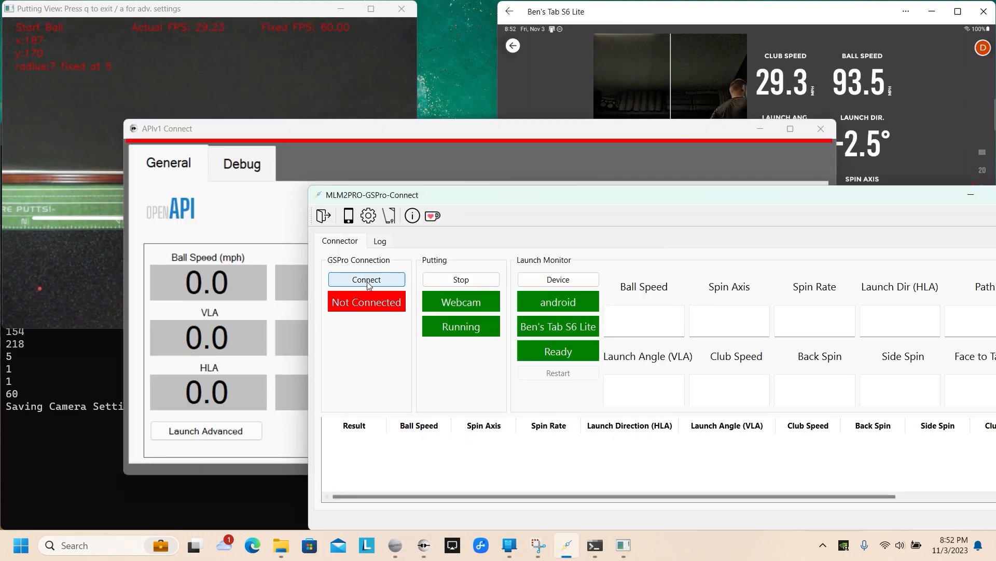
{"action": "left_click", "coordinate": [366, 279]}
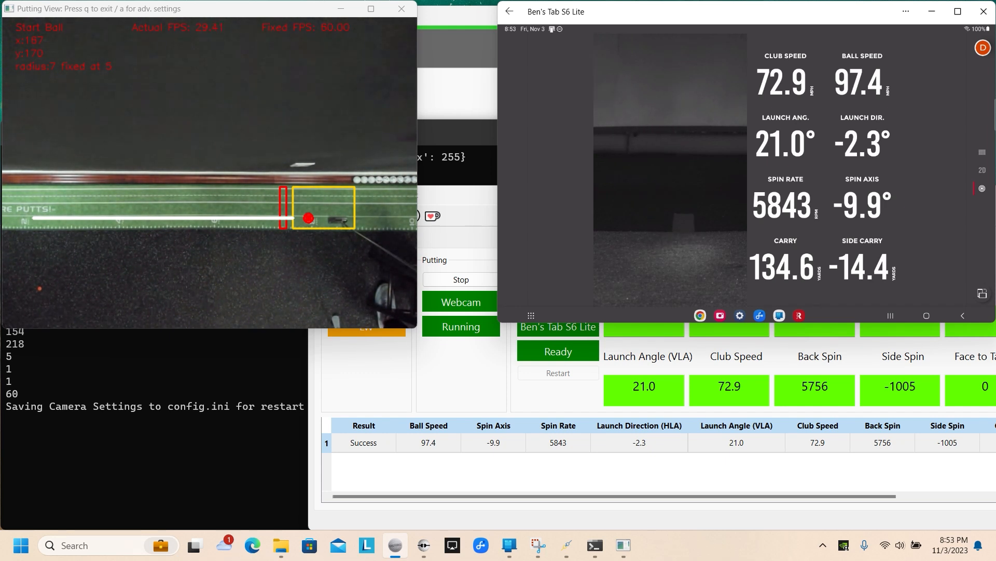
Switch to GSPro's range where a 7 Iron shot registers at 120.8 mph ball speed
{"action": "left_click", "coordinate": [670, 175]}
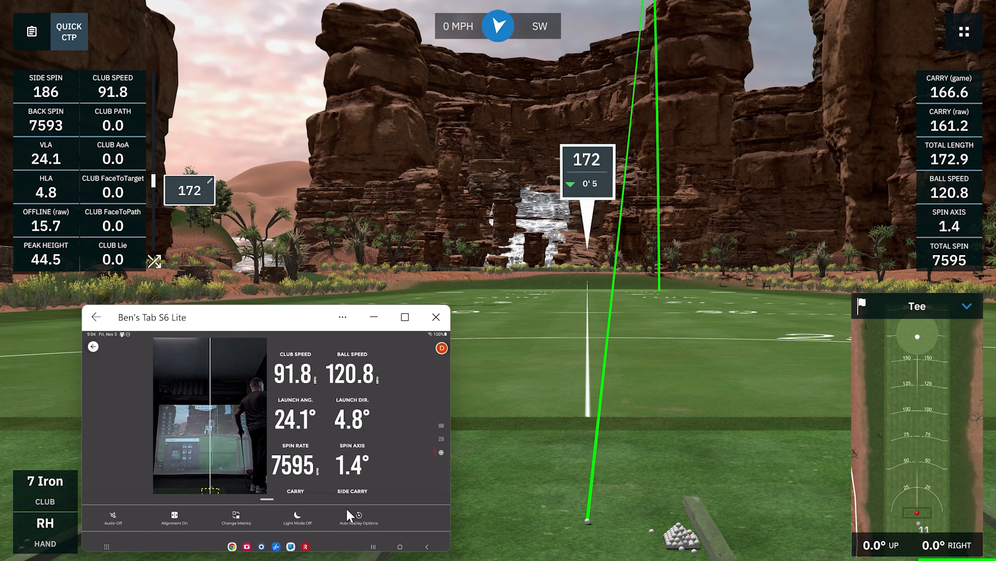
Hit a second 7 Iron on the range registering 118.2 mph ball speed, 159.4-yard carry
{"action": "left_click", "coordinate": [358, 517]}
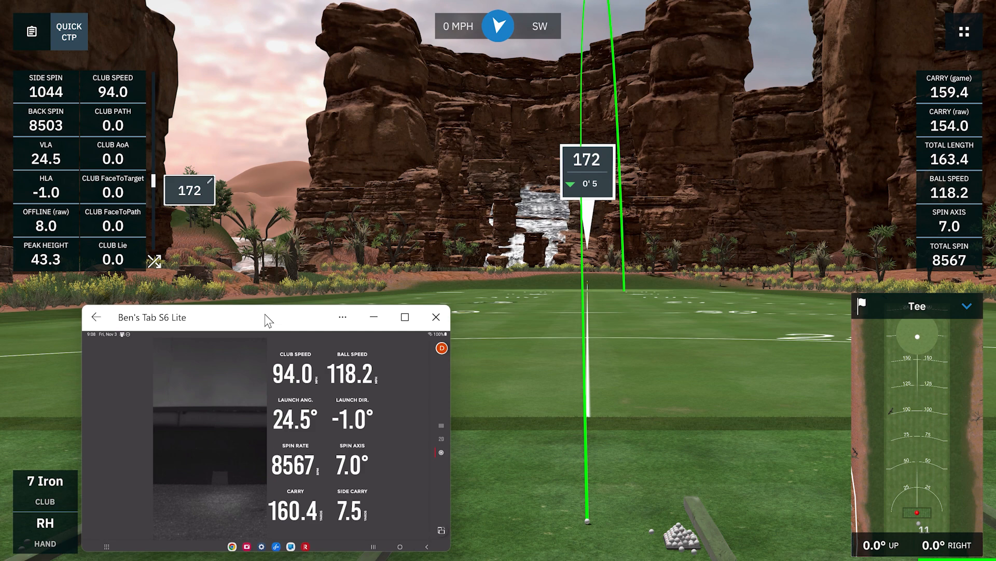
End the current range round from the Game Menu and confirm
{"action": "left_click", "coordinate": [963, 31]}
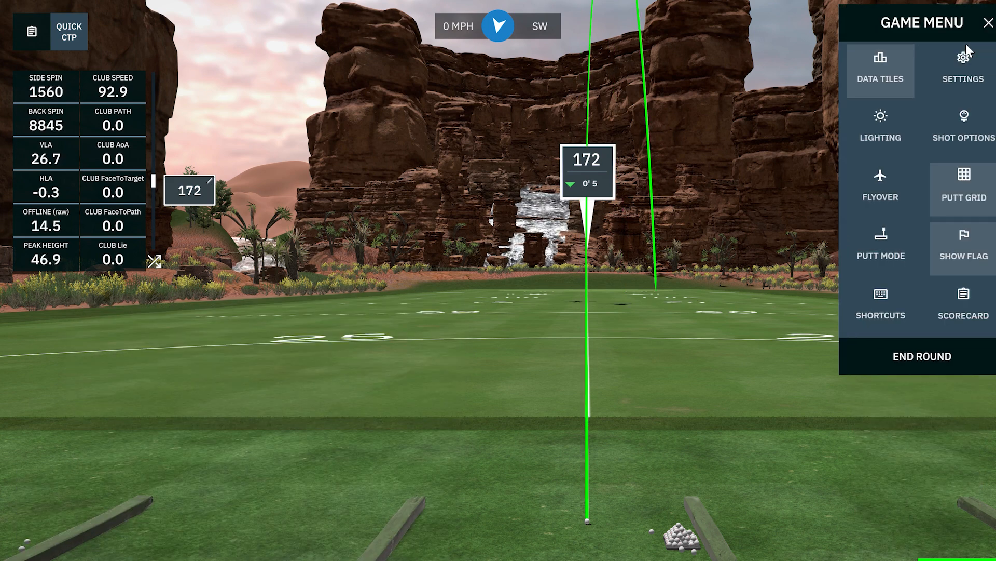
{"action": "left_click", "coordinate": [920, 356]}
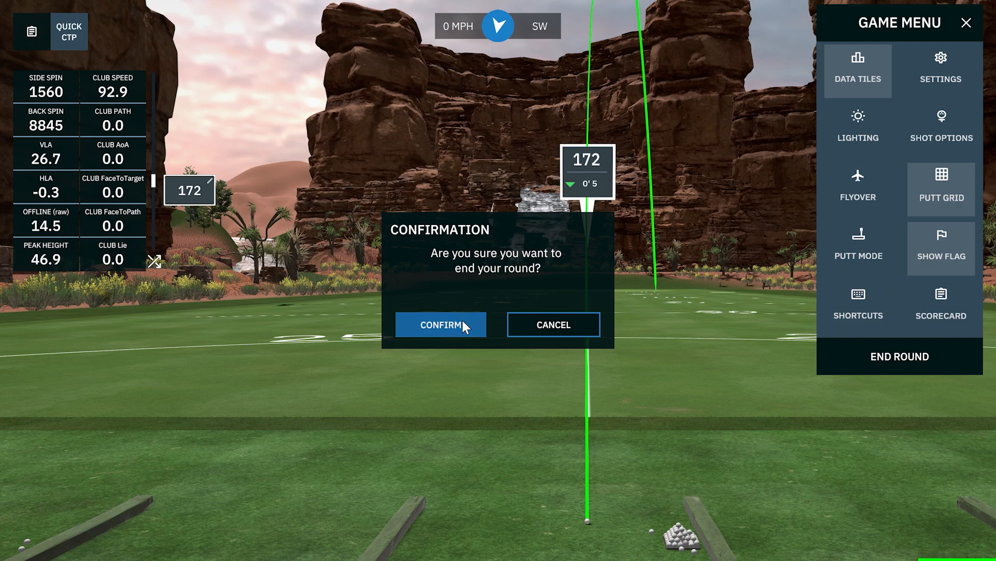
{"action": "left_click", "coordinate": [440, 325]}
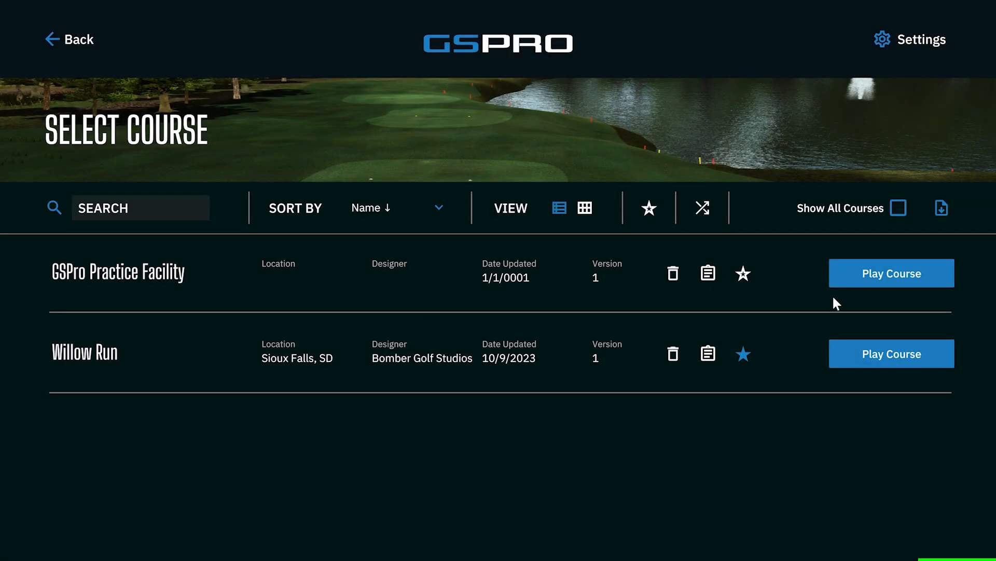
Start GSPro Practice Facility with the green Stimp raised from 10 to 11
{"action": "left_click", "coordinate": [891, 273]}
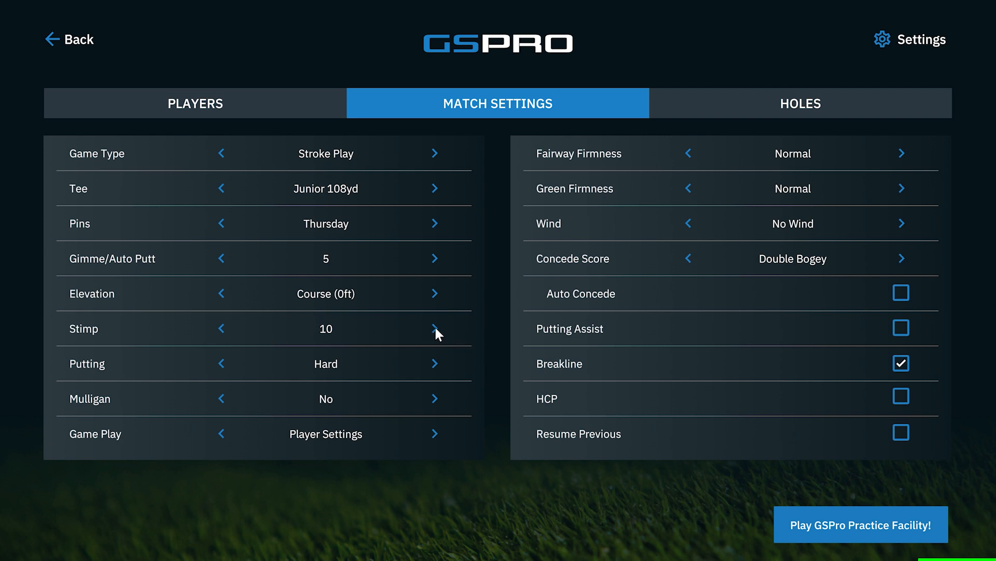
{"action": "left_click", "coordinate": [435, 329]}
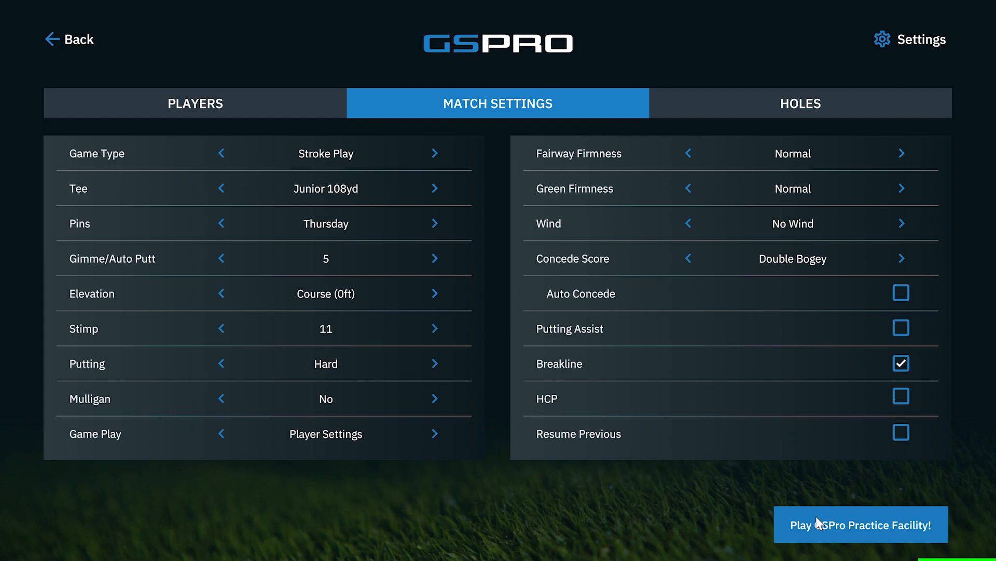
{"action": "left_click", "coordinate": [861, 524]}
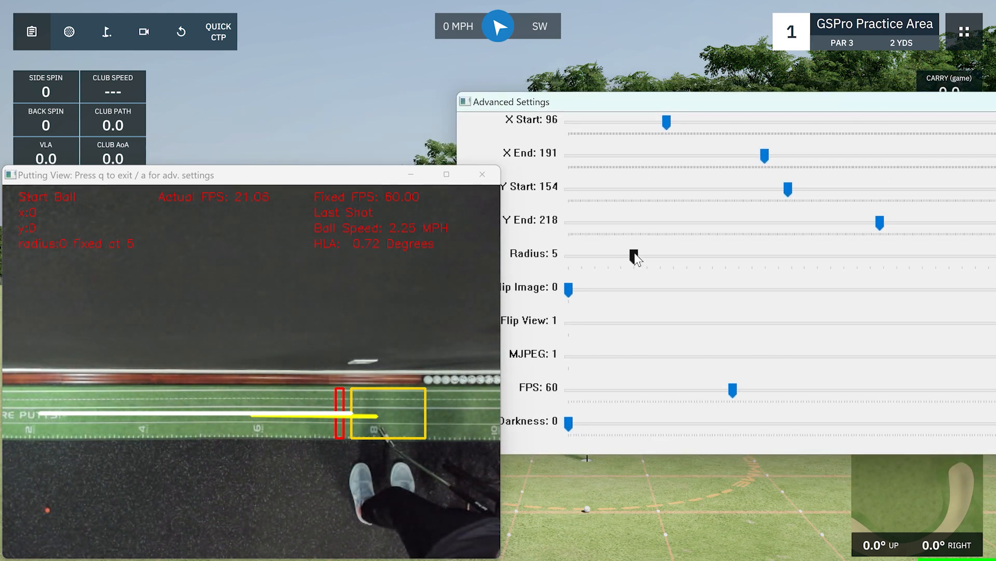
Drag the Radius slider from 5 down to 0 so the putting ball radius is no longer fixed
{"action": "left_click_drag", "start_coordinate": [636, 257], "coordinate": [620, 257]}
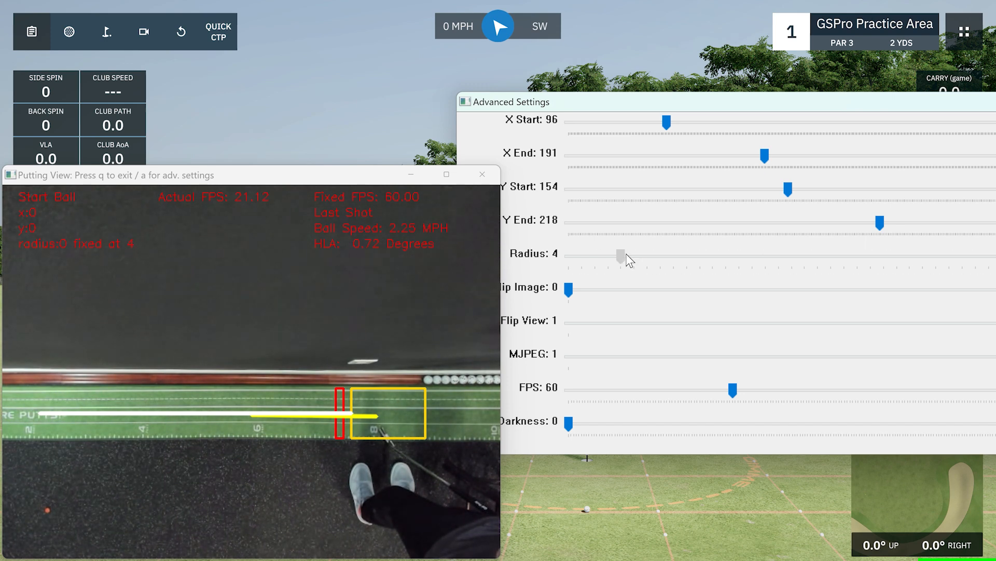
{"action": "left_click_drag", "start_coordinate": [620, 258], "coordinate": [635, 253]}
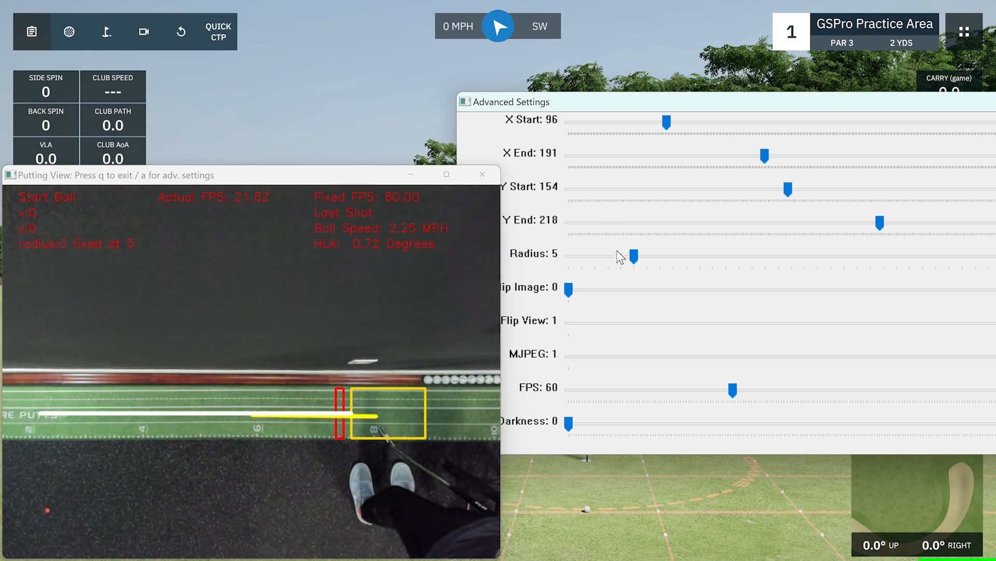
{"action": "left_click_drag", "start_coordinate": [632, 258], "coordinate": [569, 257]}
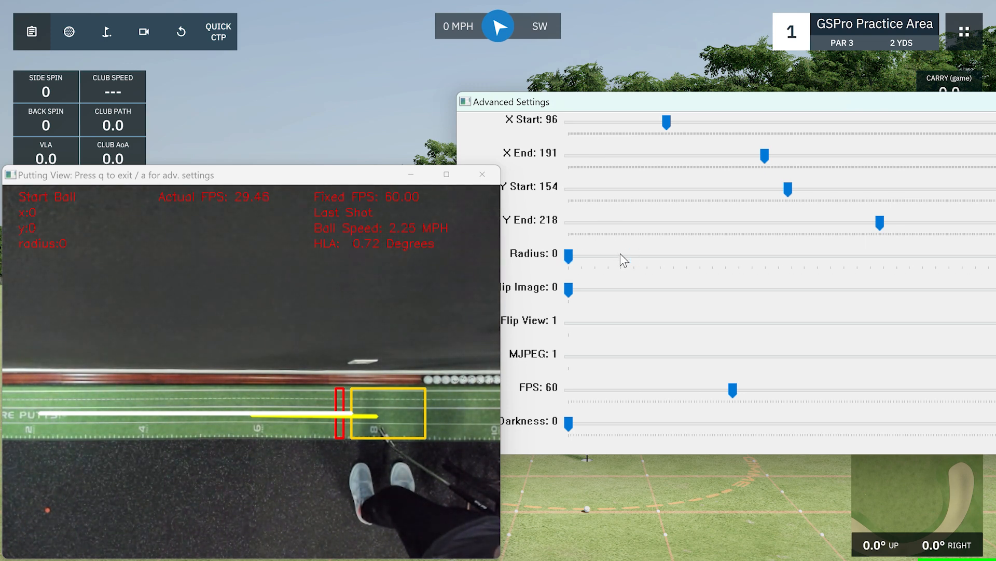
{"action": "mouse_move", "coordinate": [611, 253]}
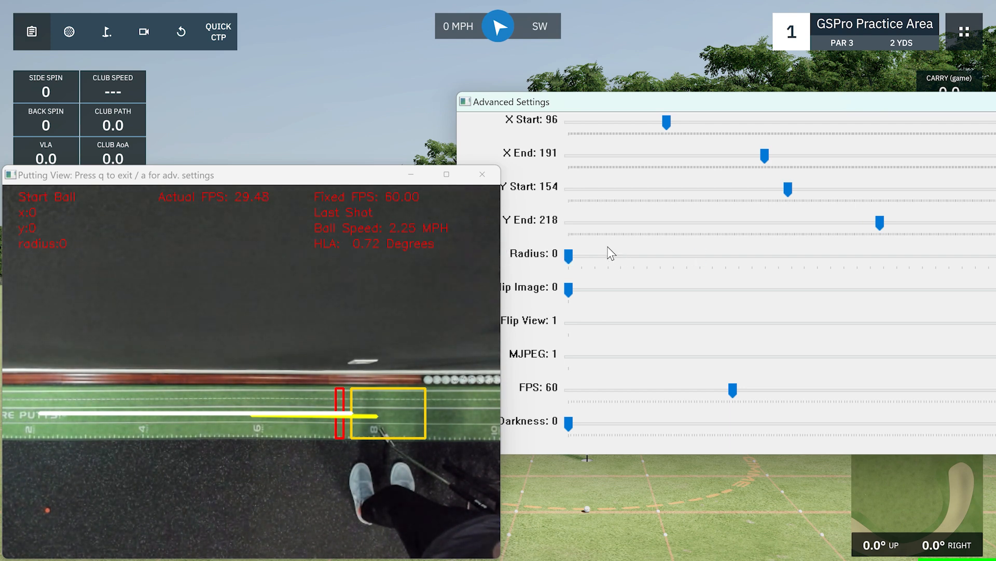